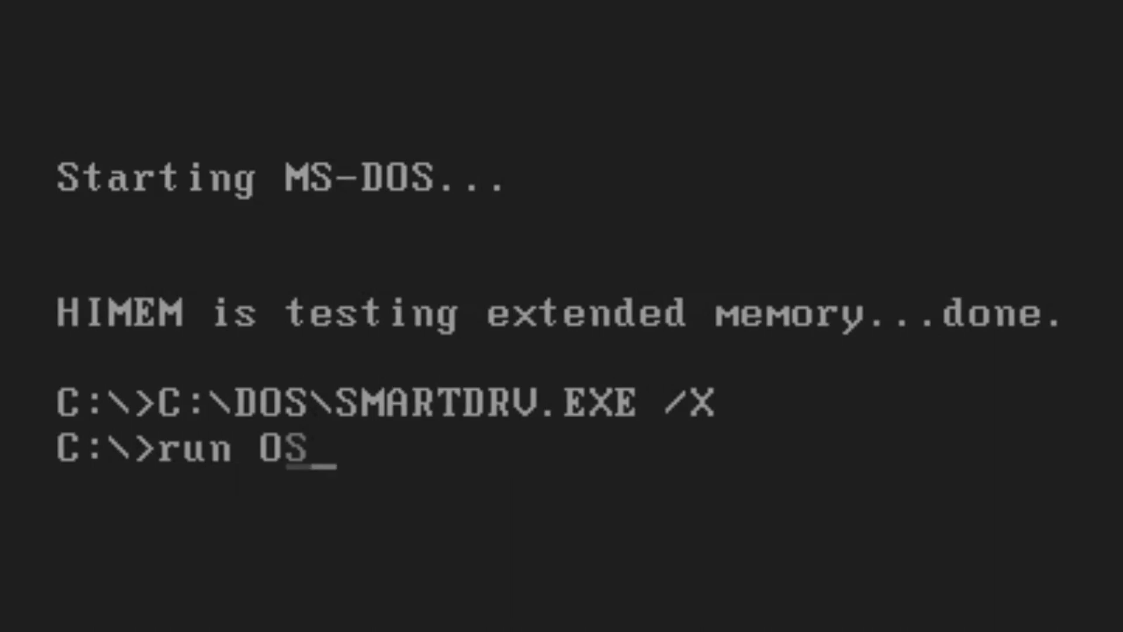
# Enter the text 'Firsttimer' at the C:\> prompt to start the operating system.
pyautogui.write('Firsttimer')
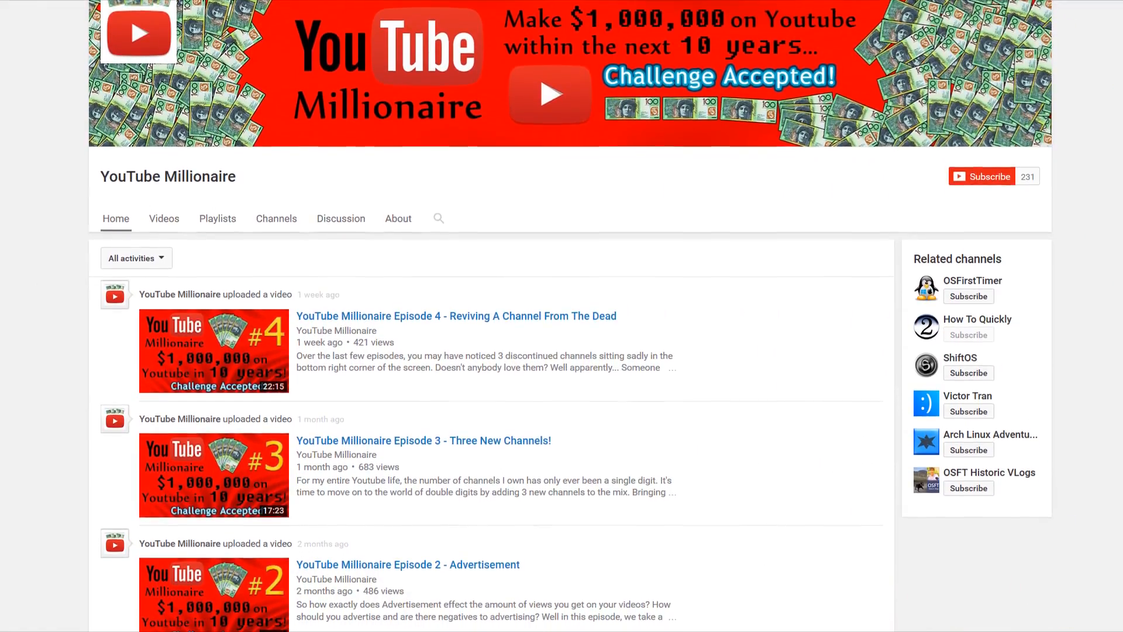
pyautogui.scroll(-3)
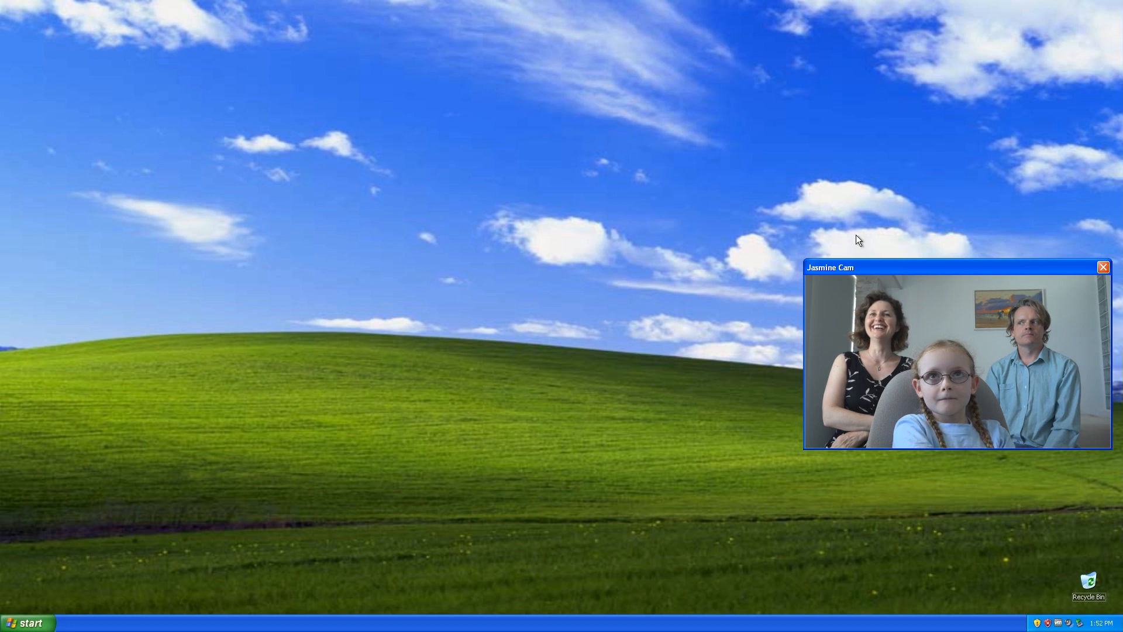
pyautogui.moveTo(581, 559)
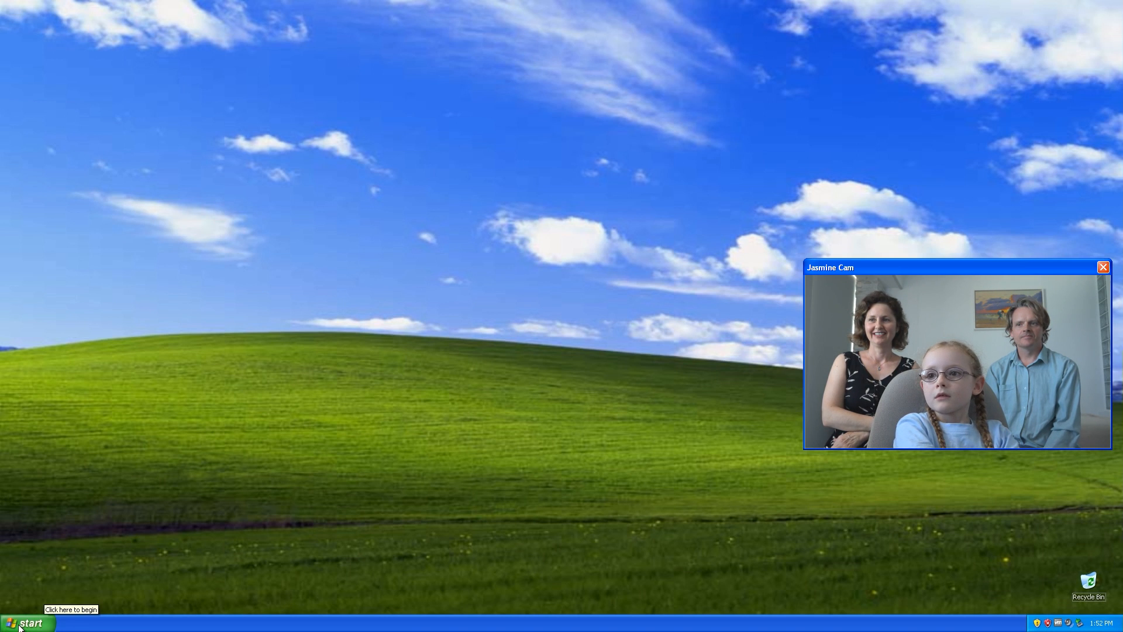
# Launch Windows Media Player from Start and finish its first-run setup (welcome, privacy, Finish).
pyautogui.click(27, 622)
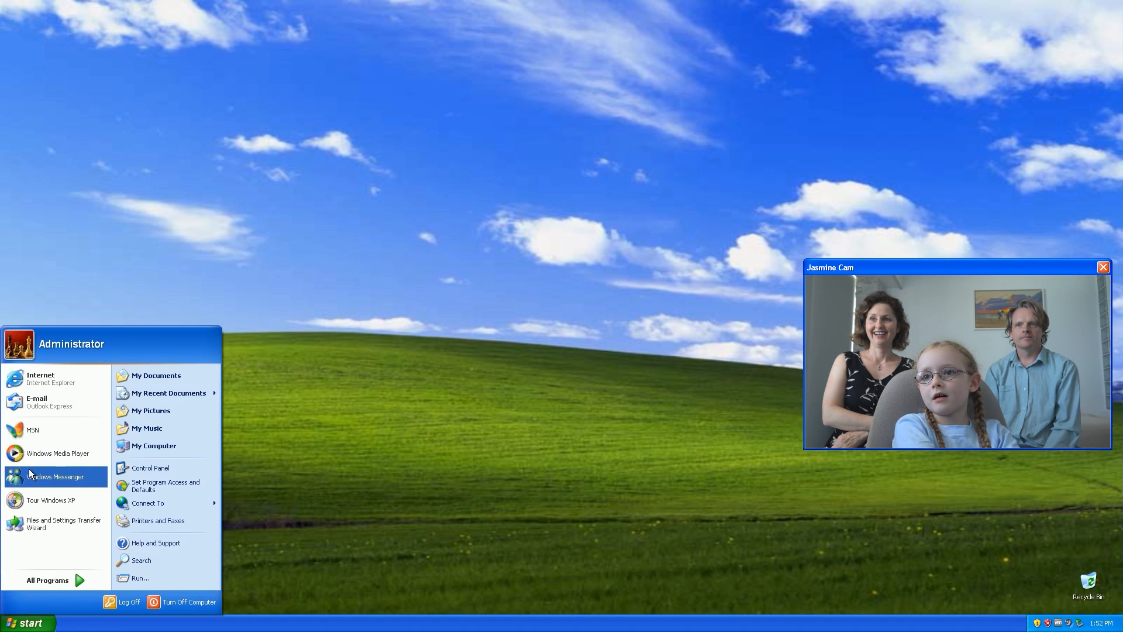
pyautogui.moveTo(57, 453)
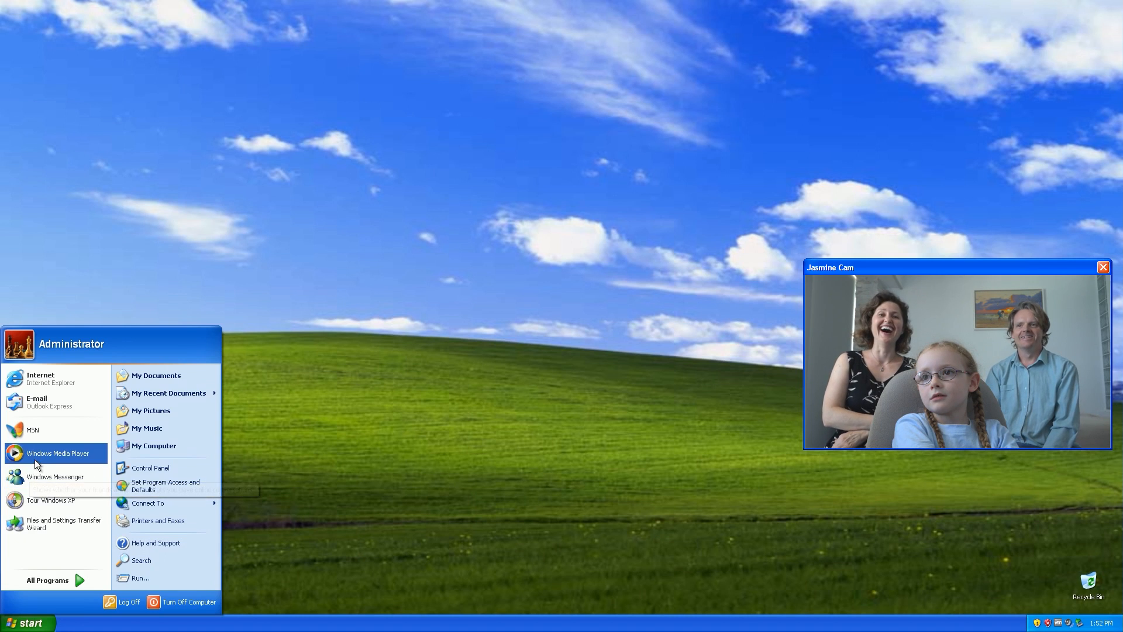
pyautogui.moveTo(58, 453)
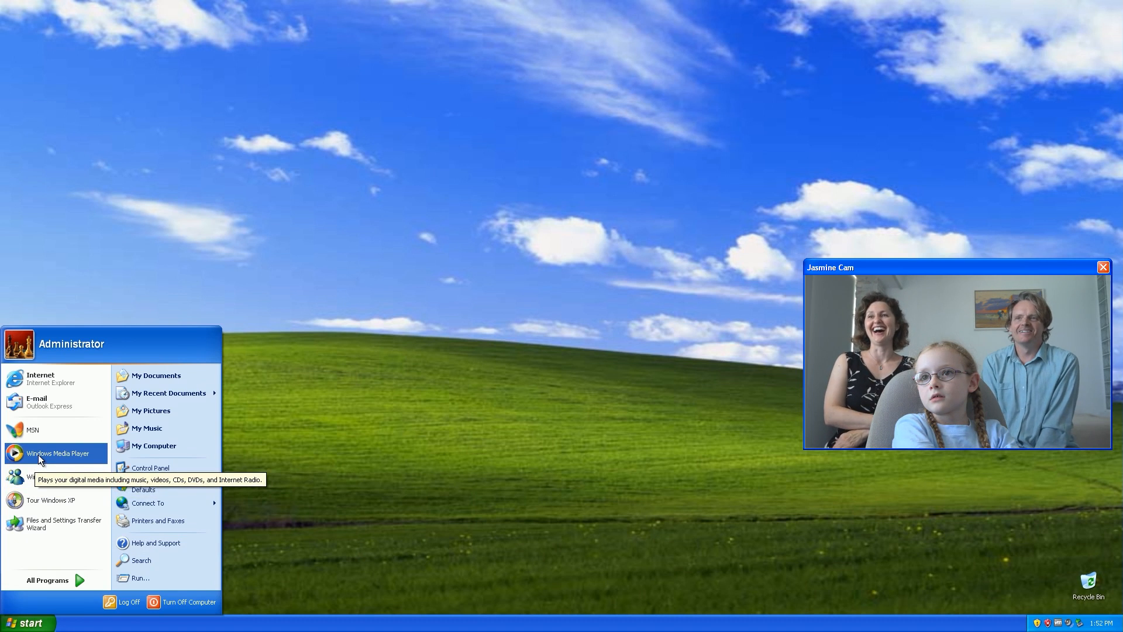
pyautogui.click(57, 453)
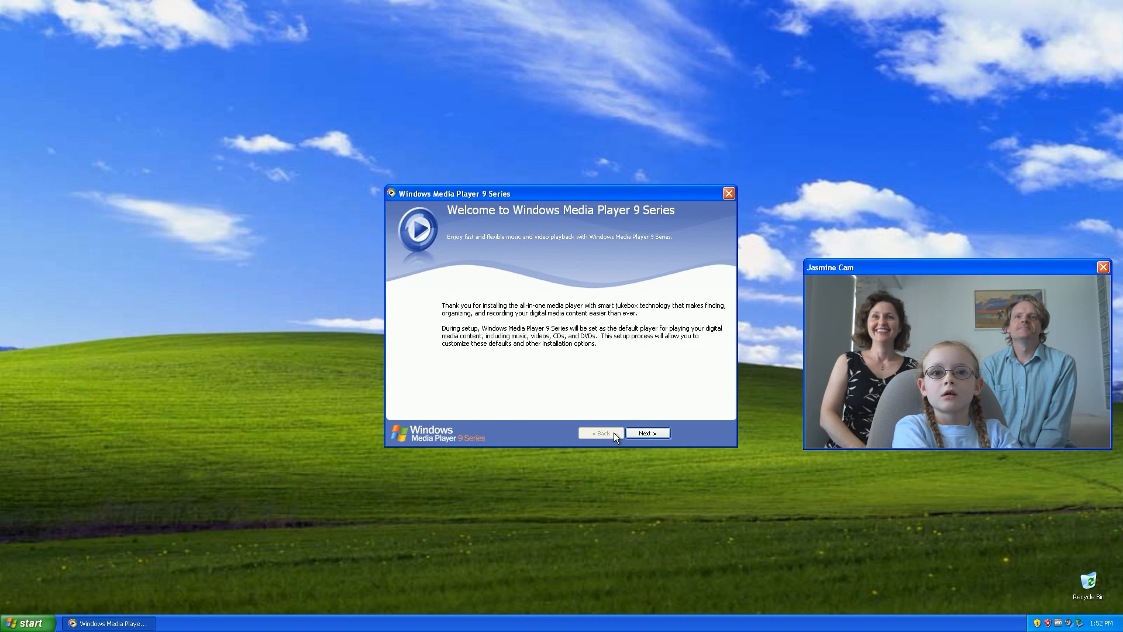
pyautogui.click(646, 433)
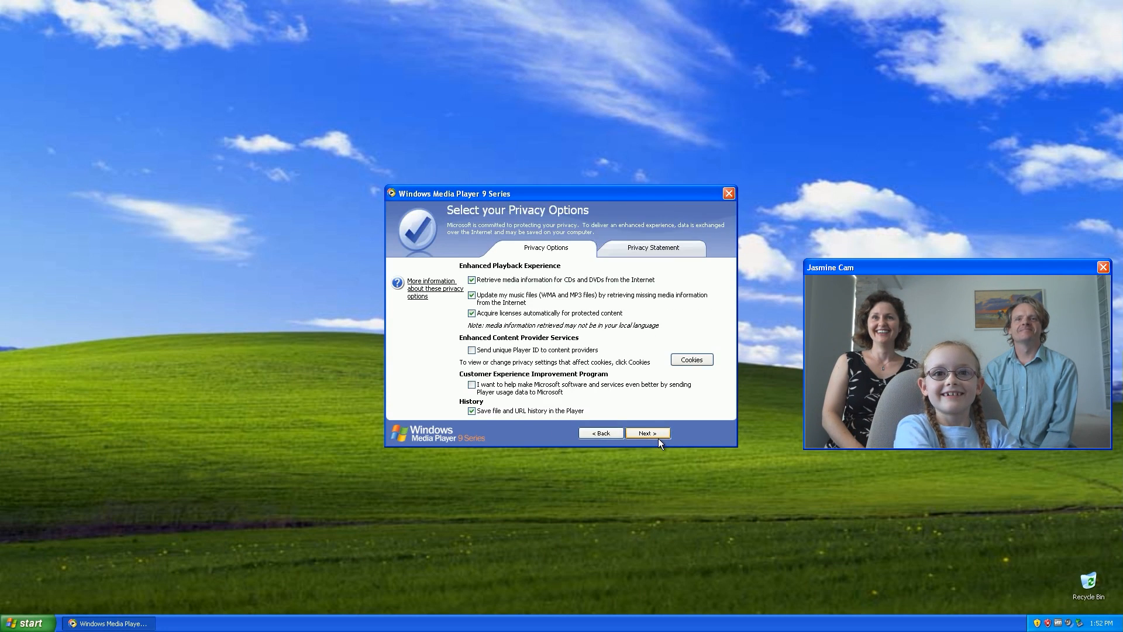
pyautogui.click(646, 433)
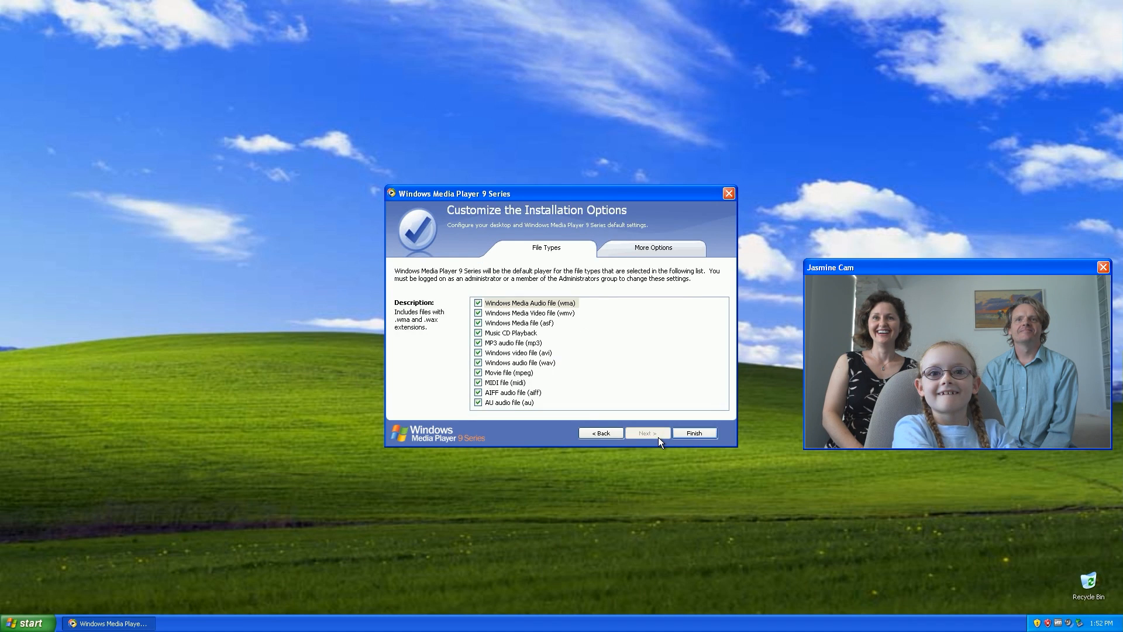
pyautogui.click(693, 433)
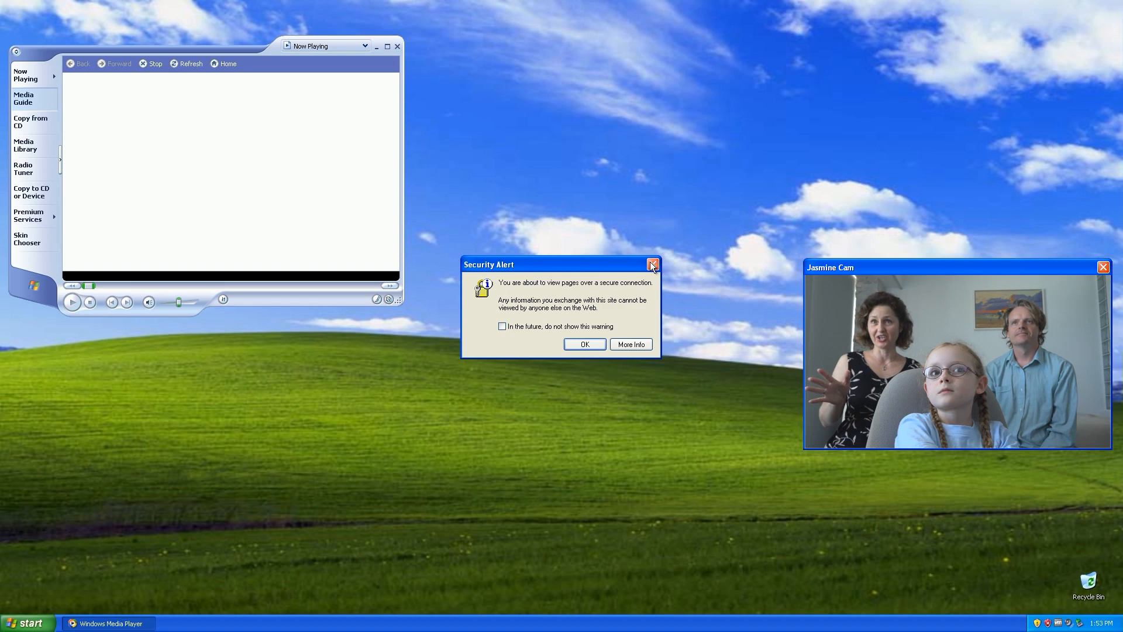
# Dismiss the security alerts around the Home guide page and close Windows Media Player.
pyautogui.click(651, 265)
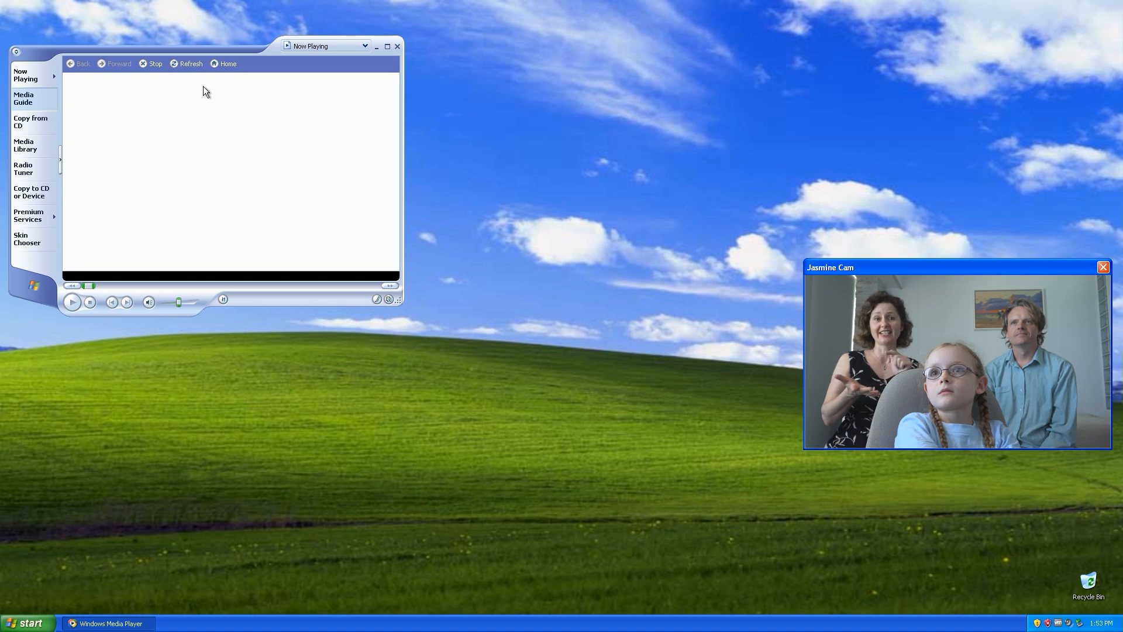
pyautogui.click(224, 63)
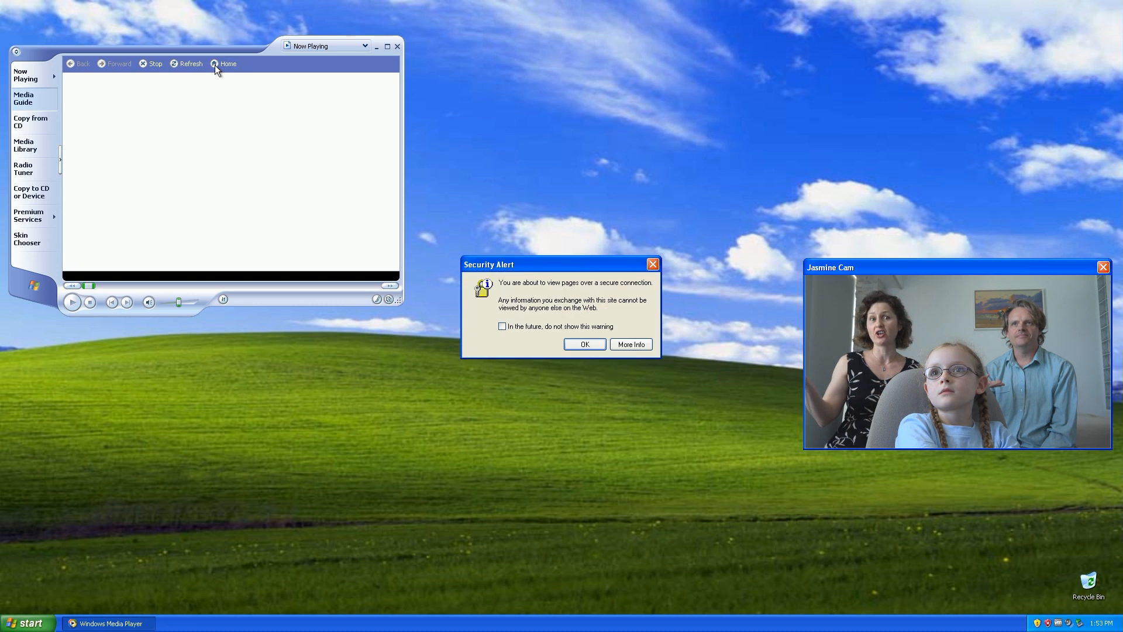
pyautogui.moveTo(786, 226)
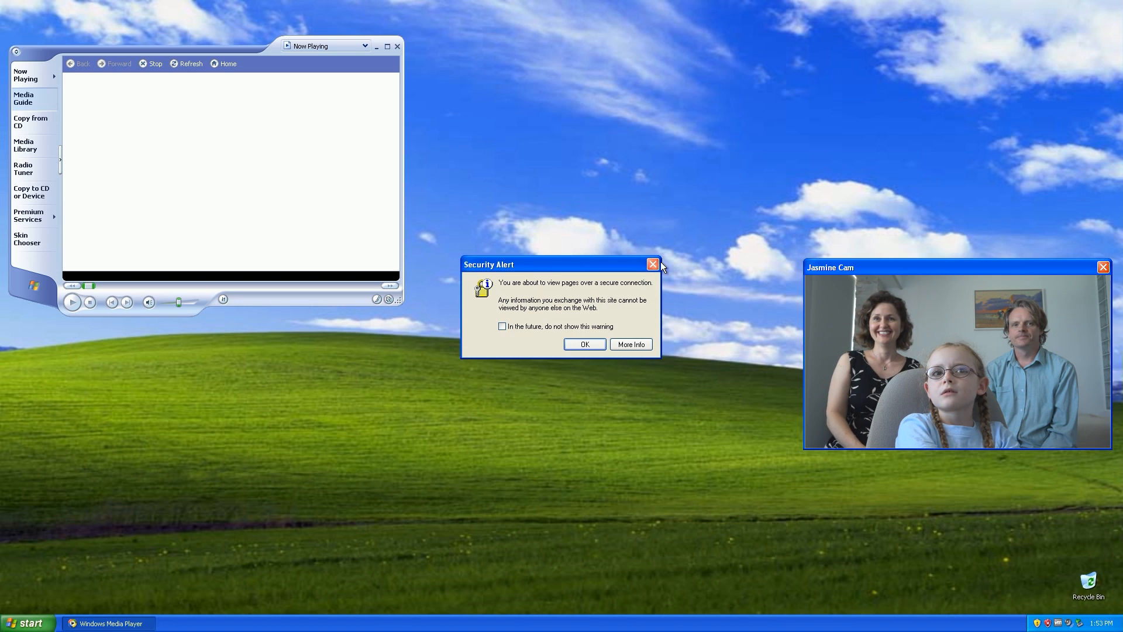
pyautogui.click(650, 265)
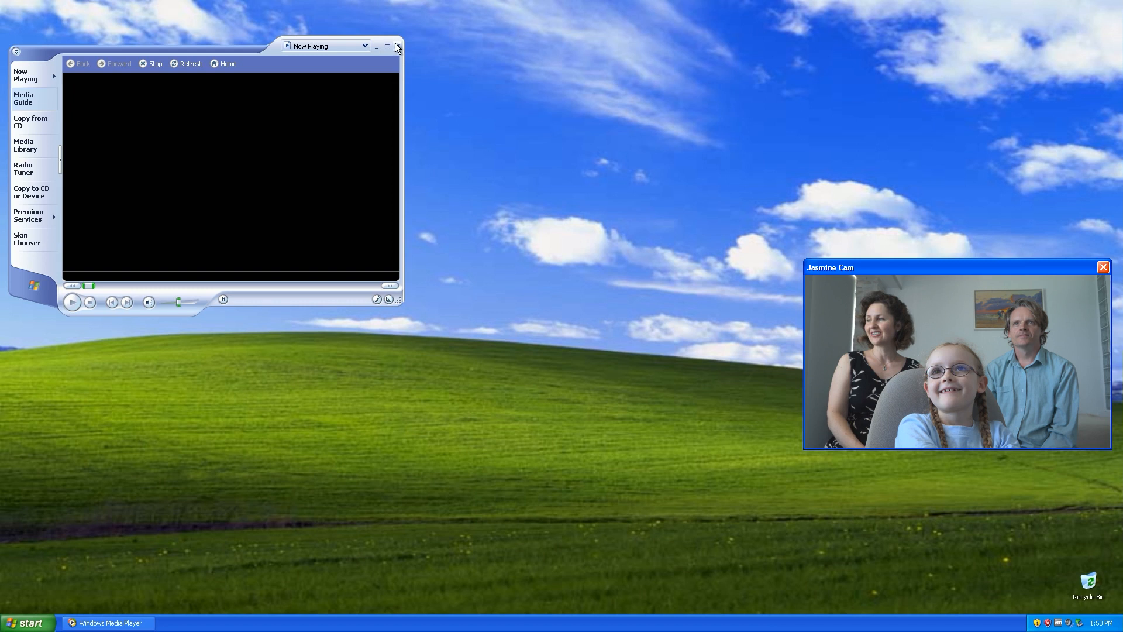
pyautogui.click(376, 47)
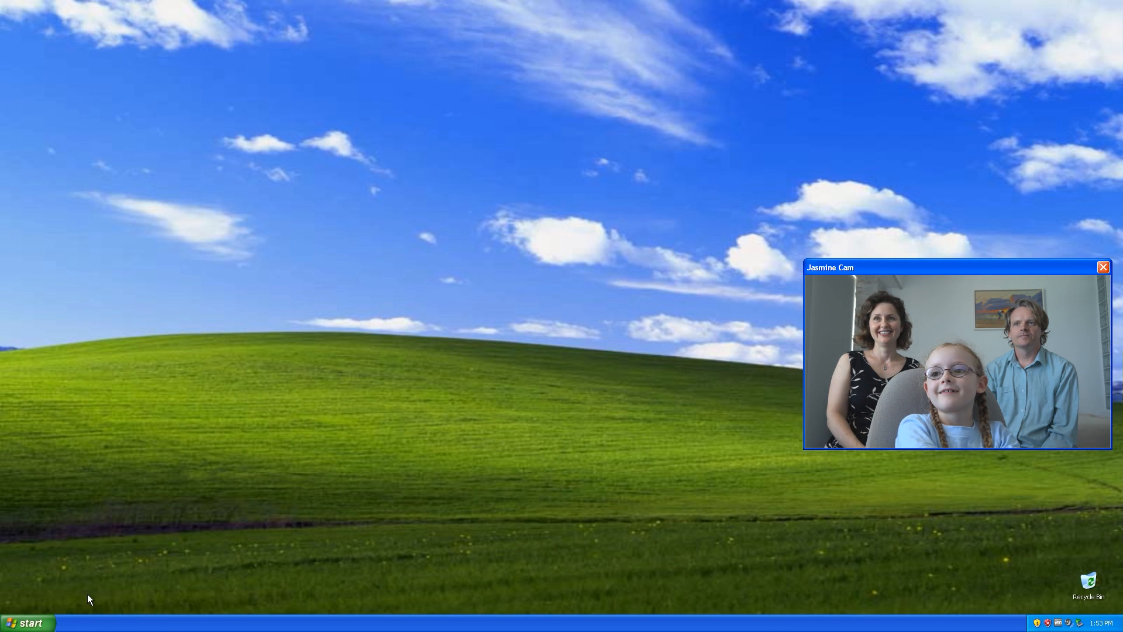
pyautogui.moveTo(672, 360)
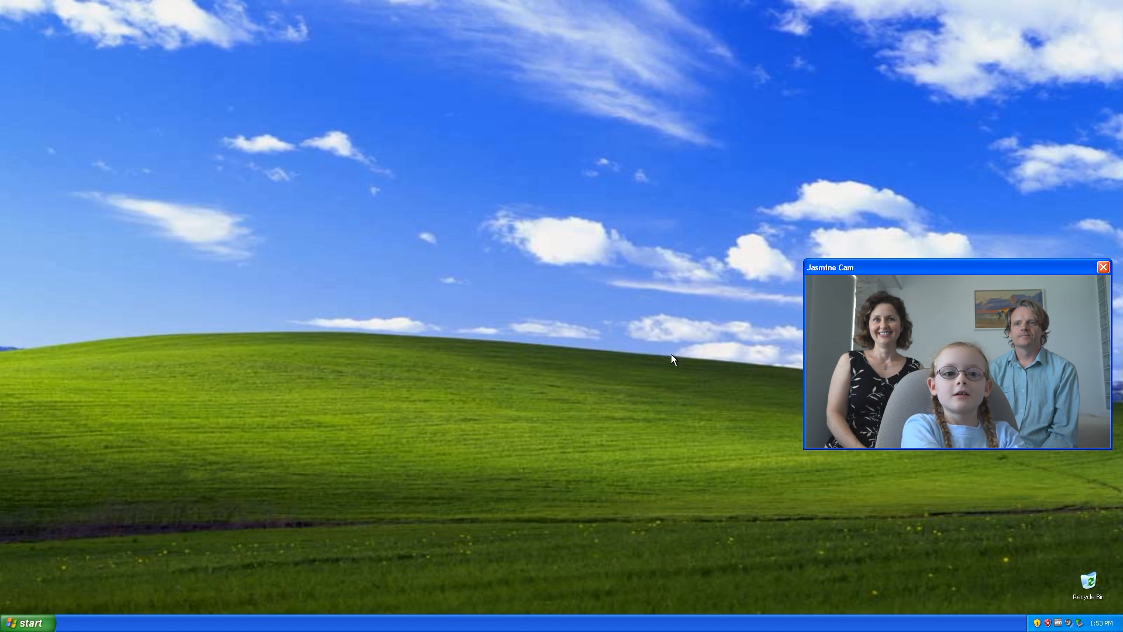
pyautogui.moveTo(1089, 602)
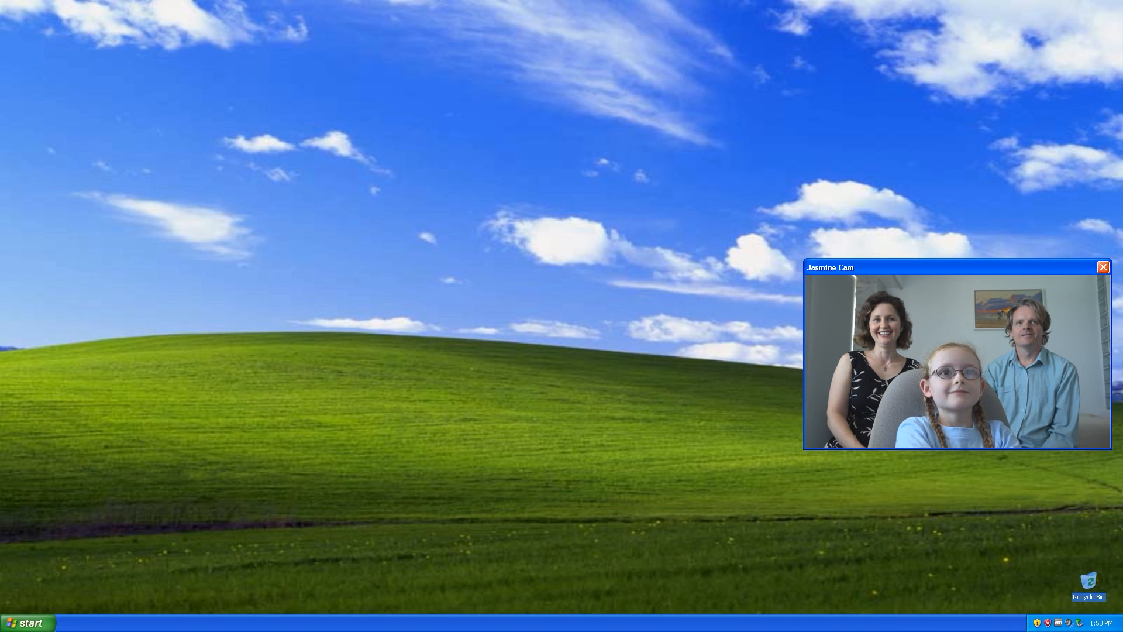
pyautogui.moveTo(1068, 532)
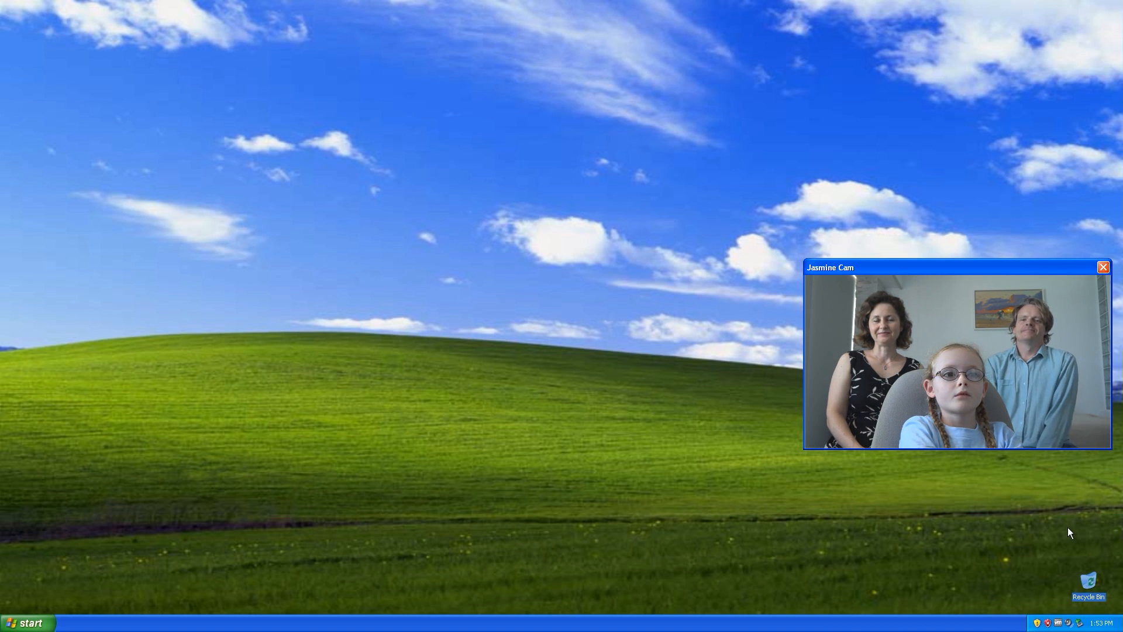
pyautogui.moveTo(625, 331)
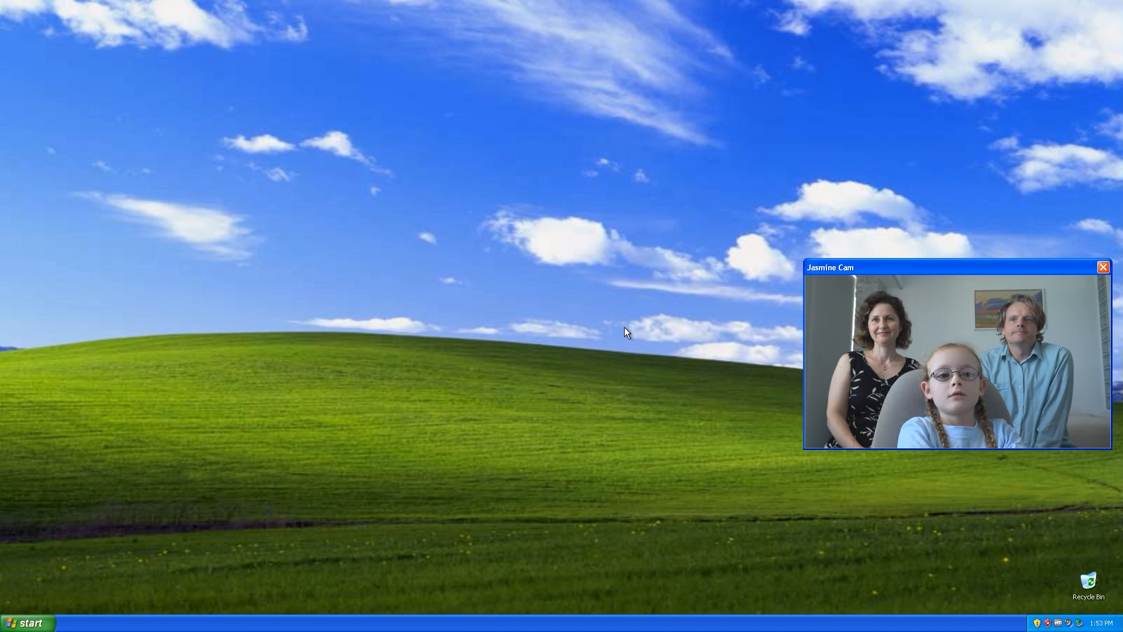
pyautogui.moveTo(677, 338)
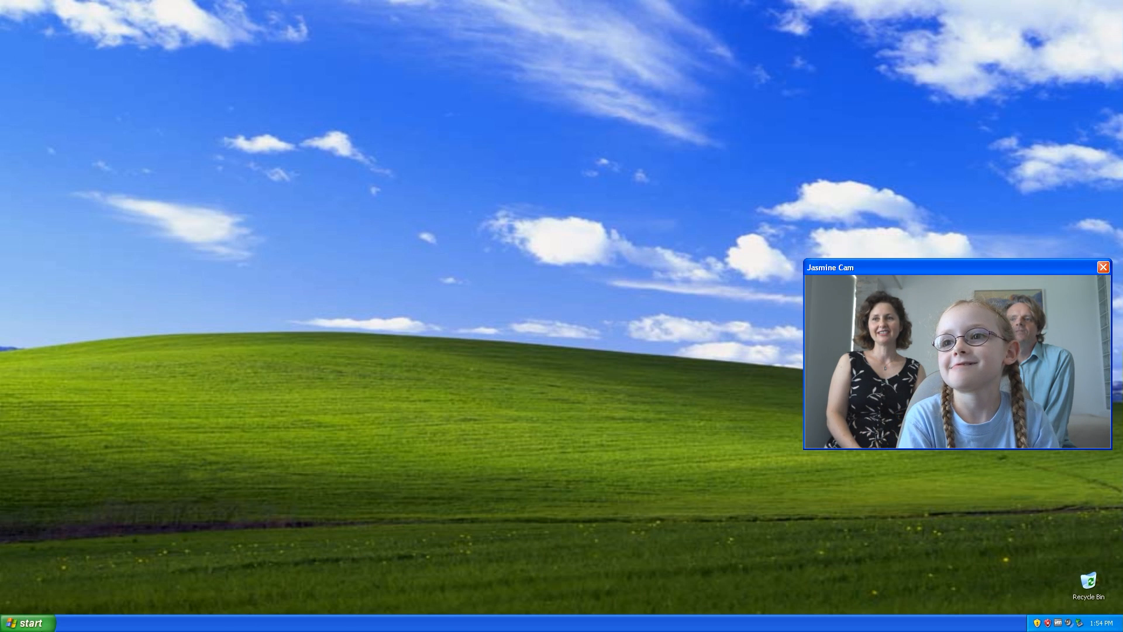
# Bring up the Start menu on the Windows XP desktop.
pyautogui.click(27, 621)
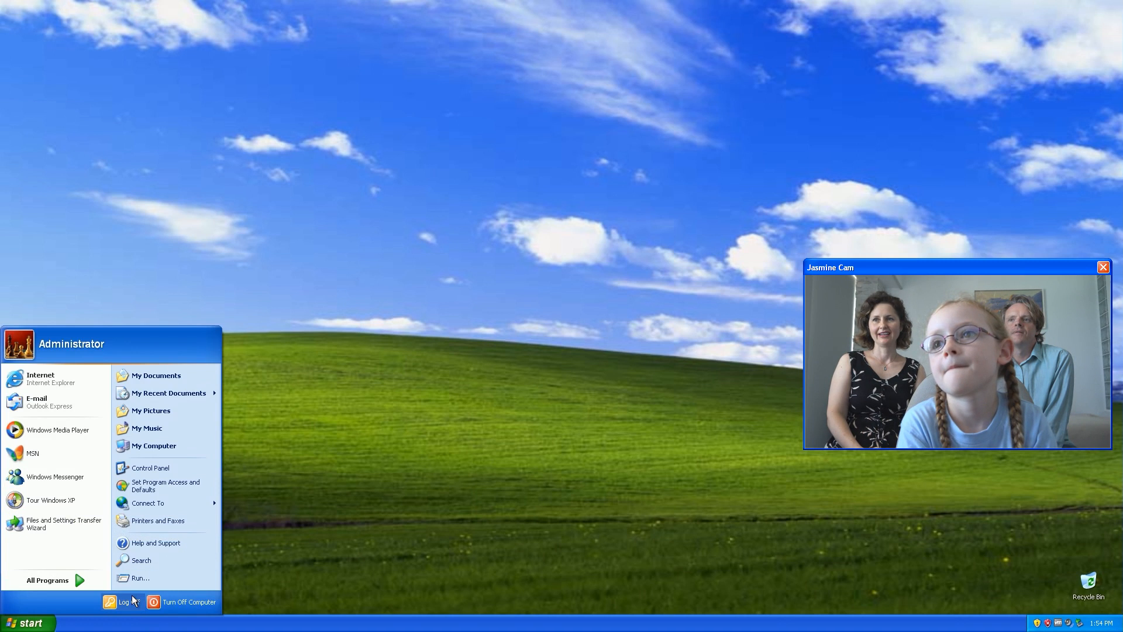
pyautogui.moveTo(47, 401)
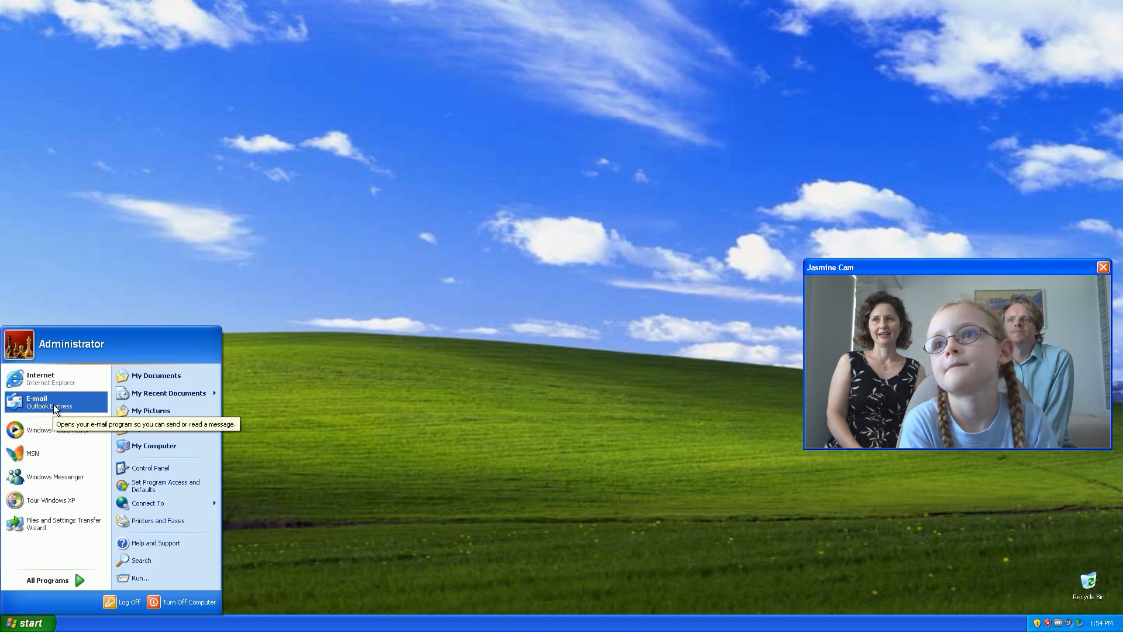
# Launch Outlook Express and enter 'sex' as the display name in the account wizard.
pyautogui.click(36, 402)
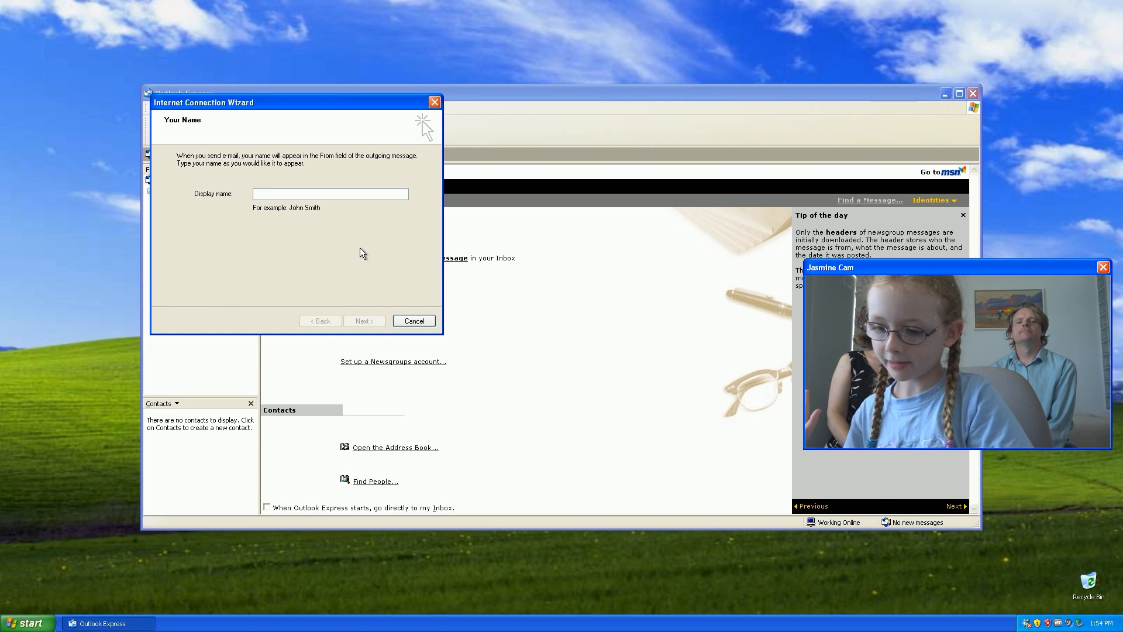
pyautogui.write('s')
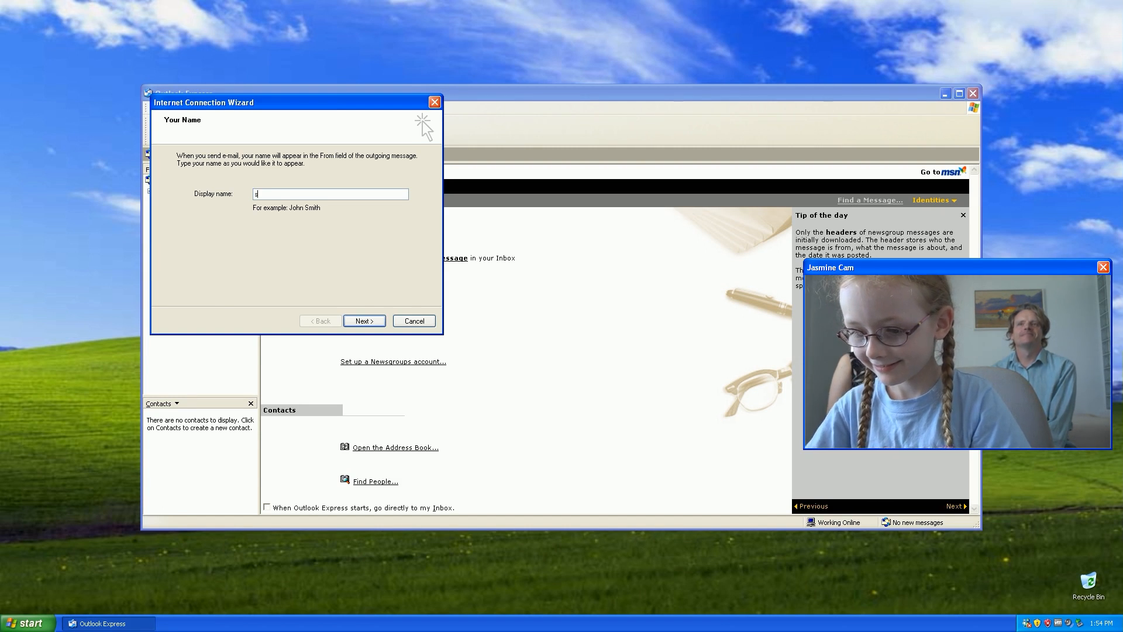
pyautogui.write('e')
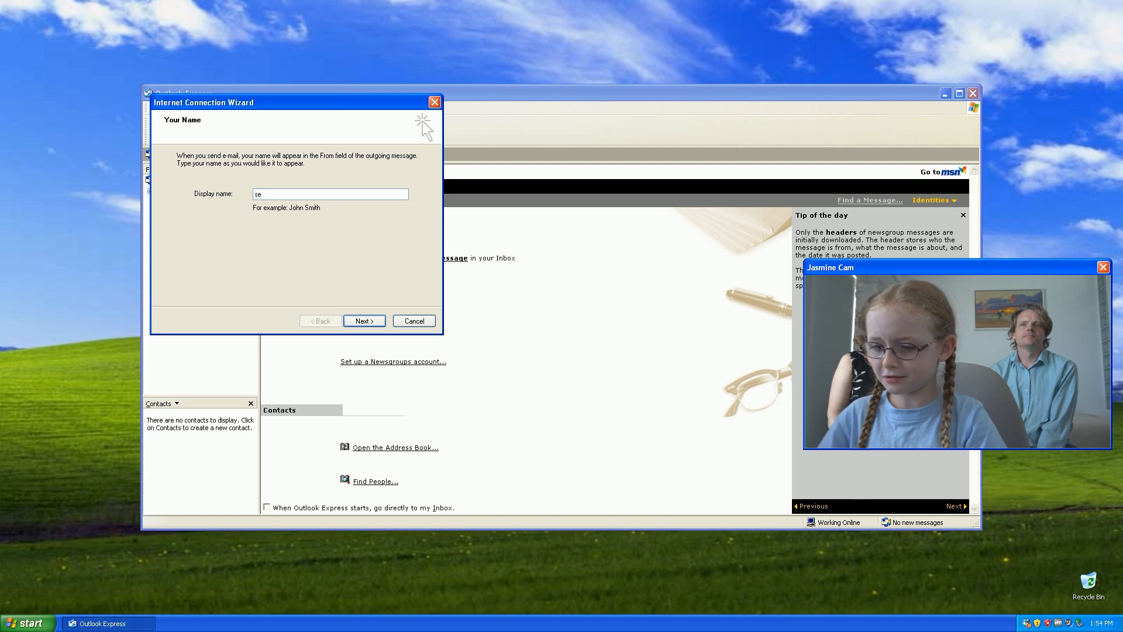
pyautogui.write('x')
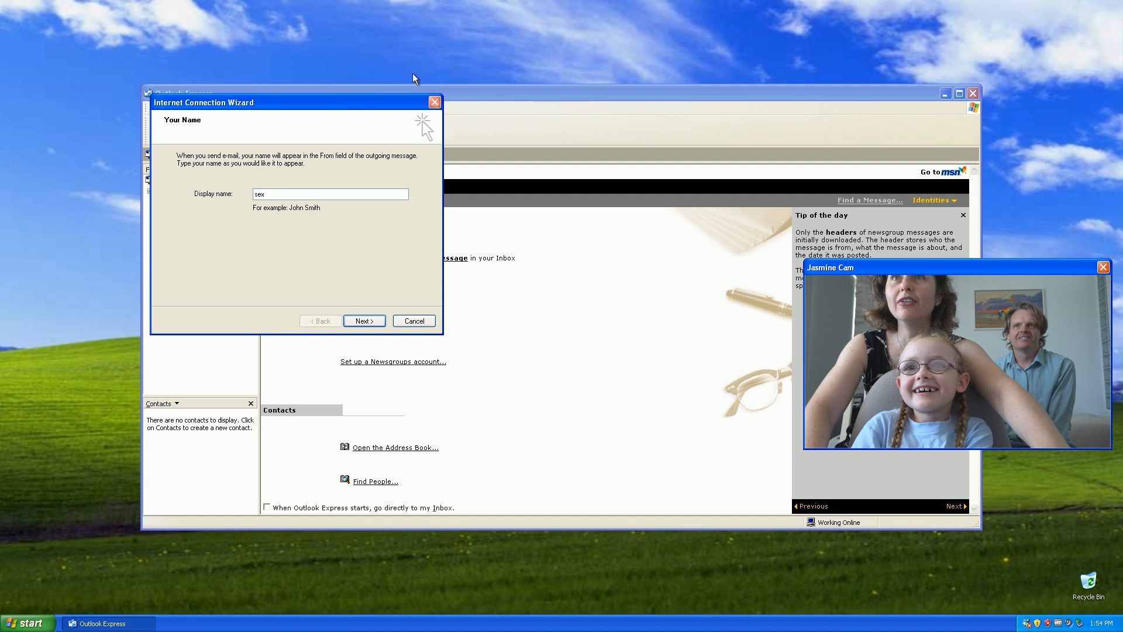
# Cancel the mail account setup, confirm leaving it, and close Outlook Express.
pyautogui.click(413, 321)
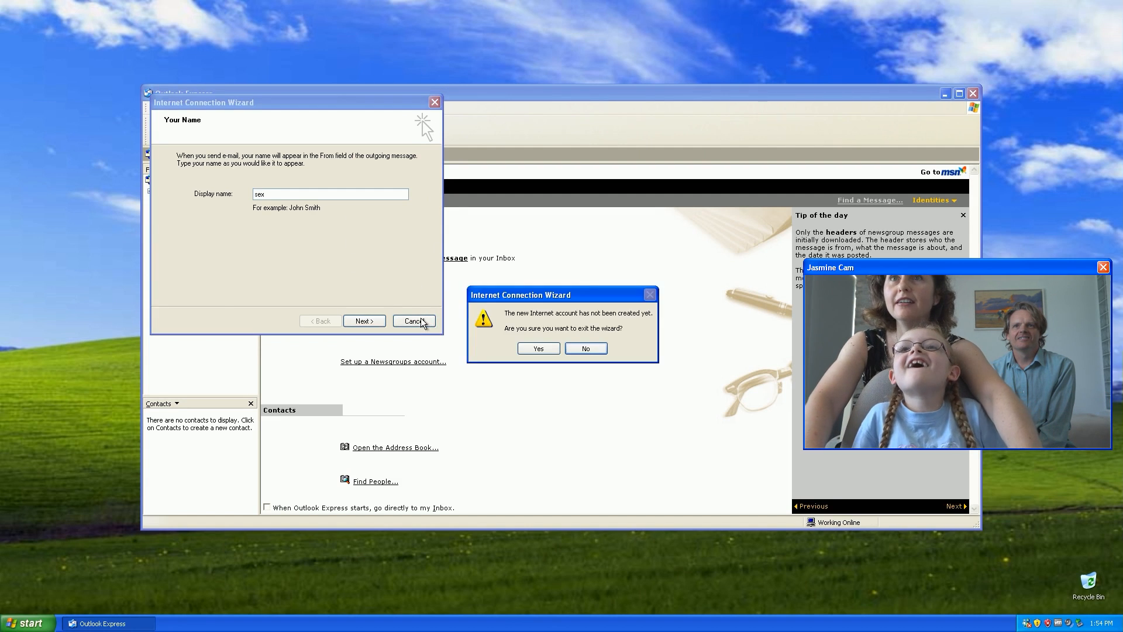
pyautogui.click(537, 349)
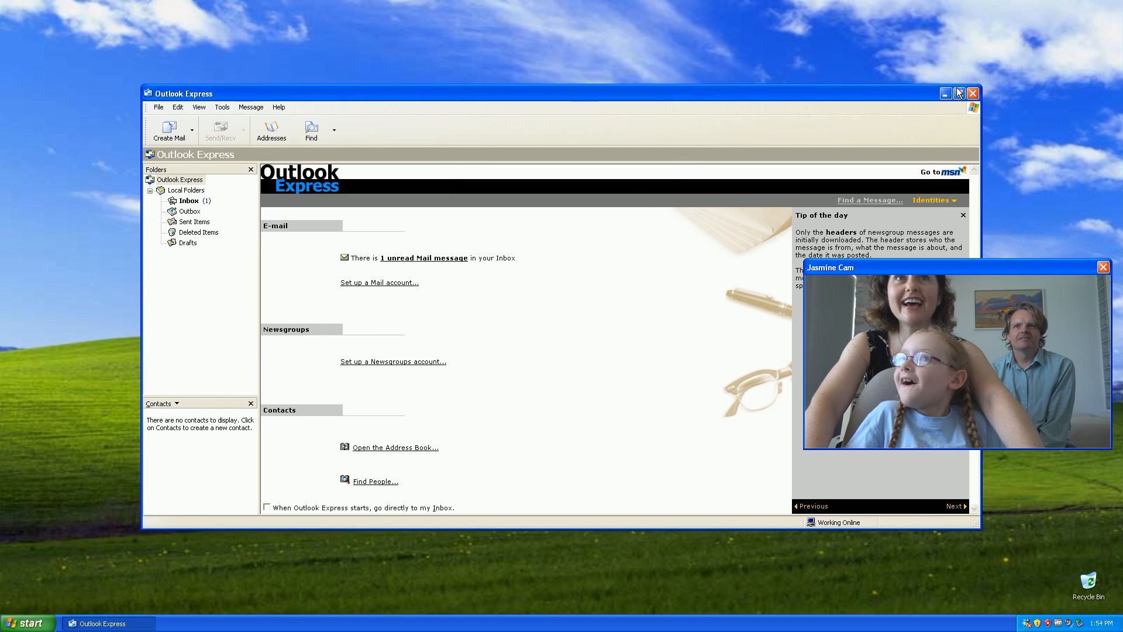
pyautogui.click(972, 93)
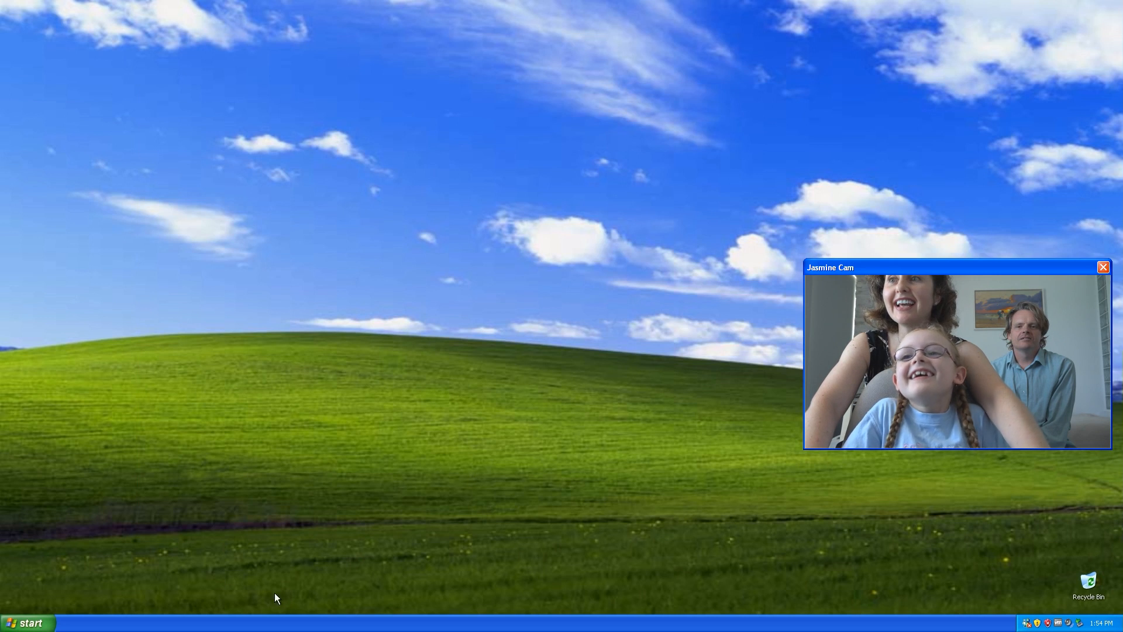
# Expand the All Programs list from the Start menu to reach WordPad.
pyautogui.click(27, 621)
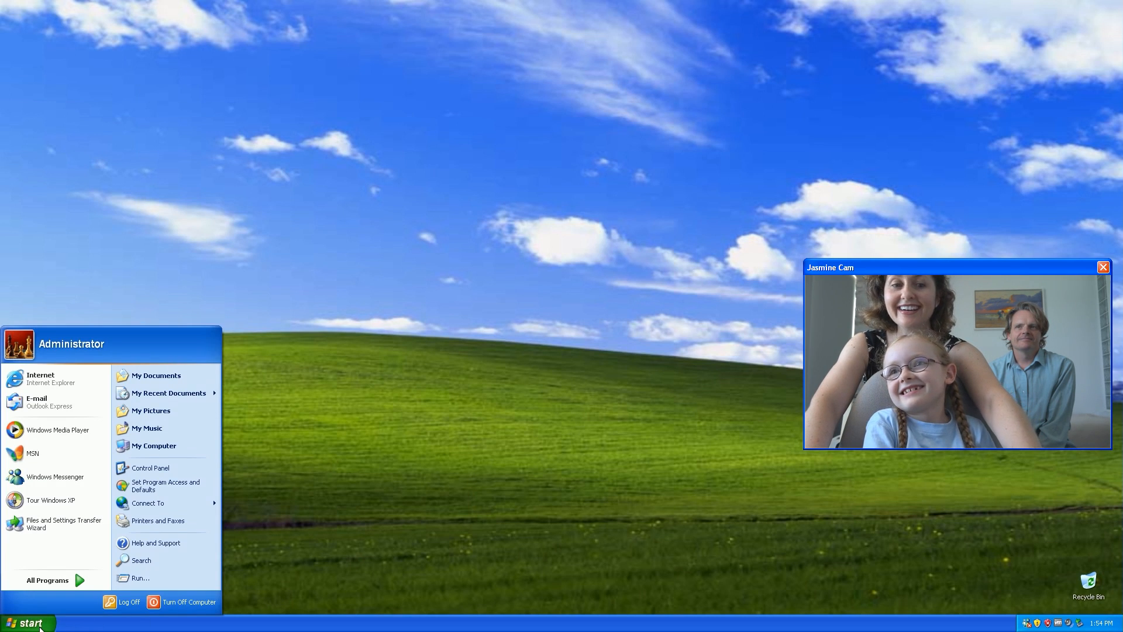
pyautogui.click(47, 579)
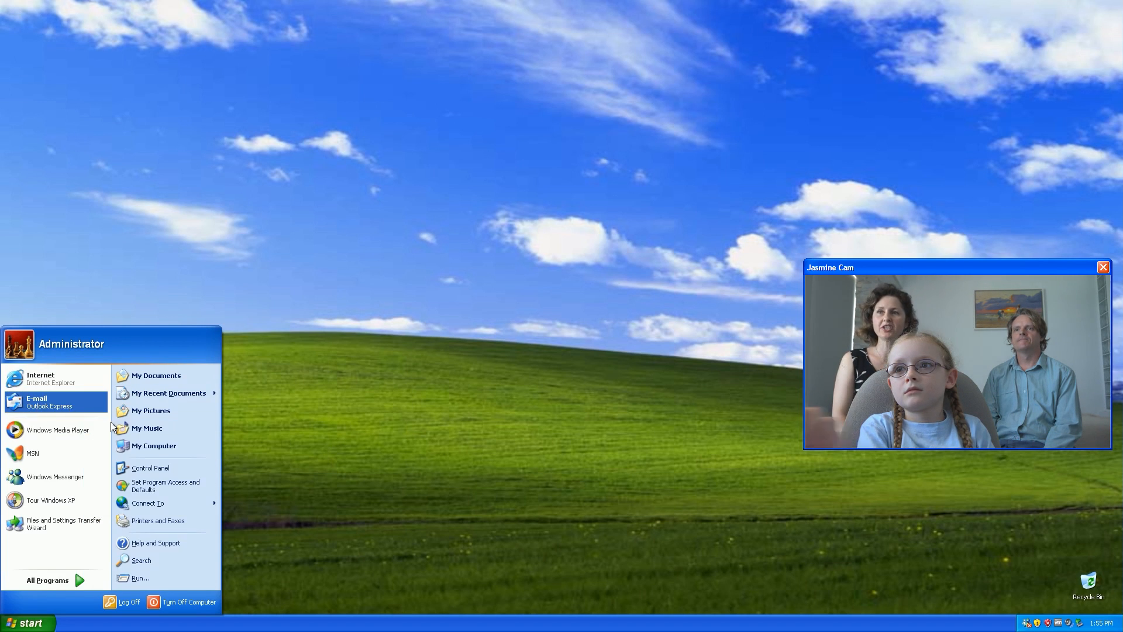
pyautogui.click(48, 579)
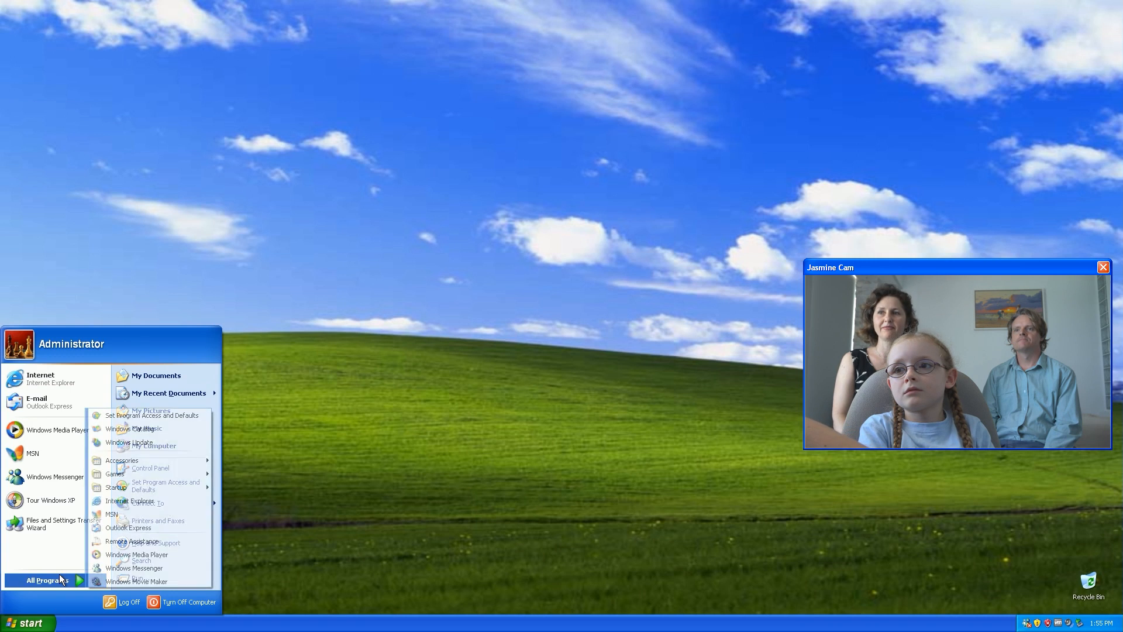
pyautogui.moveTo(122, 460)
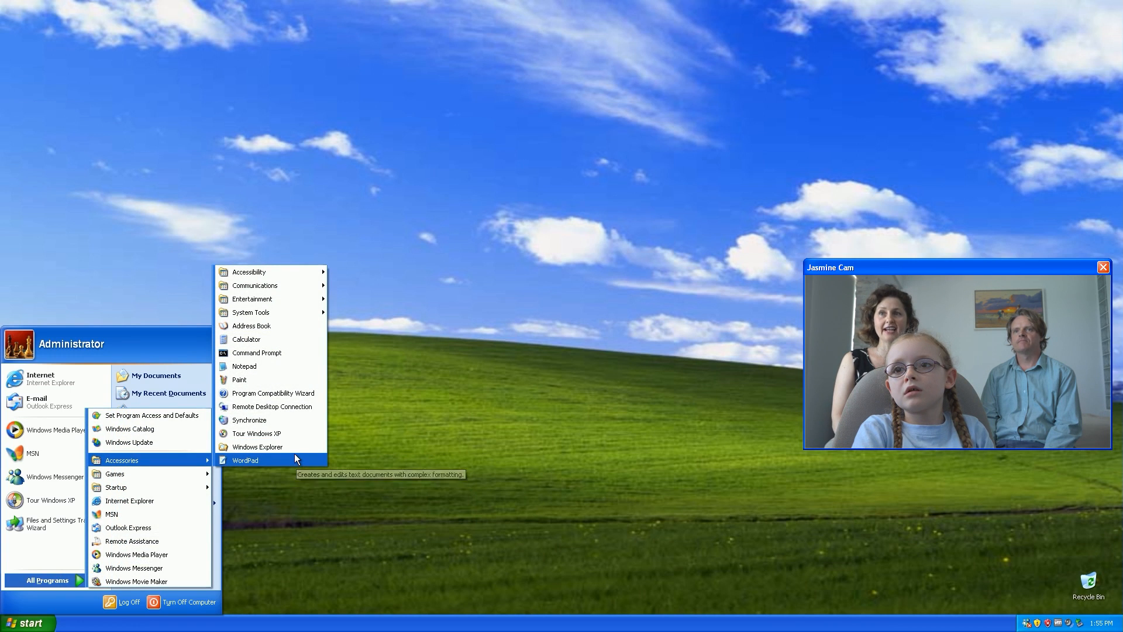
pyautogui.moveTo(261, 433)
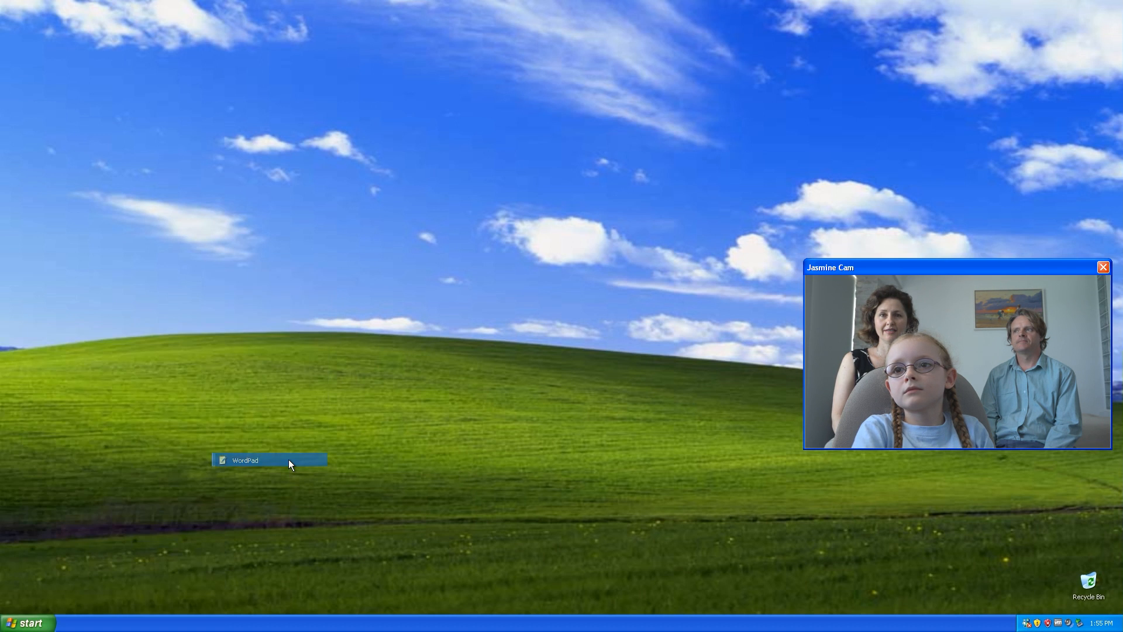
# Start WordPad, write 'I love you' in the new document, and bring up the File menu.
pyautogui.doubleClick(245, 460)
pyautogui.write('I love')
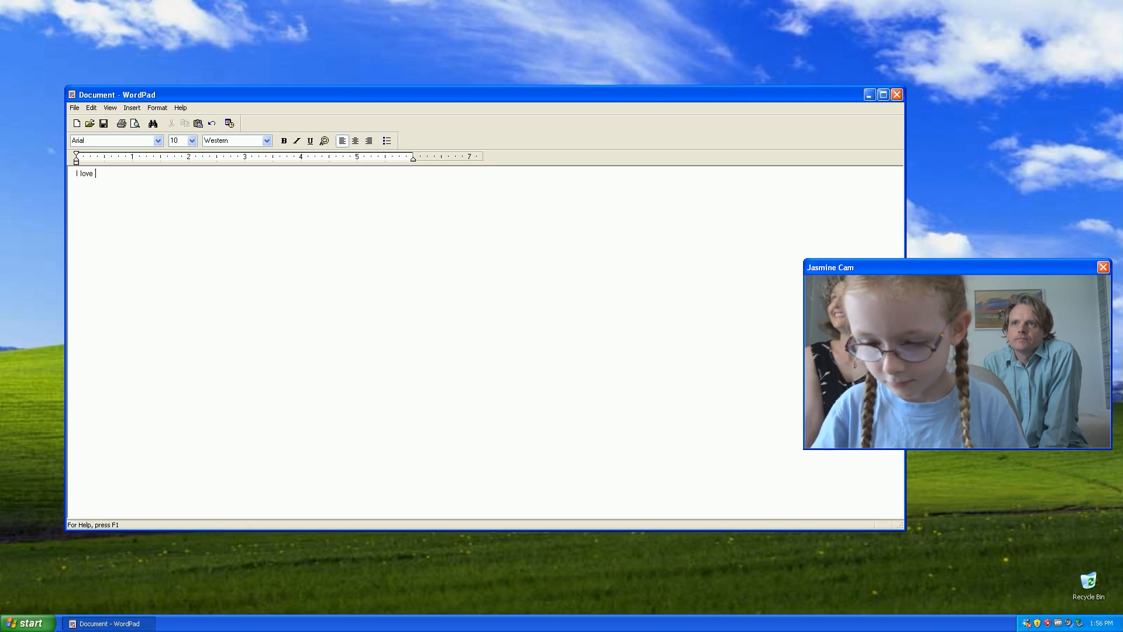
pyautogui.write('you')
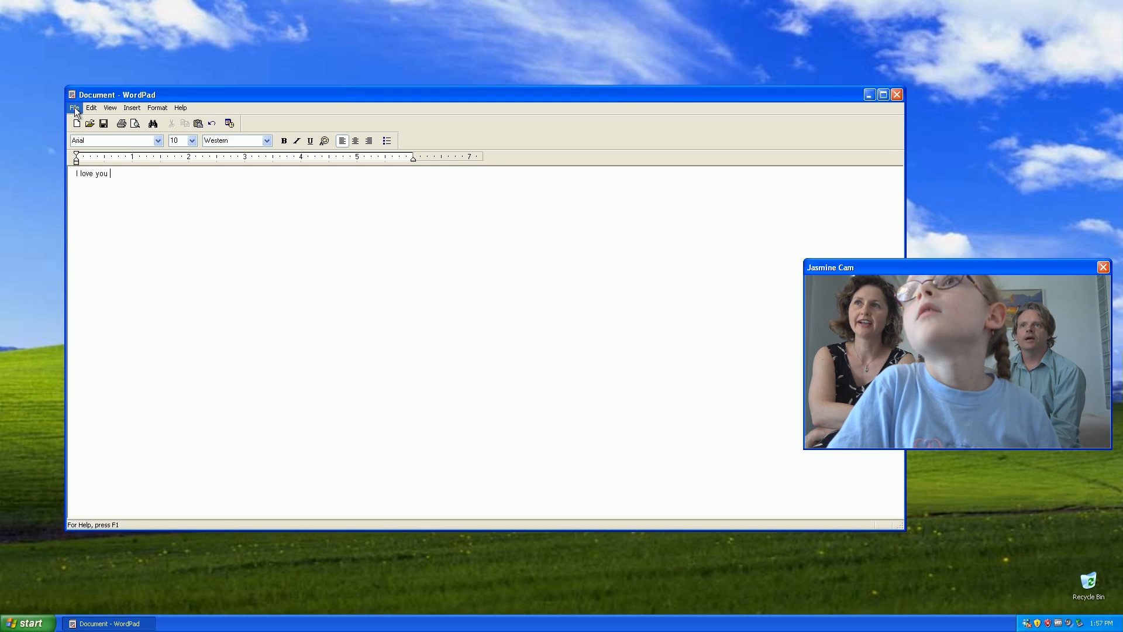
pyautogui.click(75, 108)
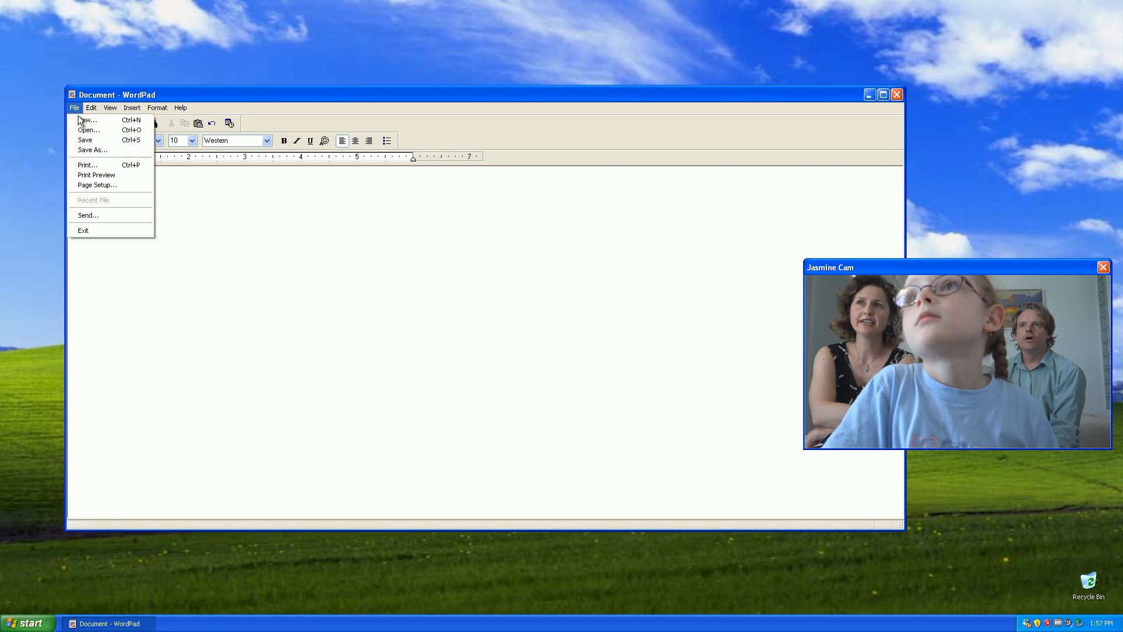
pyautogui.moveTo(101, 151)
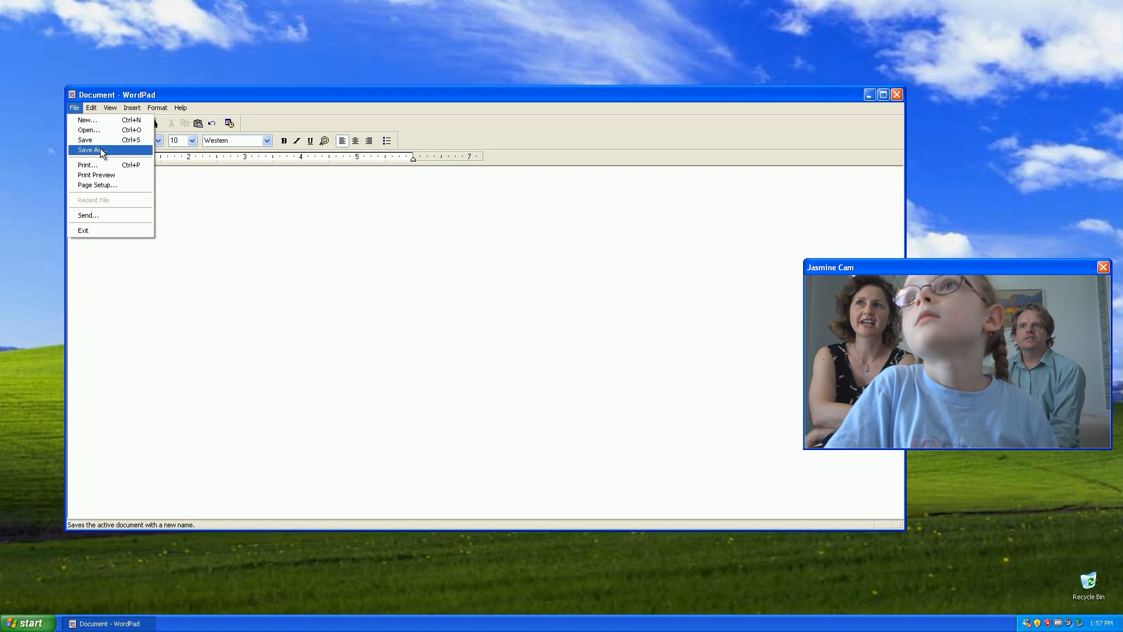
# Save the document as 'love' in My Documents via Save As.
pyautogui.click(89, 151)
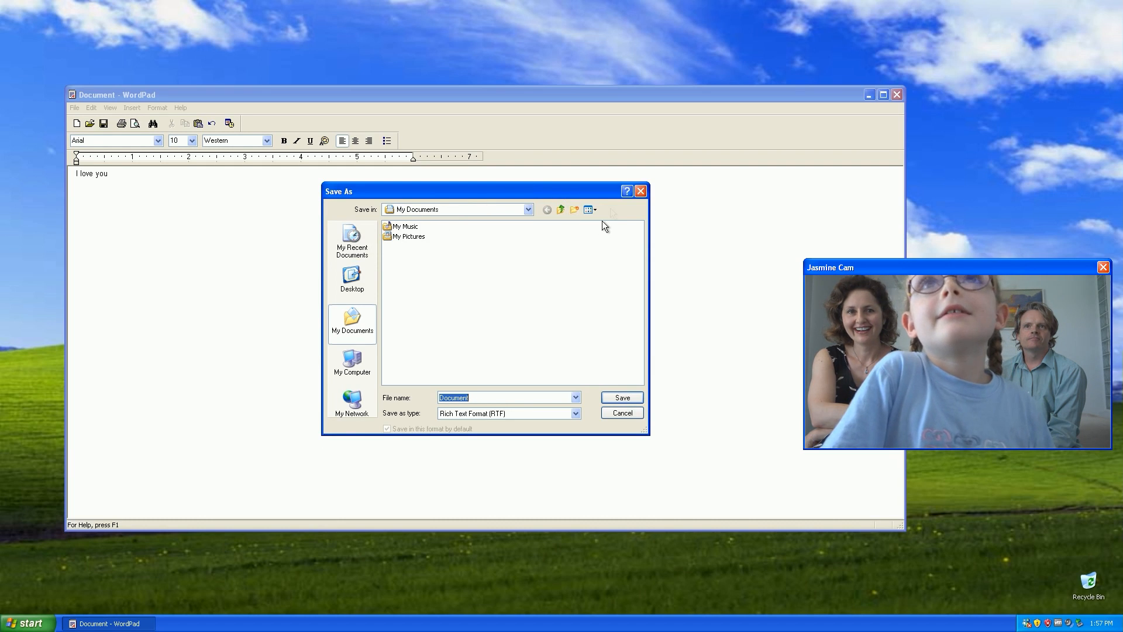
pyautogui.moveTo(317, 361)
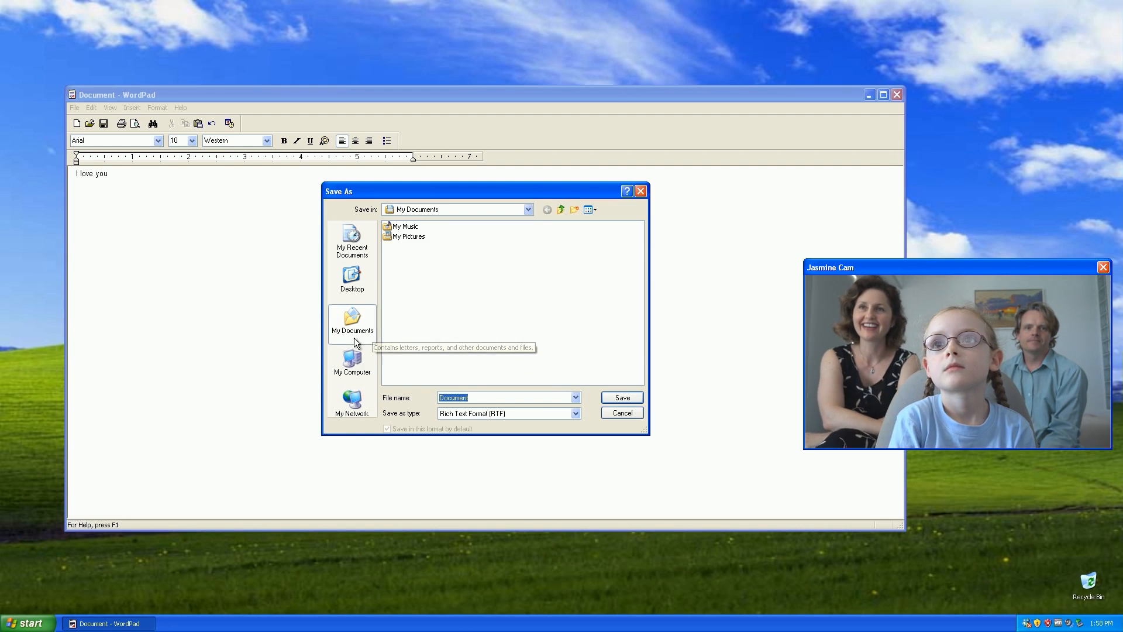
pyautogui.moveTo(441, 379)
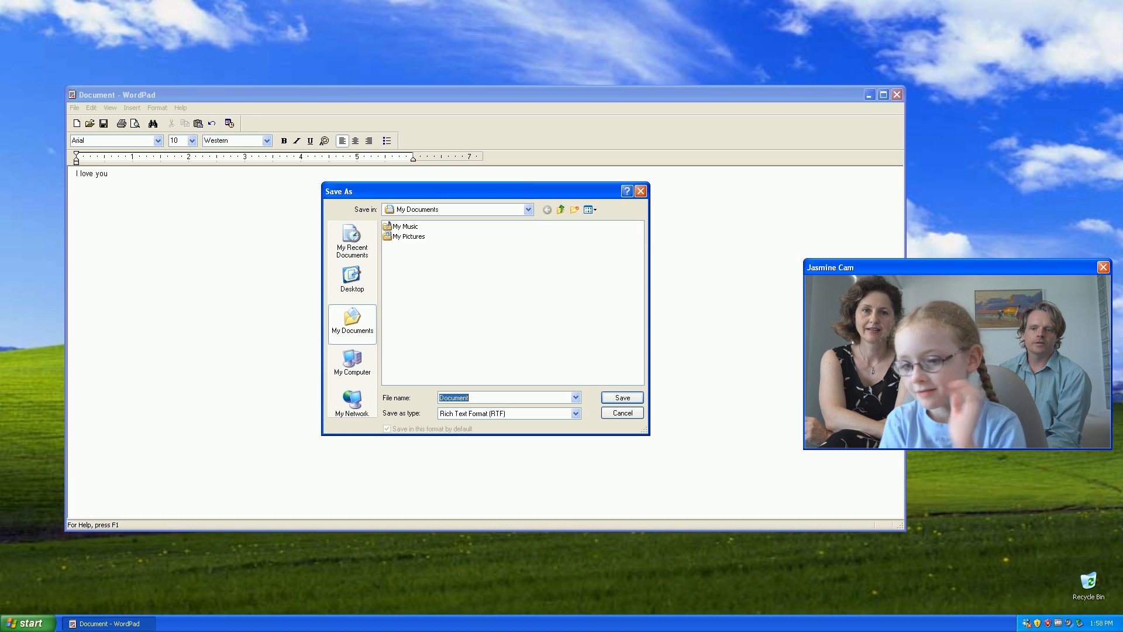
pyautogui.write('love')
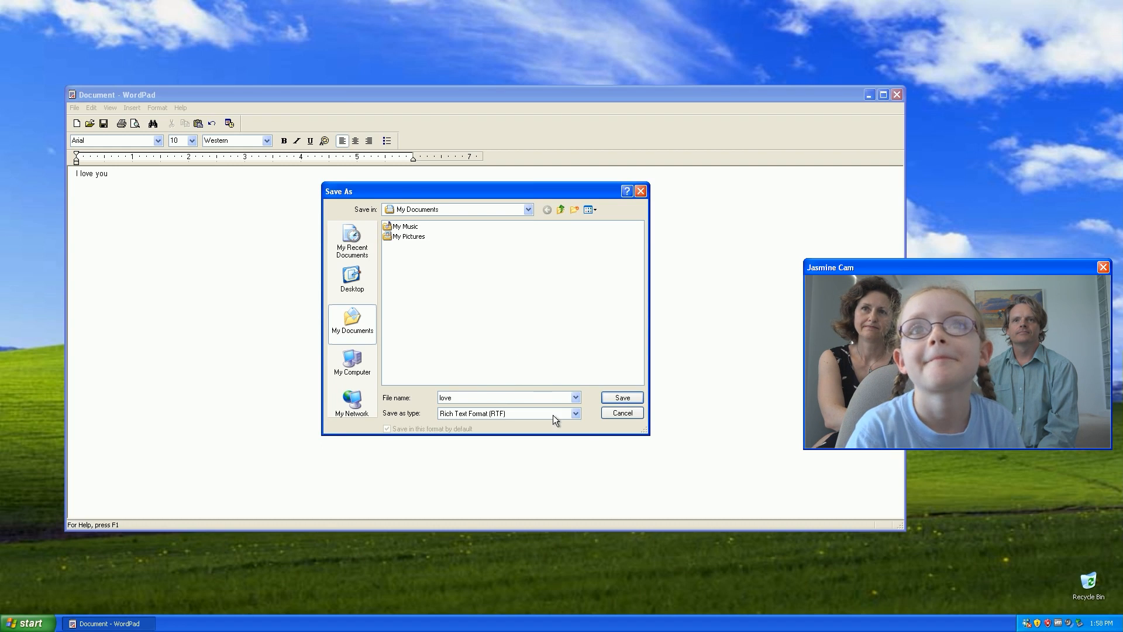
pyautogui.click(620, 398)
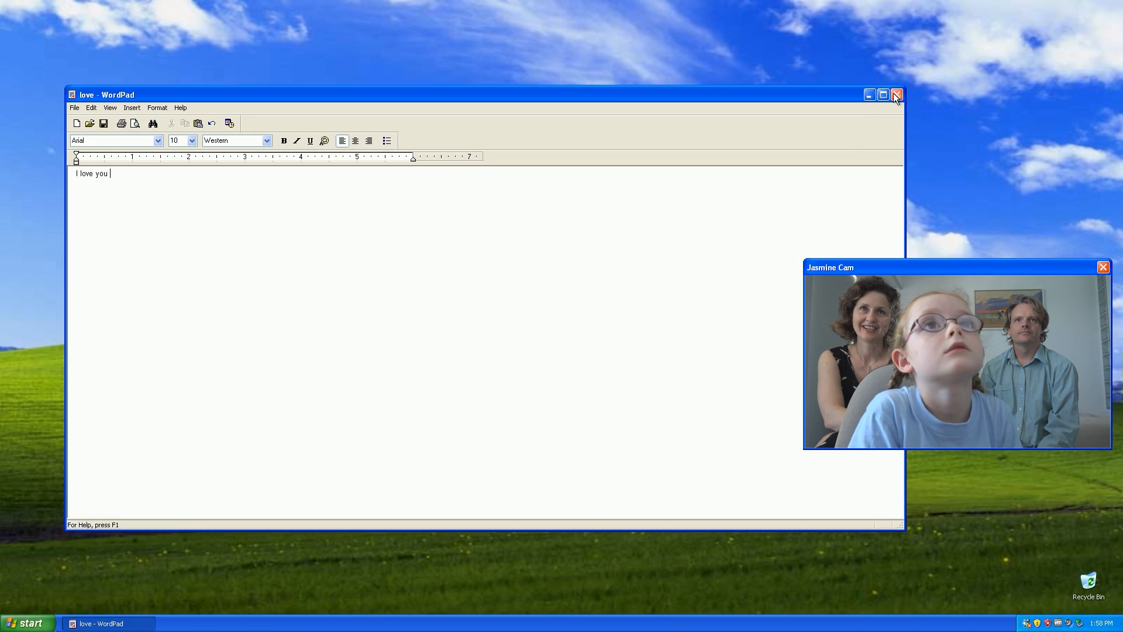
# Close WordPad and open My Documents from Start, selecting the saved love file.
pyautogui.click(897, 93)
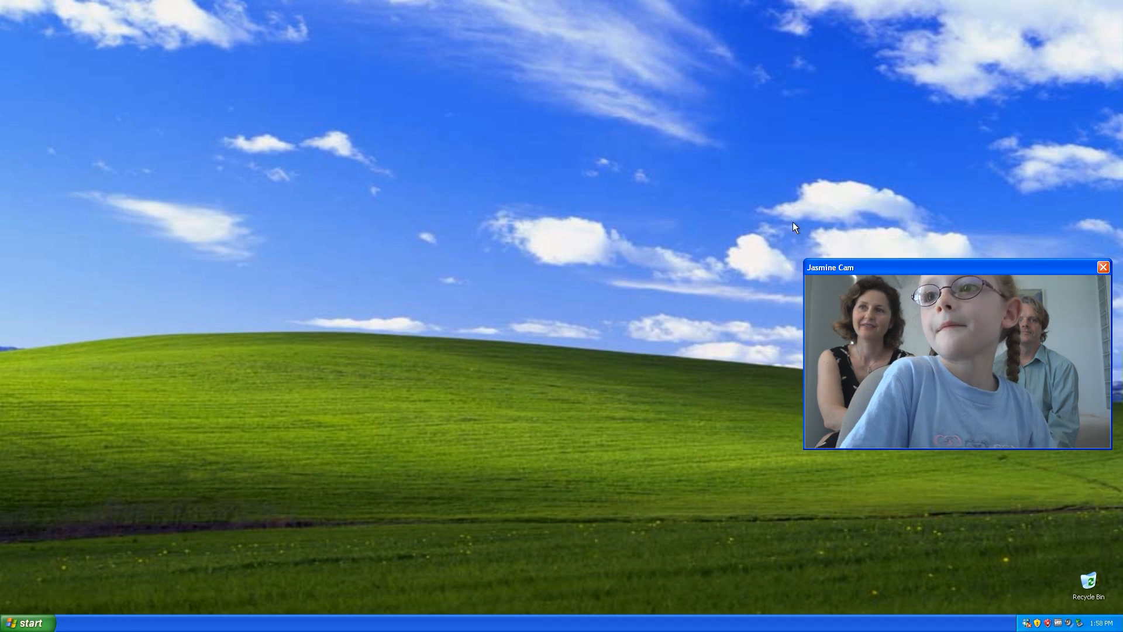
pyautogui.moveTo(28, 621)
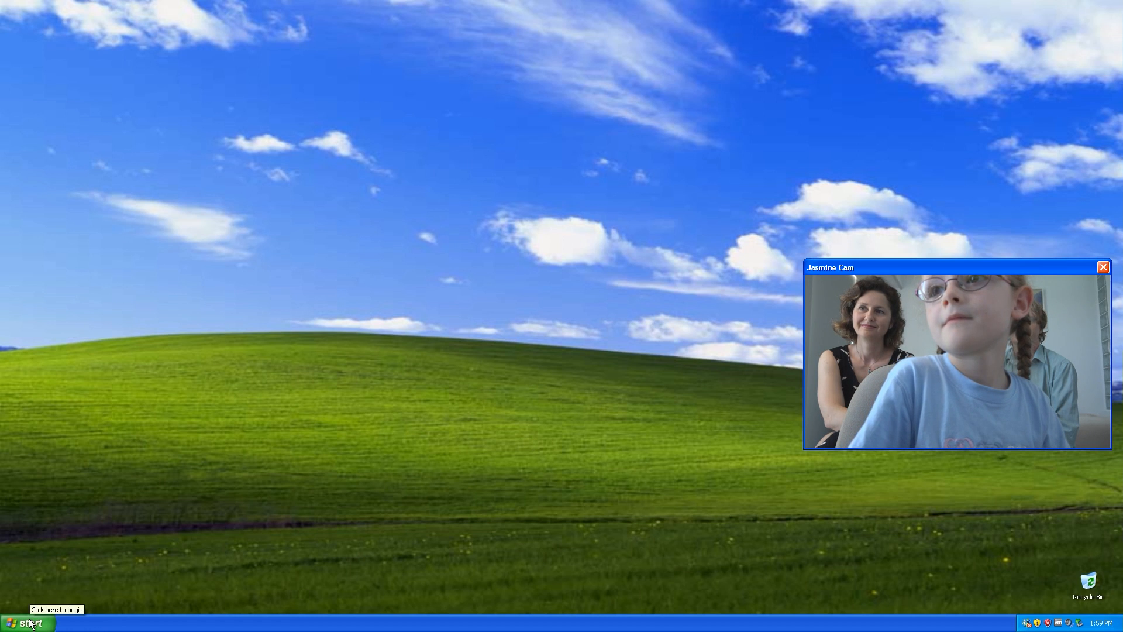
pyautogui.click(27, 621)
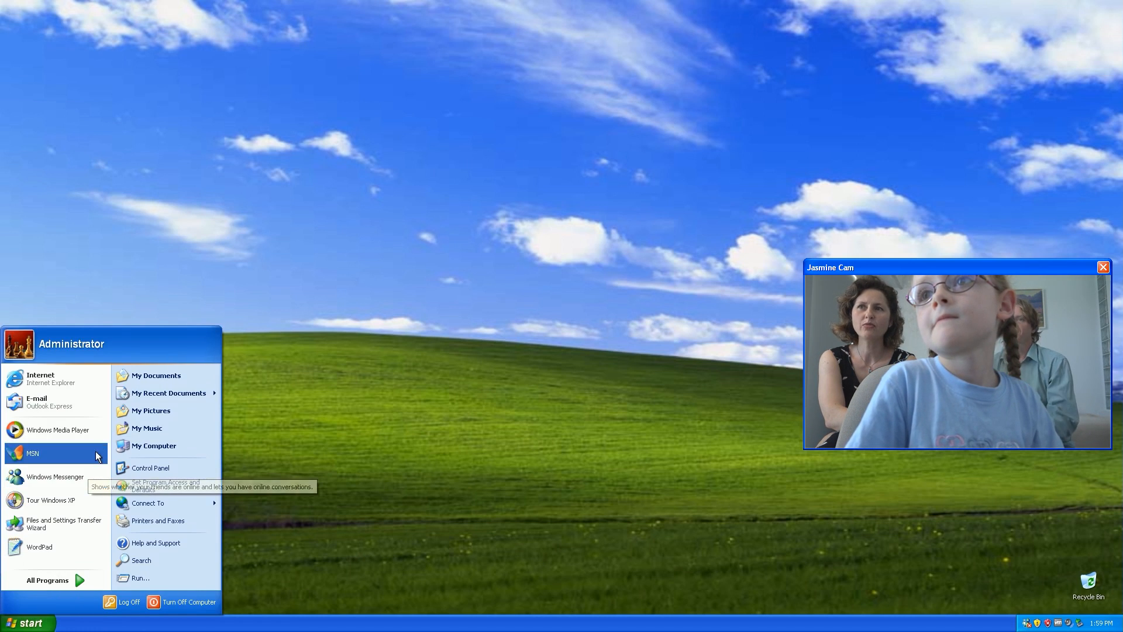
pyautogui.moveTo(55, 401)
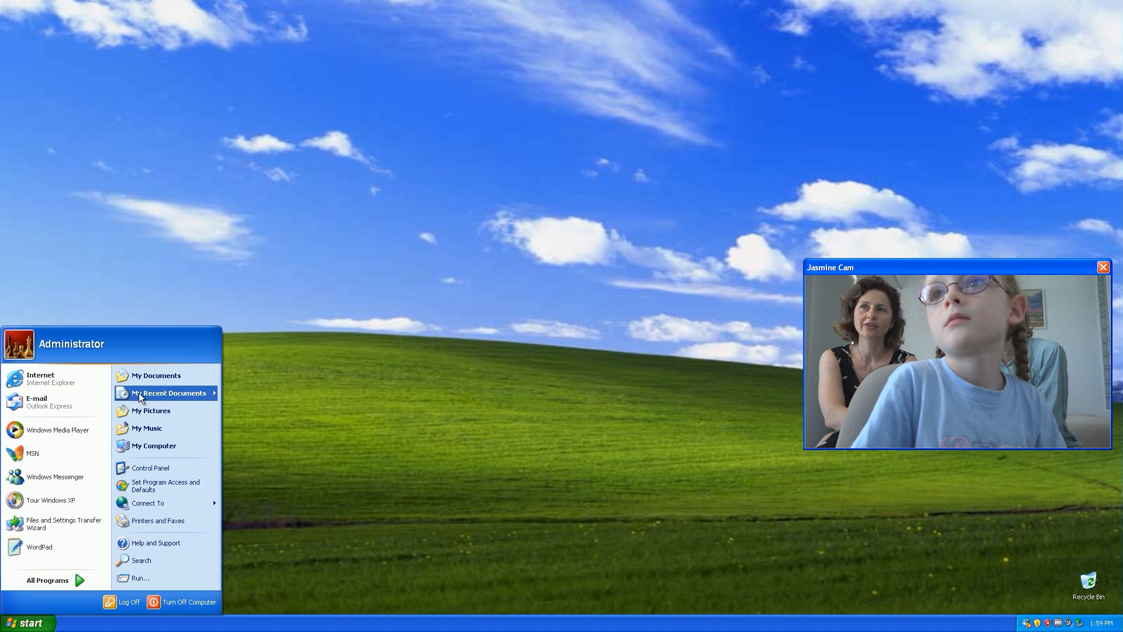
pyautogui.click(155, 374)
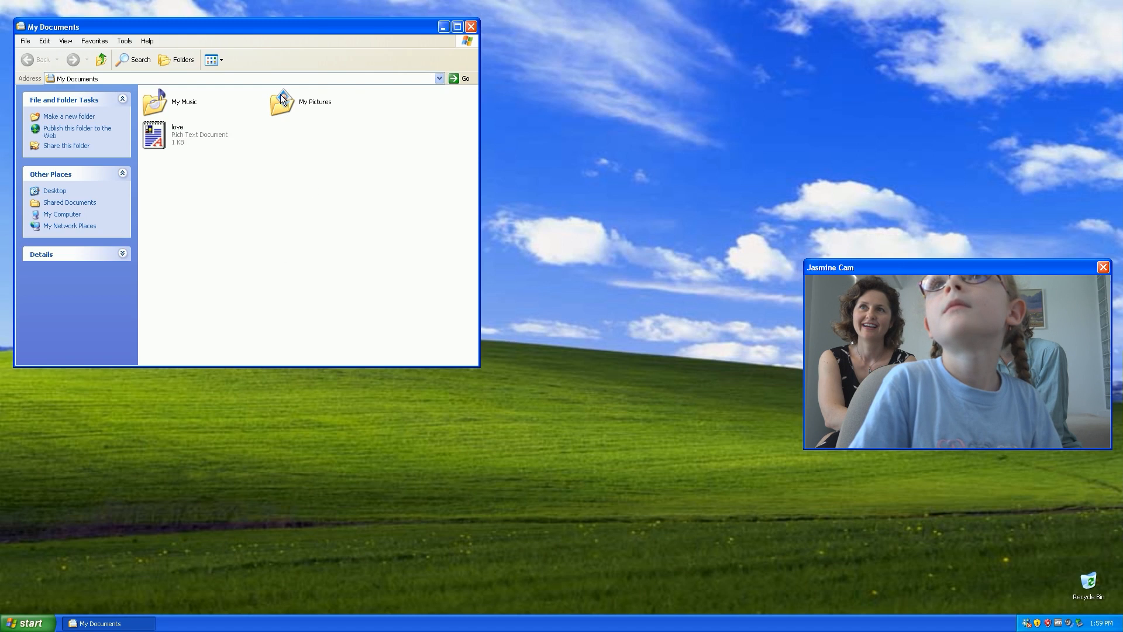
pyautogui.click(282, 101)
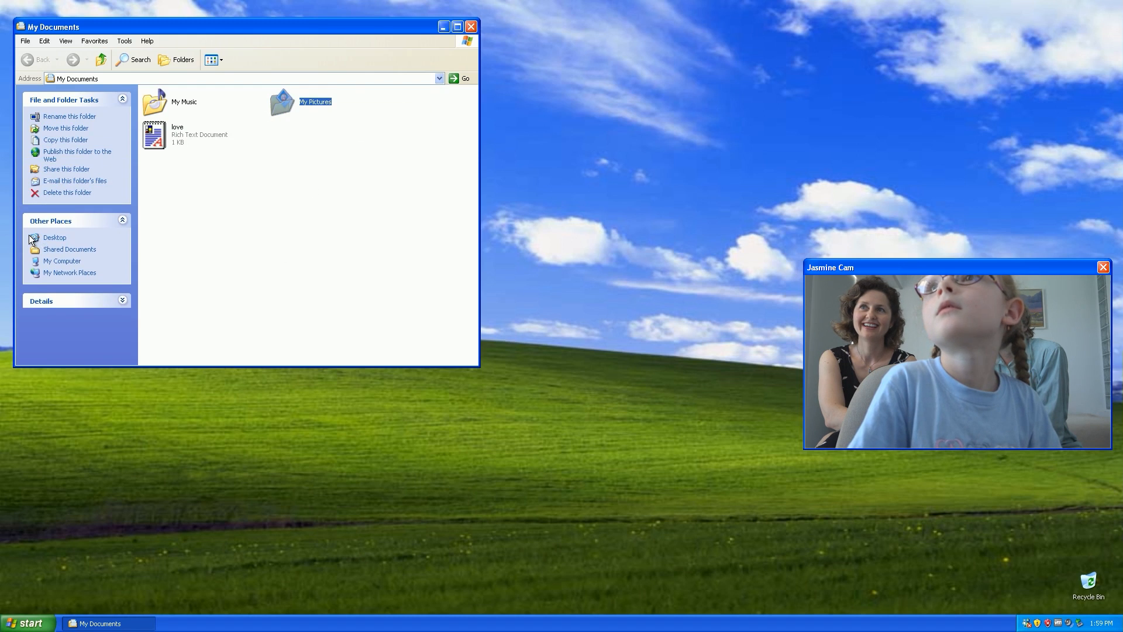
pyautogui.moveTo(155, 134)
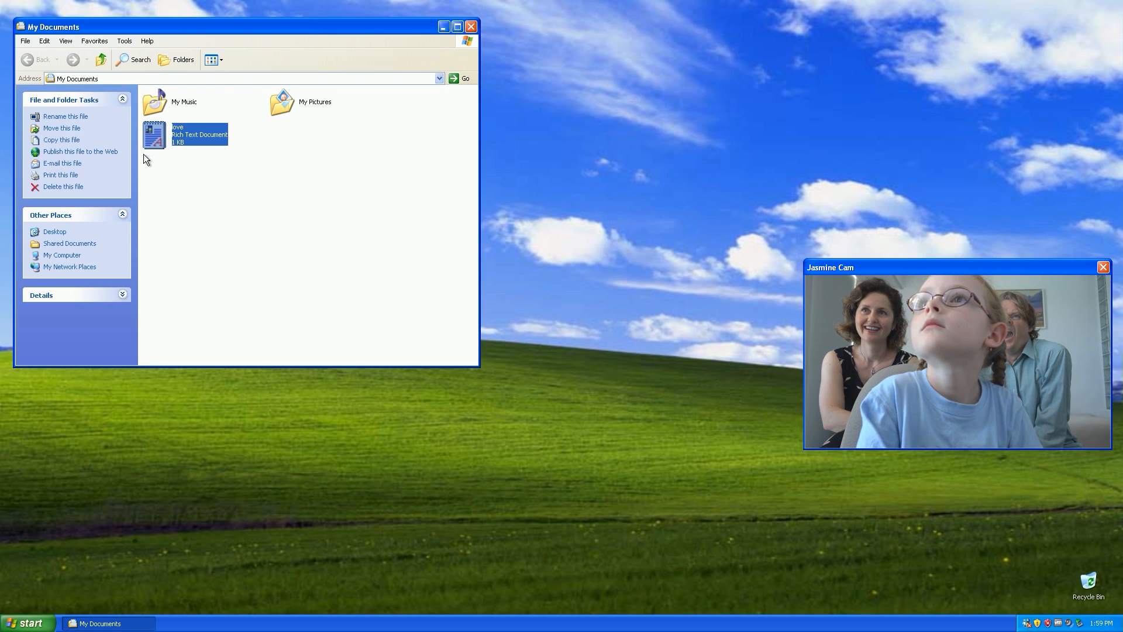
# Remove the love document from My Documents so only My Music and My Pictures remain.
pyautogui.doubleClick(153, 135)
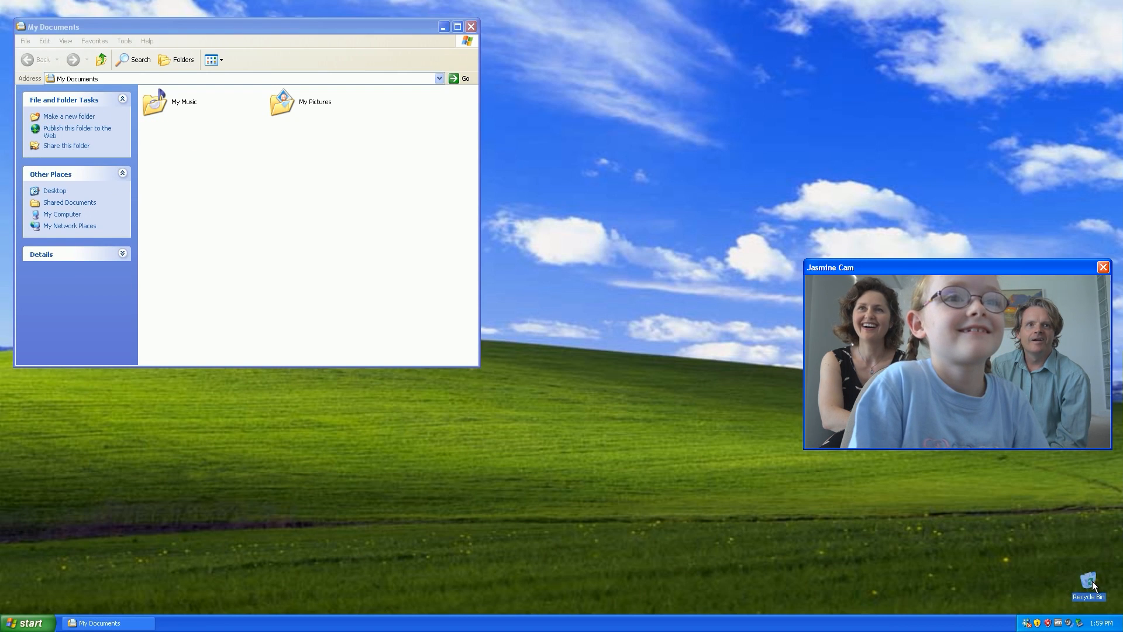
pyautogui.moveTo(936, 533)
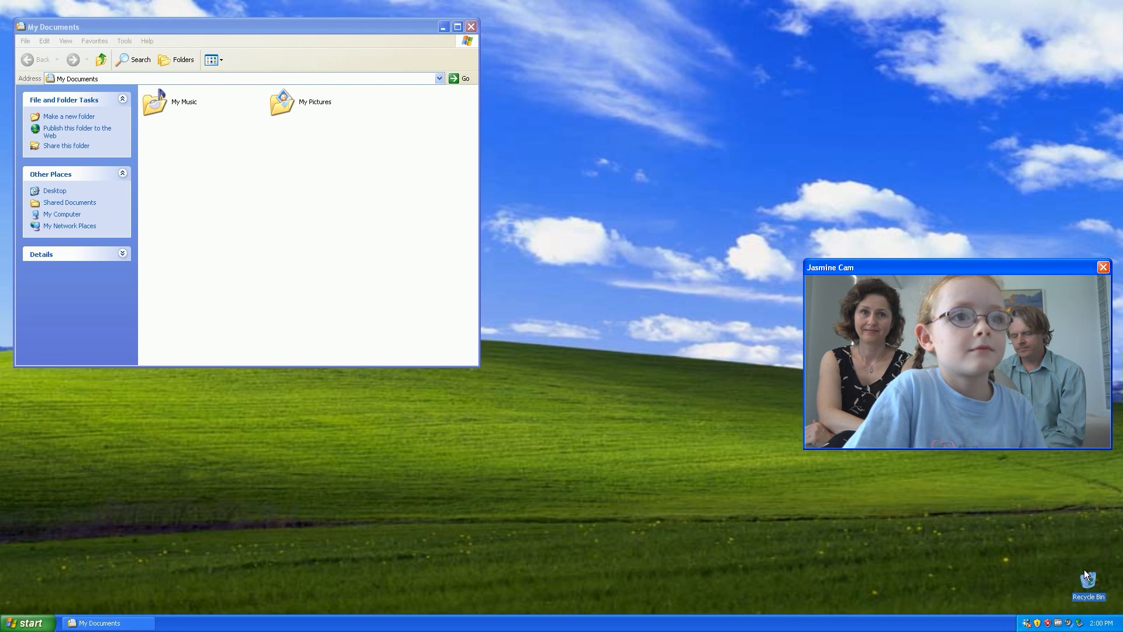
pyautogui.moveTo(1088, 573)
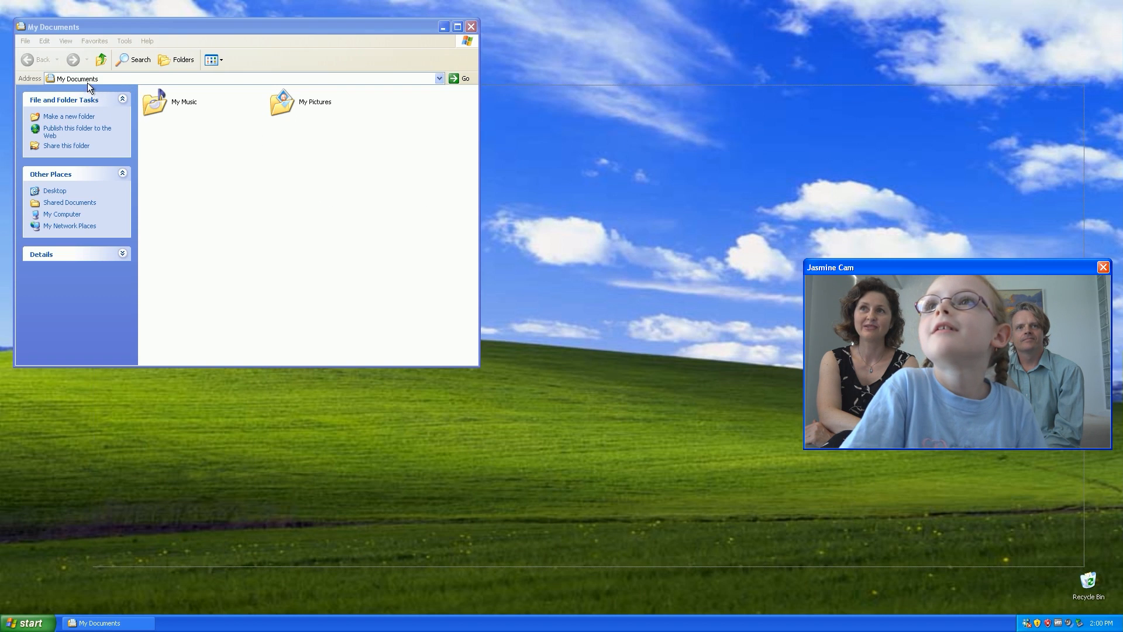
pyautogui.moveTo(634, 193)
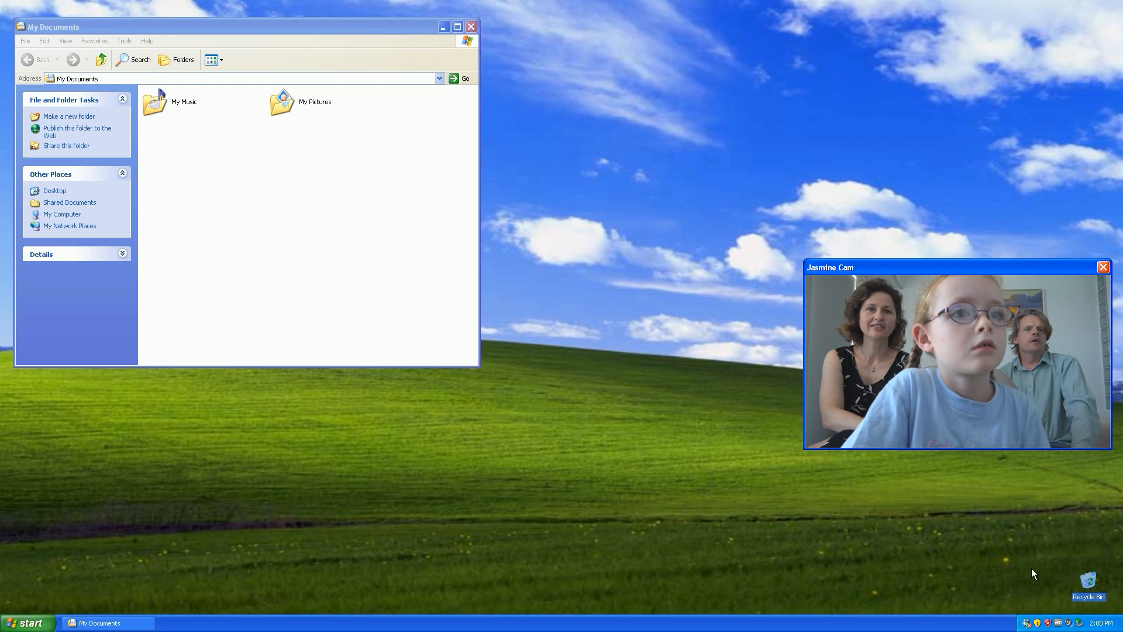
# Open the Recycle Bin from the desktop and bring up its right-click actions.
pyautogui.doubleClick(1087, 582)
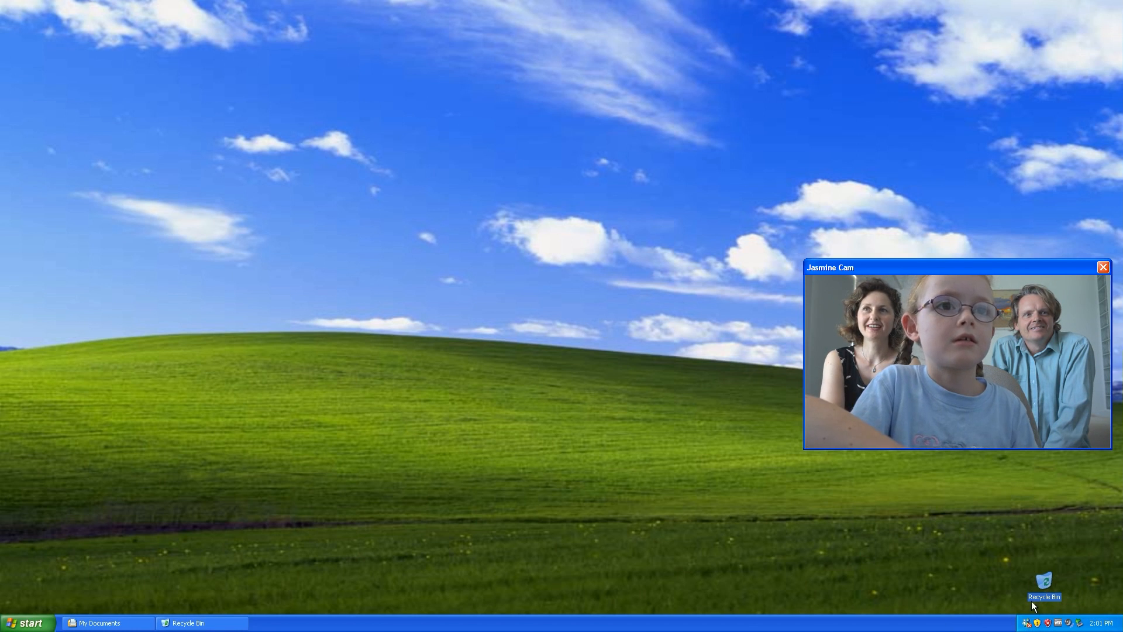
pyautogui.rightClick(1043, 595)
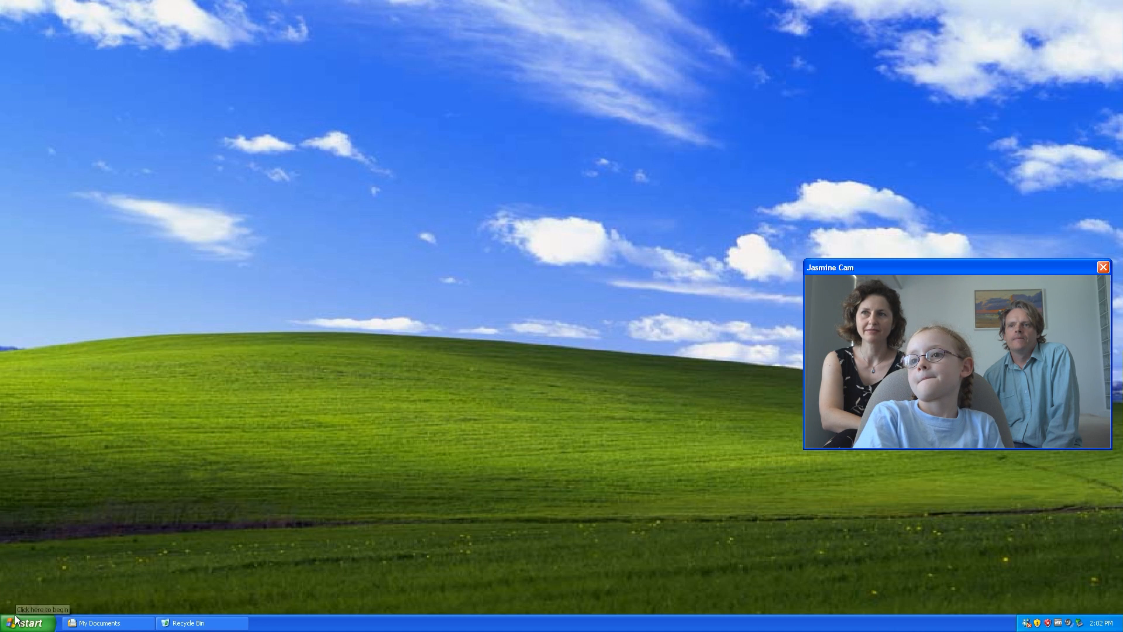
# Open the Start menu and expand All Programs to look for Calculator.
pyautogui.click(27, 622)
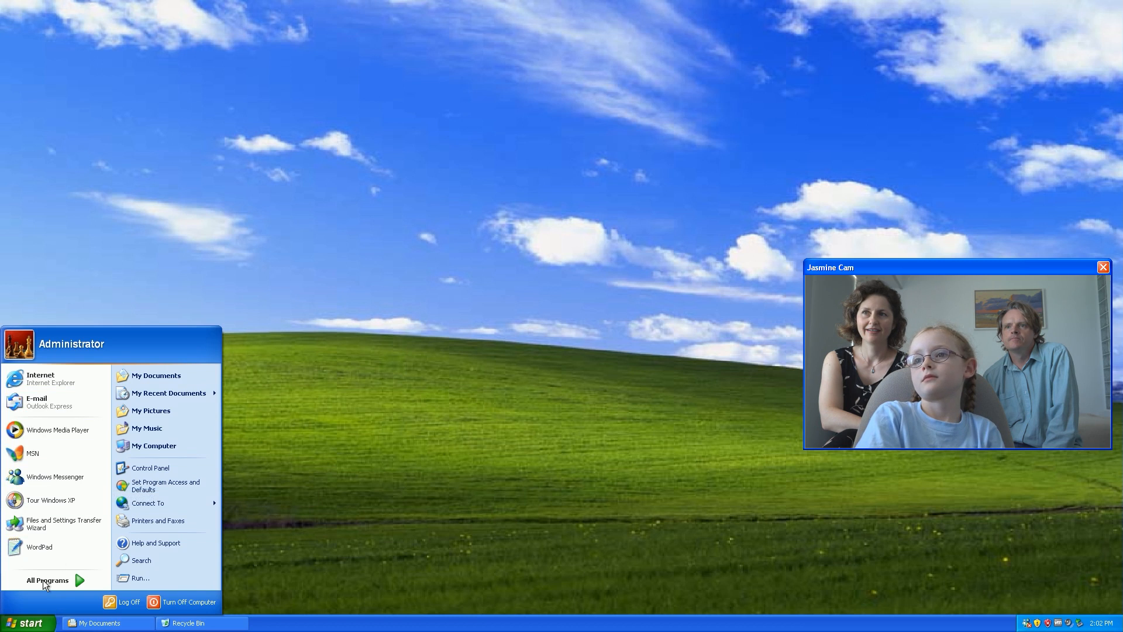
pyautogui.click(48, 581)
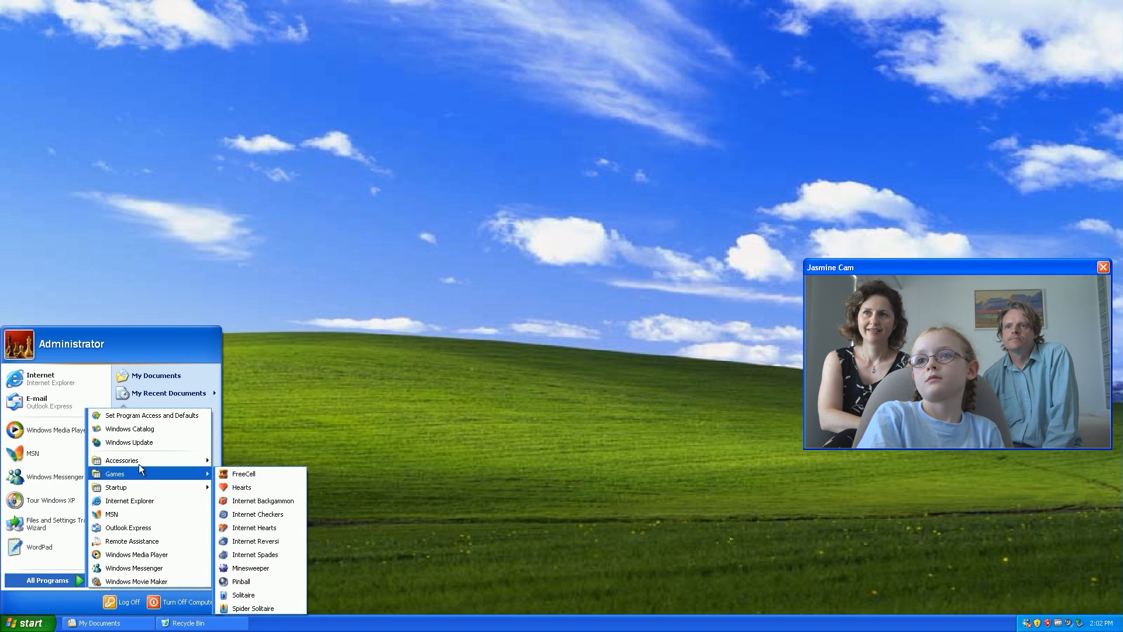
pyautogui.moveTo(122, 460)
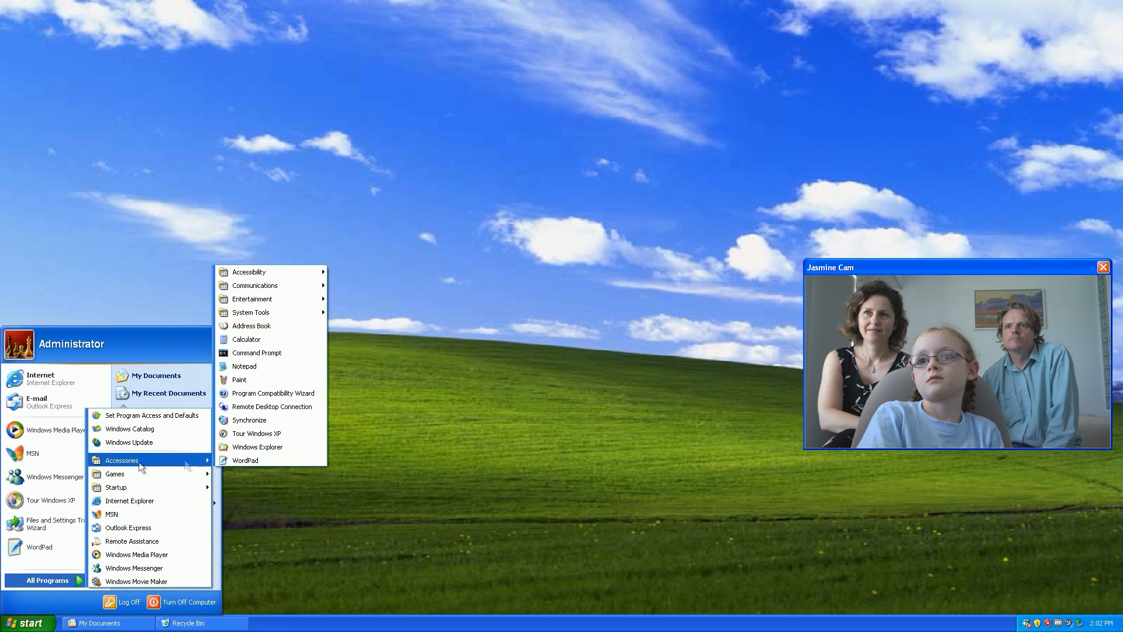
pyautogui.moveTo(233, 500)
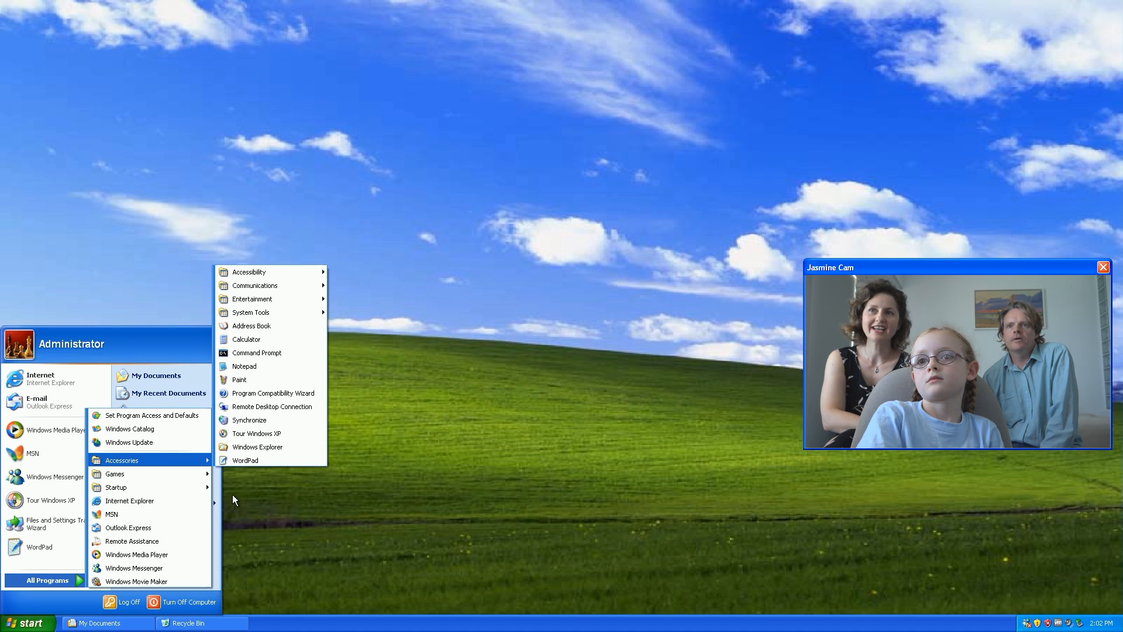
pyautogui.moveTo(247, 473)
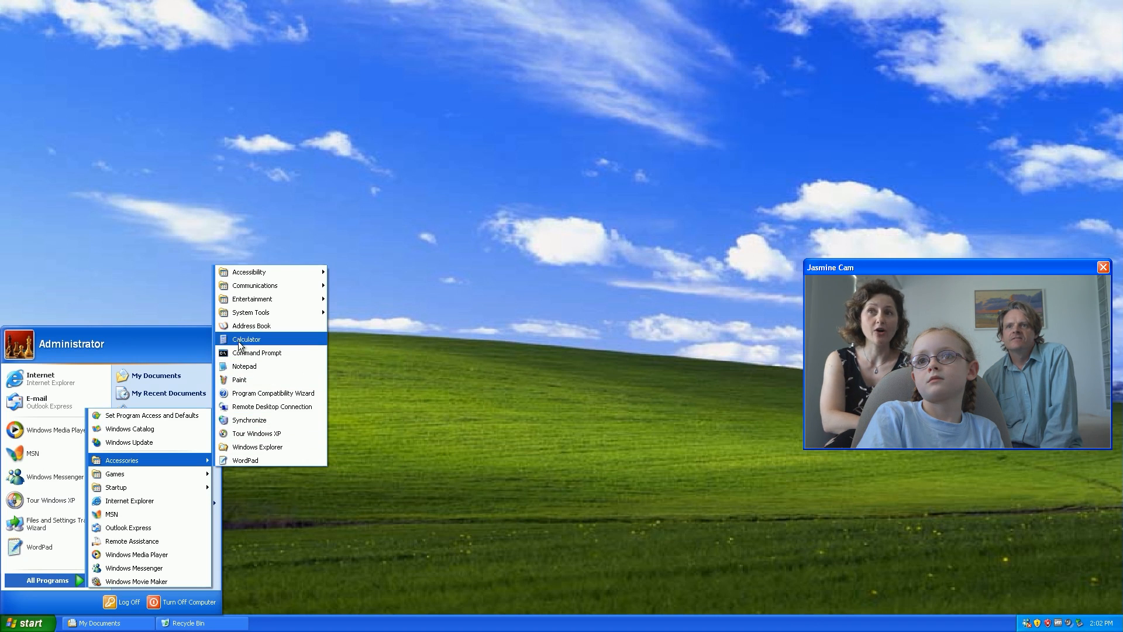
# Launch Calculator and complete the sum so the display shows 13.
pyautogui.click(246, 339)
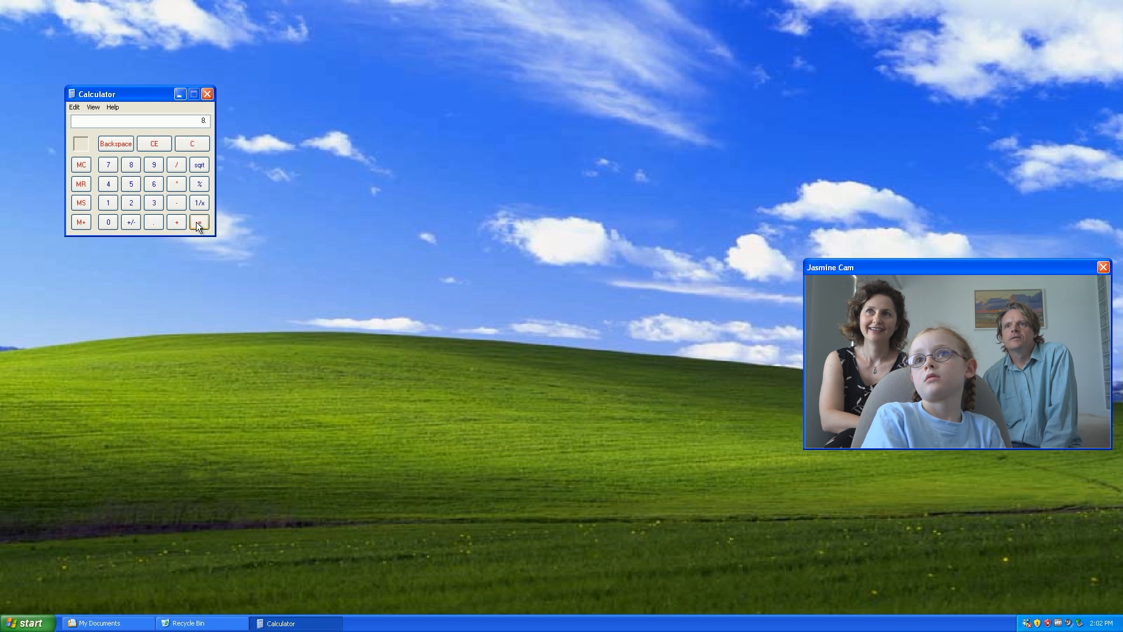
pyautogui.click(198, 221)
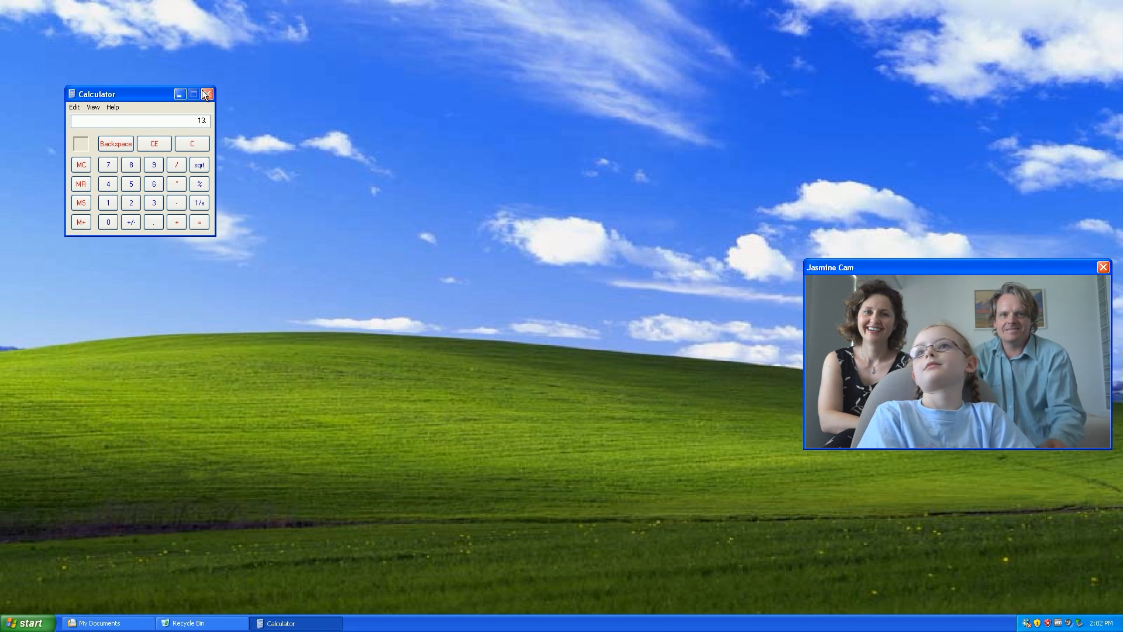
pyautogui.moveTo(207, 93)
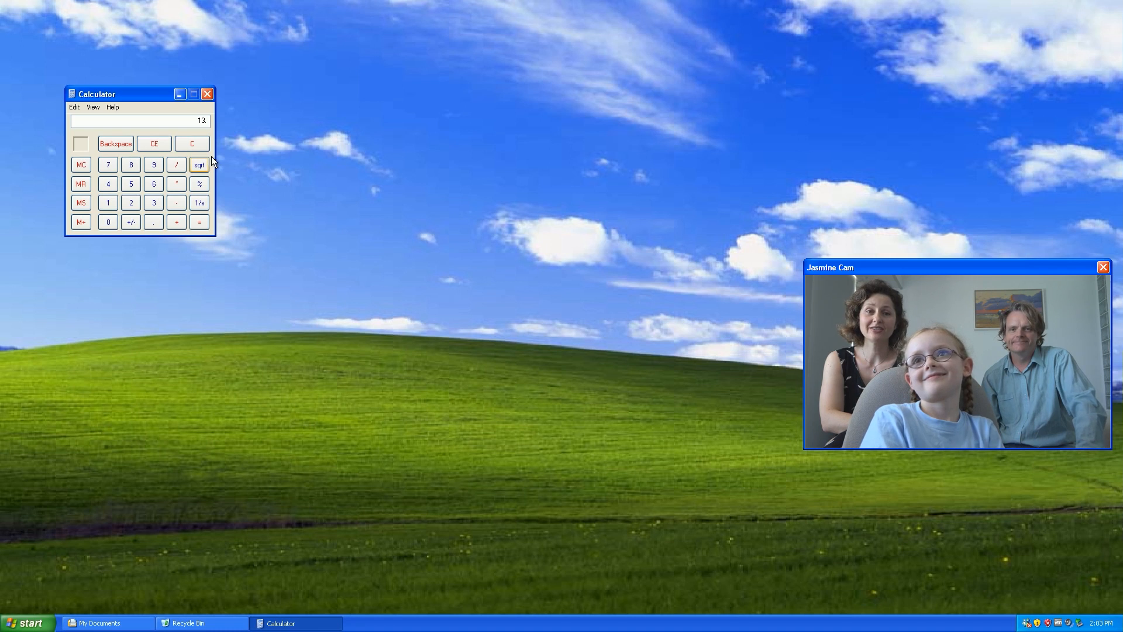
pyautogui.moveTo(127, 500)
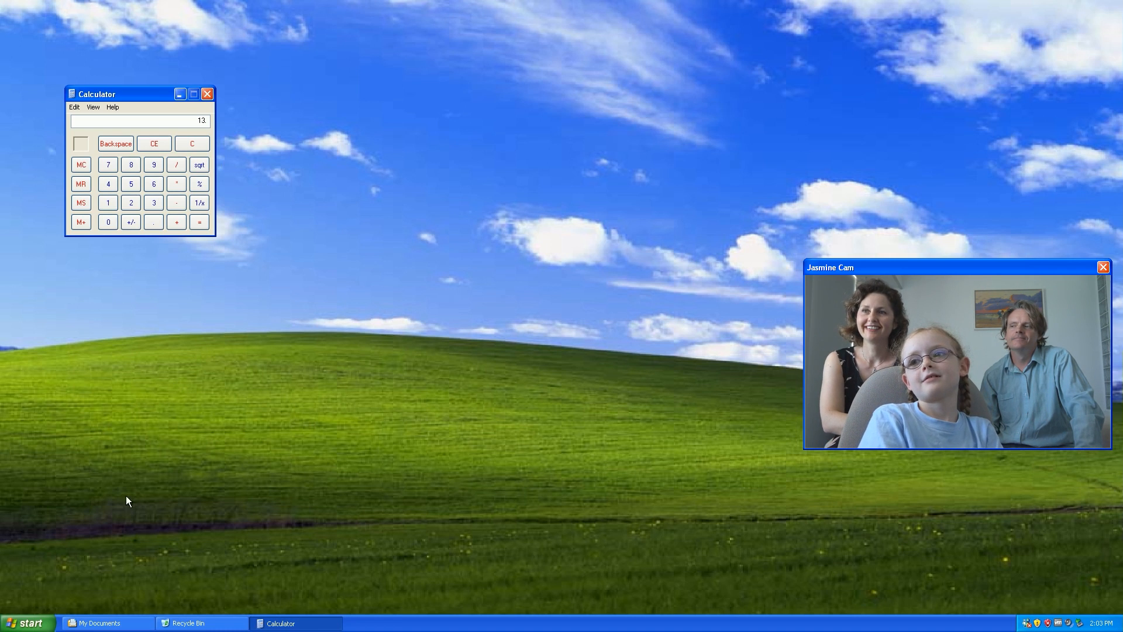
pyautogui.moveTo(183, 468)
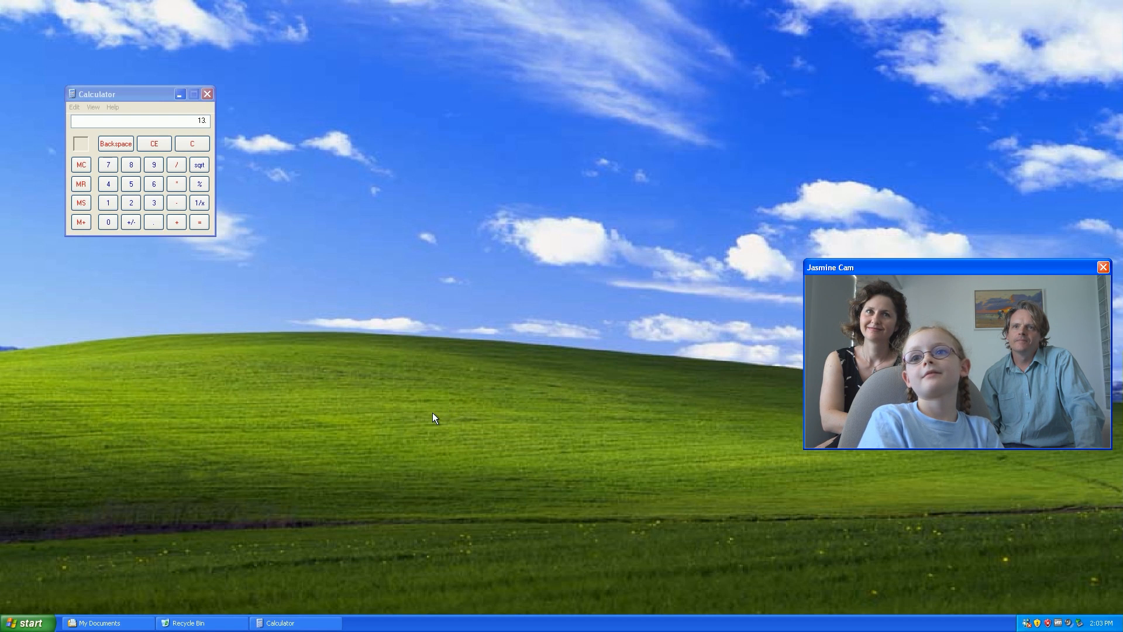
pyautogui.moveTo(427, 420)
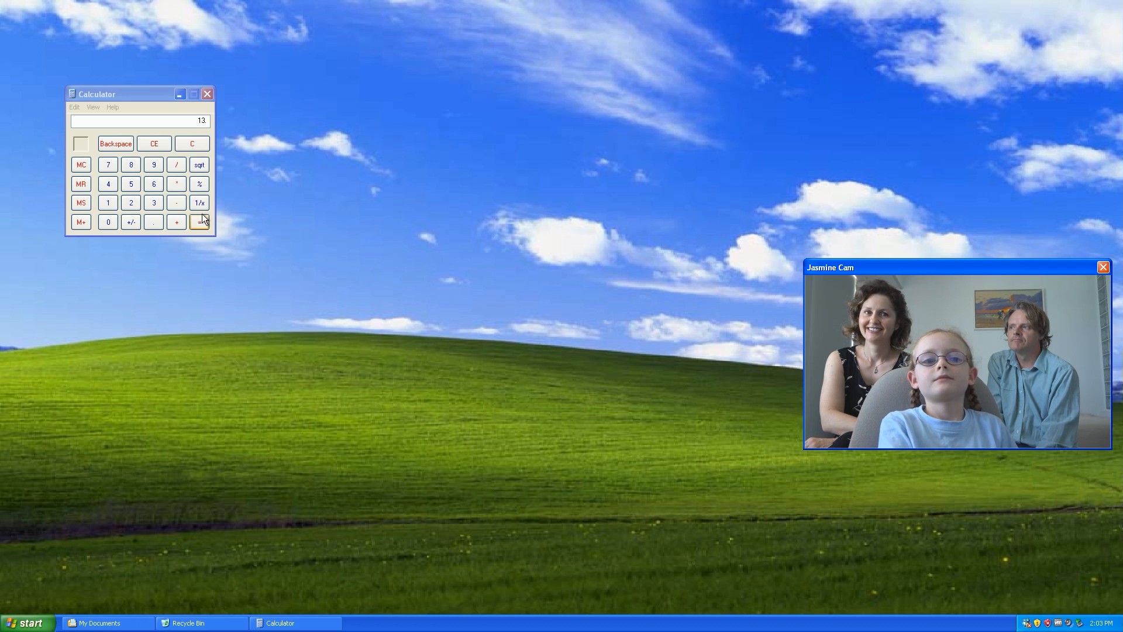
pyautogui.moveTo(292, 251)
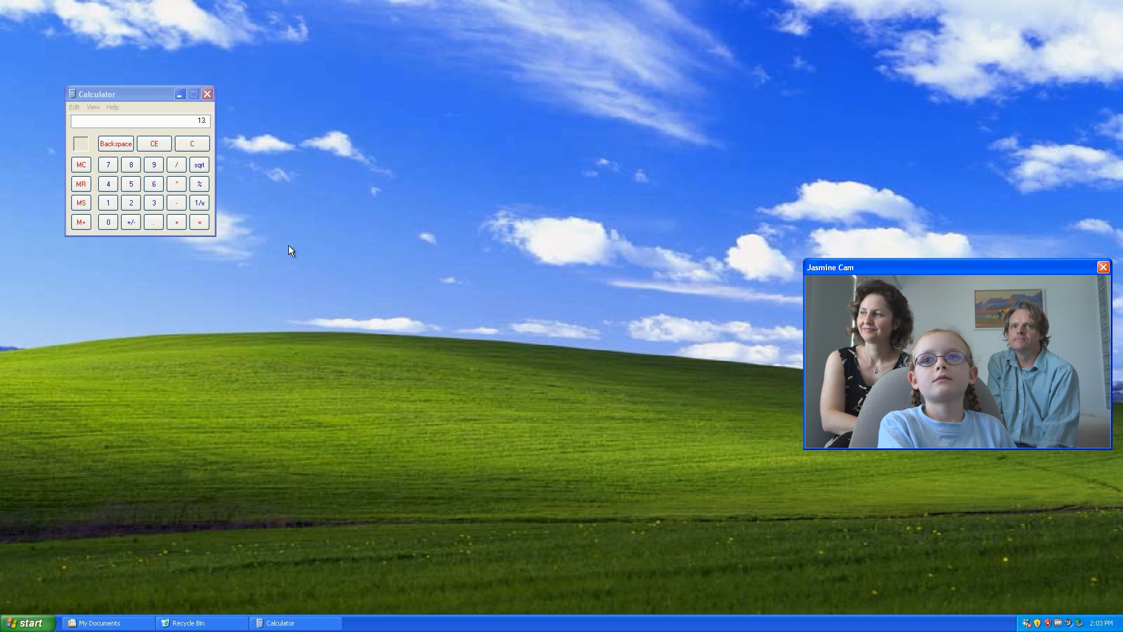
pyautogui.moveTo(237, 184)
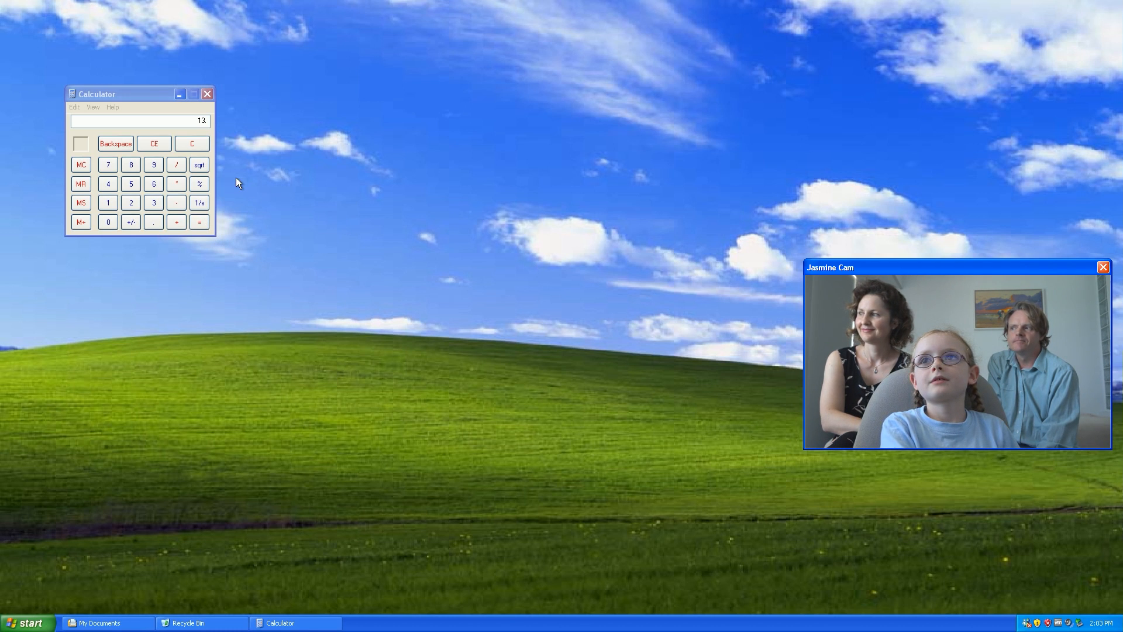
pyautogui.moveTo(195, 181)
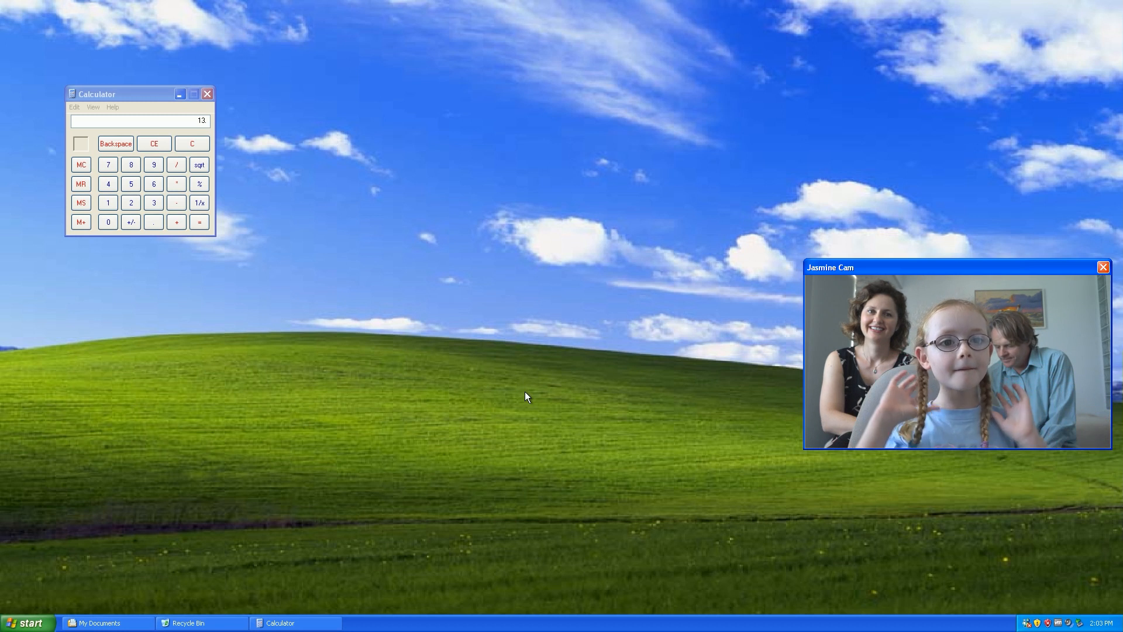
pyautogui.moveTo(278, 333)
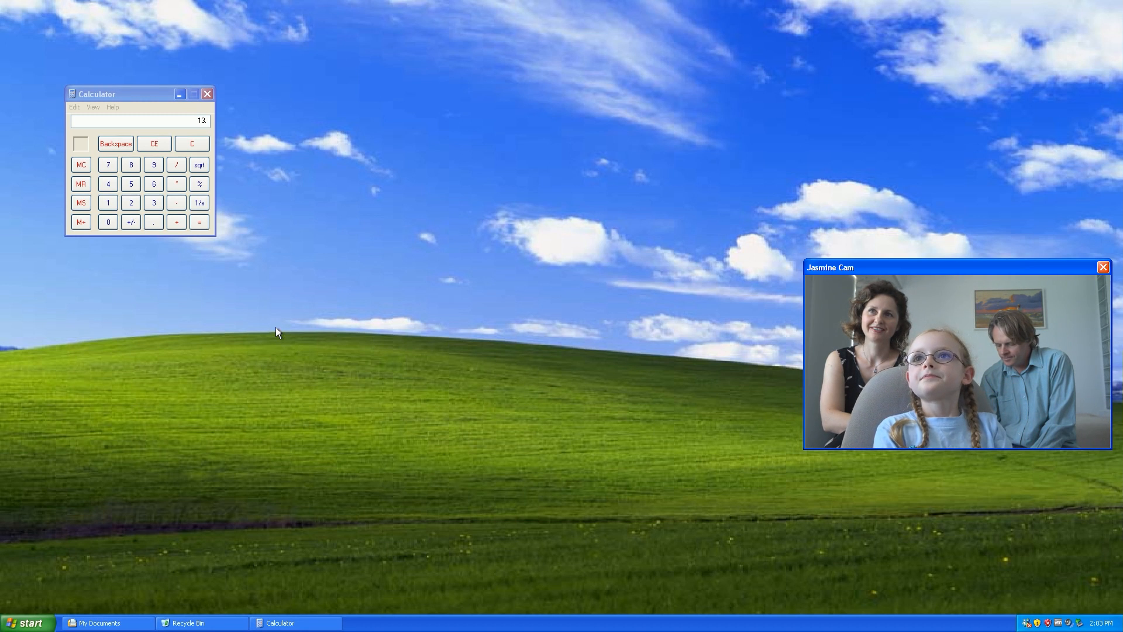
# Close Calculator and open Help and Support Center from the Start menu.
pyautogui.click(208, 94)
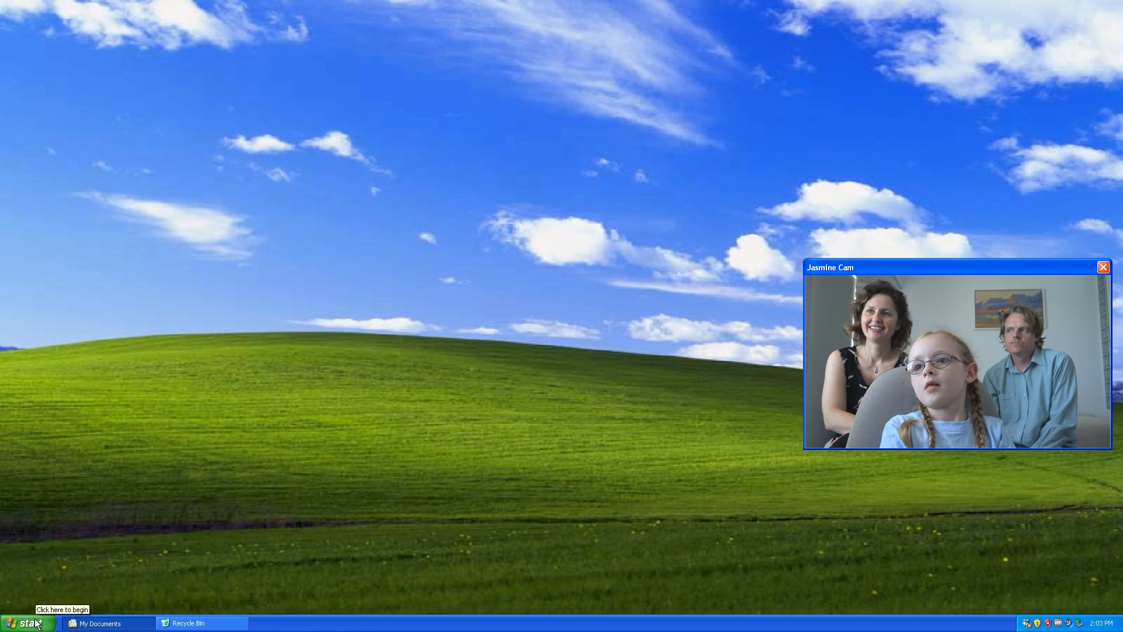
pyautogui.click(27, 622)
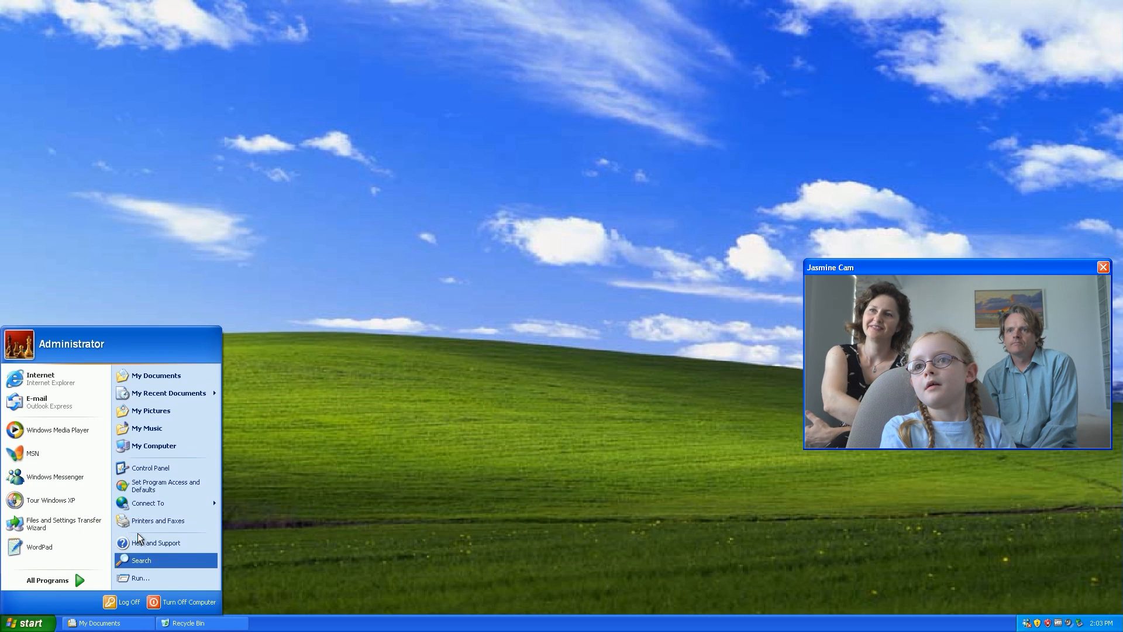
pyautogui.click(154, 542)
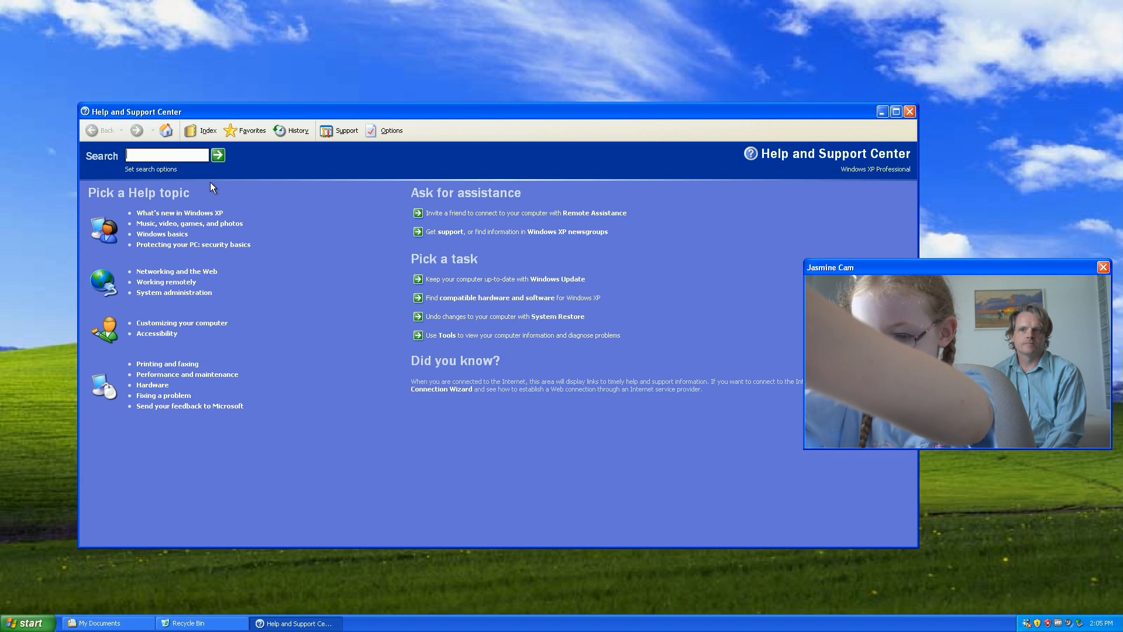
# Search help for 'background' and open the 'Change your desktop background' article, selecting its text.
pyautogui.write('d')
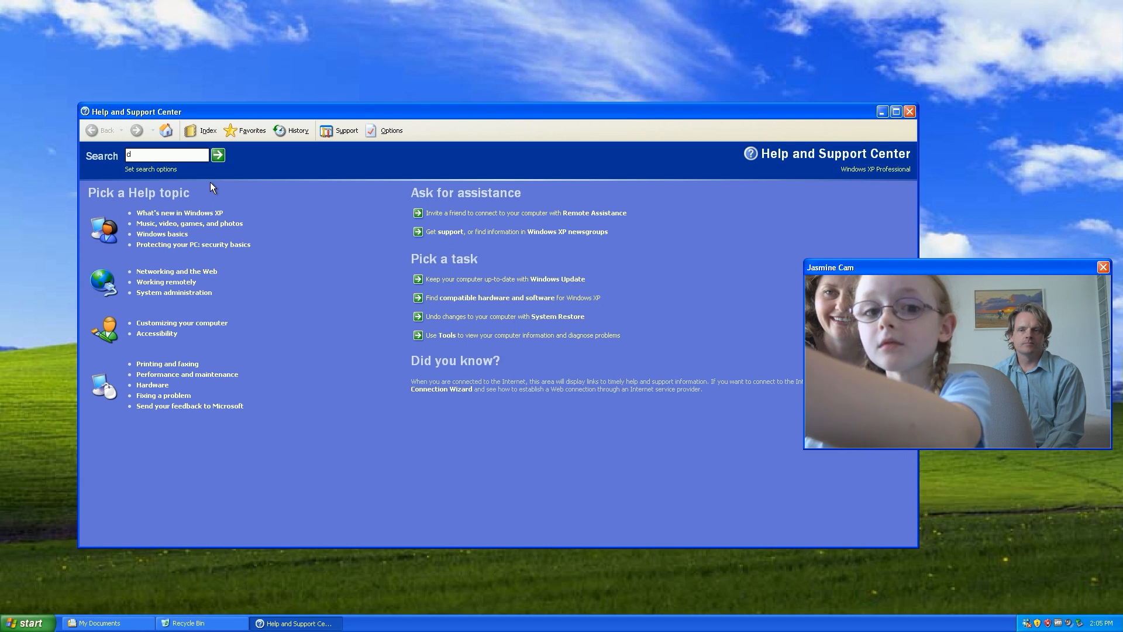
pyautogui.write('backgroum')
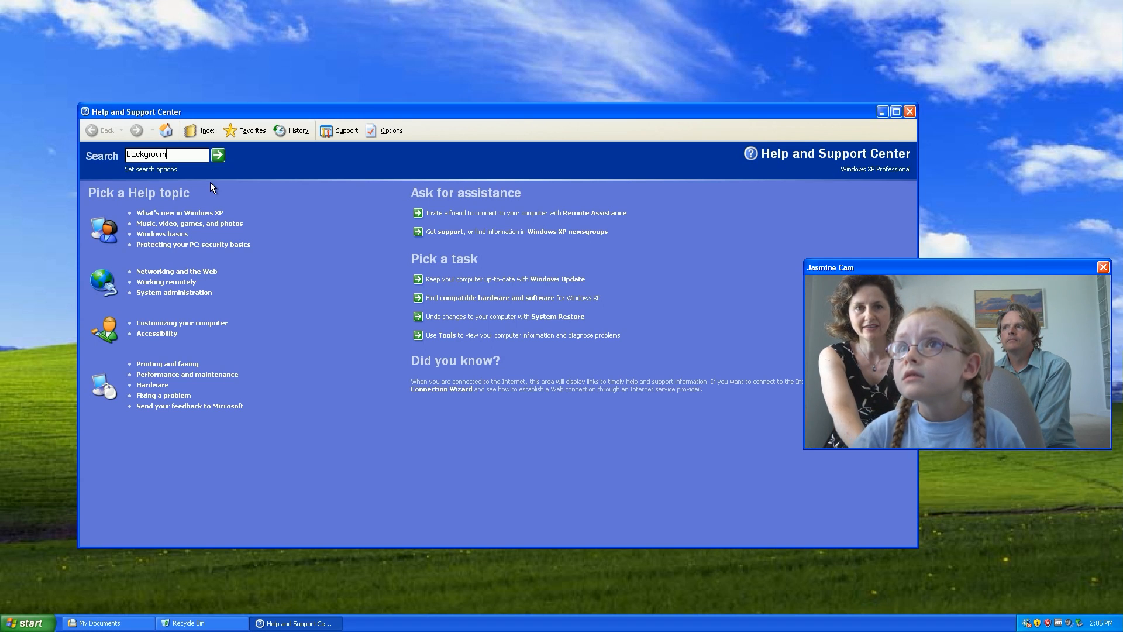
pyautogui.write('d')
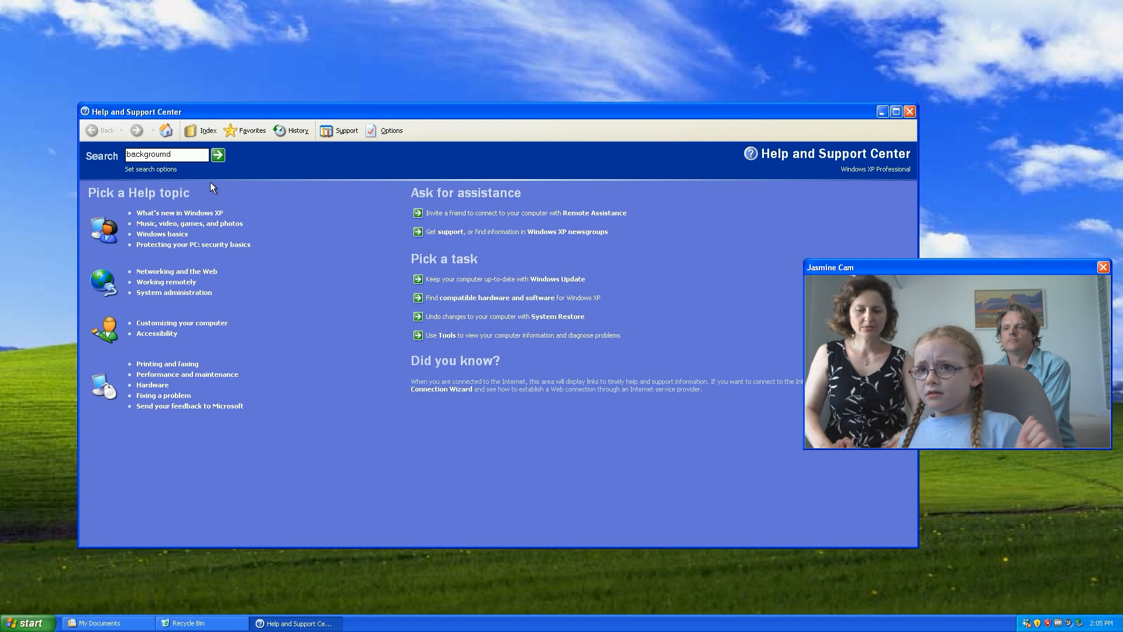
pyautogui.press('BackSpace')
pyautogui.write('n')
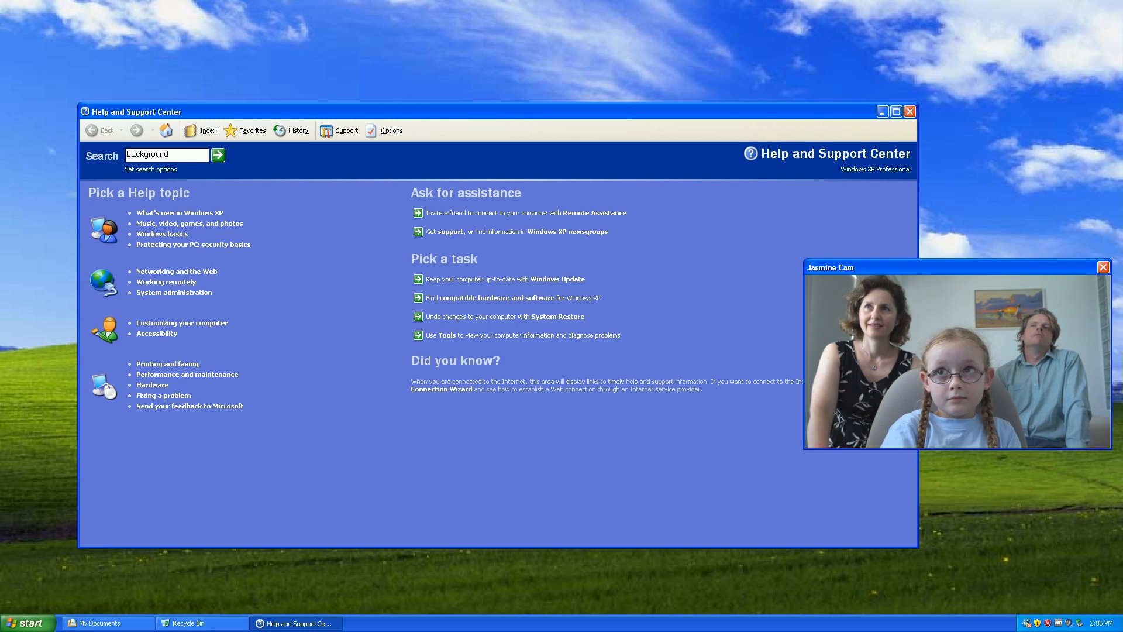
pyautogui.click(218, 154)
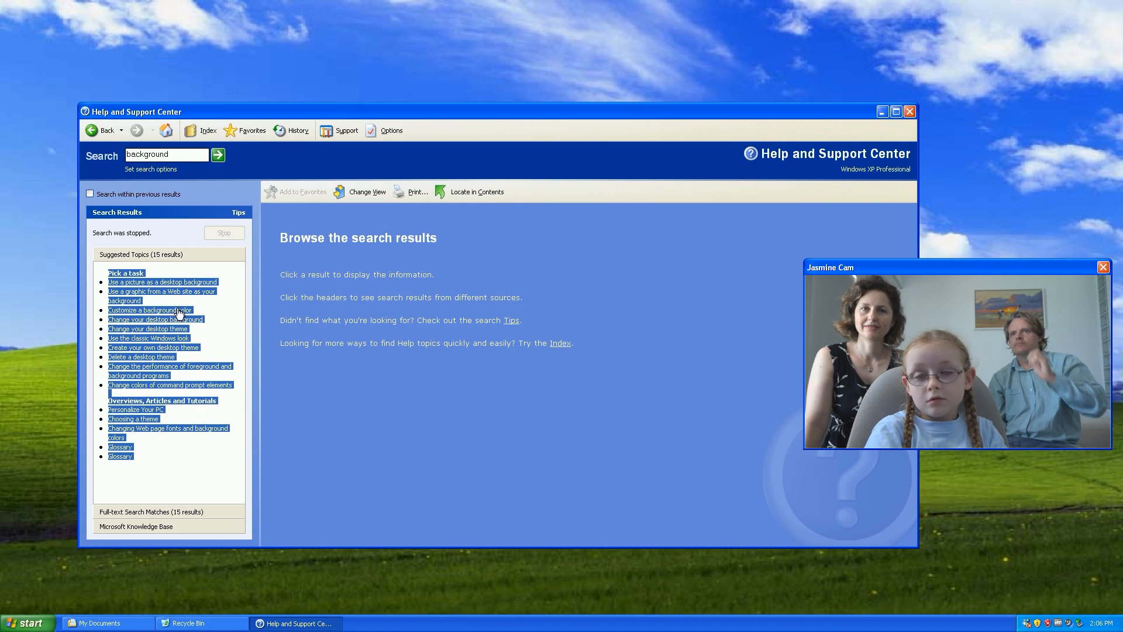
pyautogui.click(150, 310)
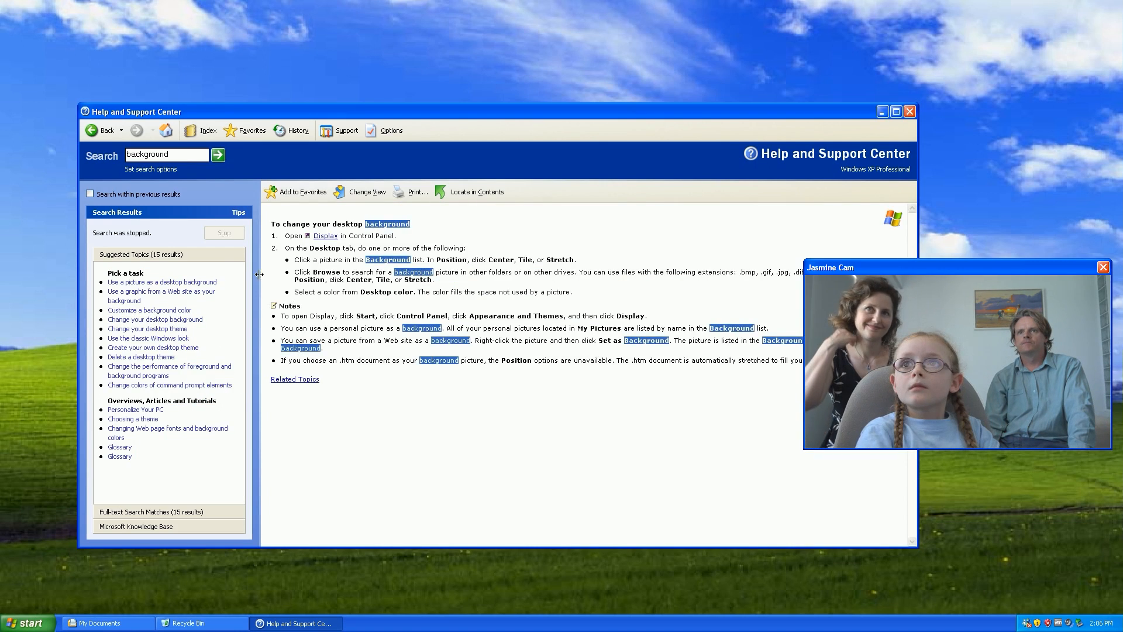
pyautogui.moveTo(283, 316); pyautogui.dragTo(327, 349)
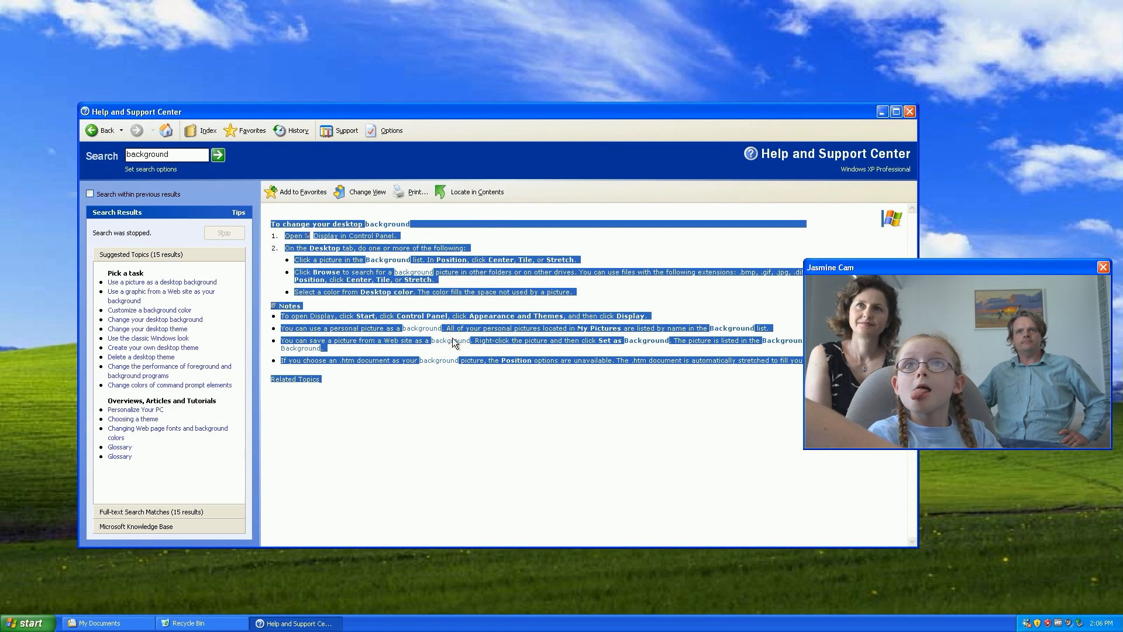
pyautogui.moveTo(136, 564)
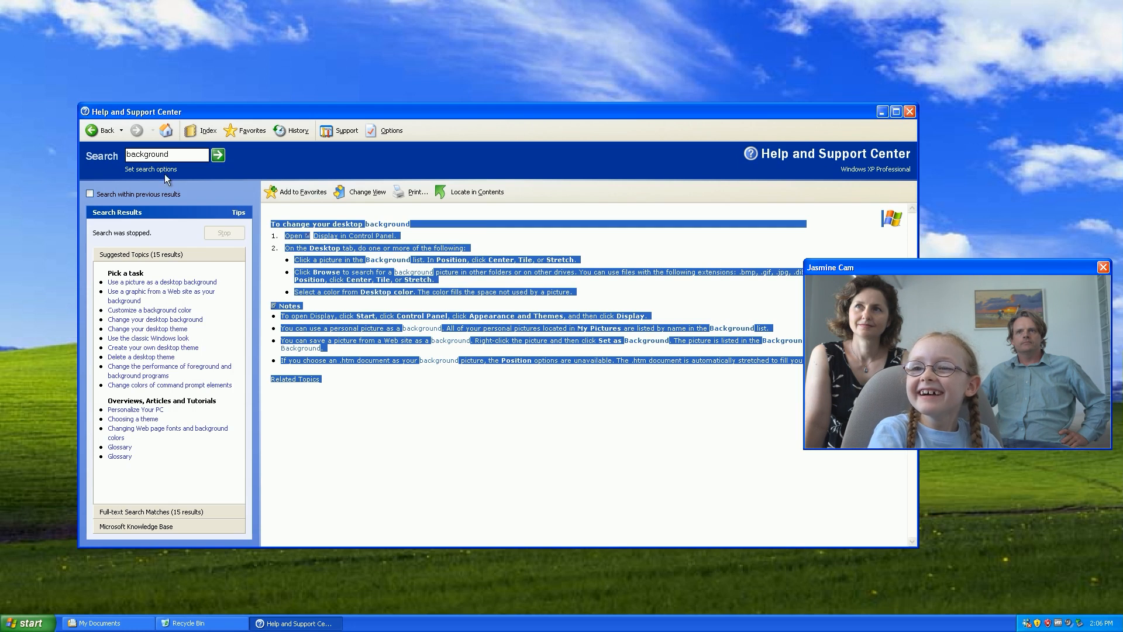
# Open Control Panel and bring up Display Properties.
pyautogui.click(27, 623)
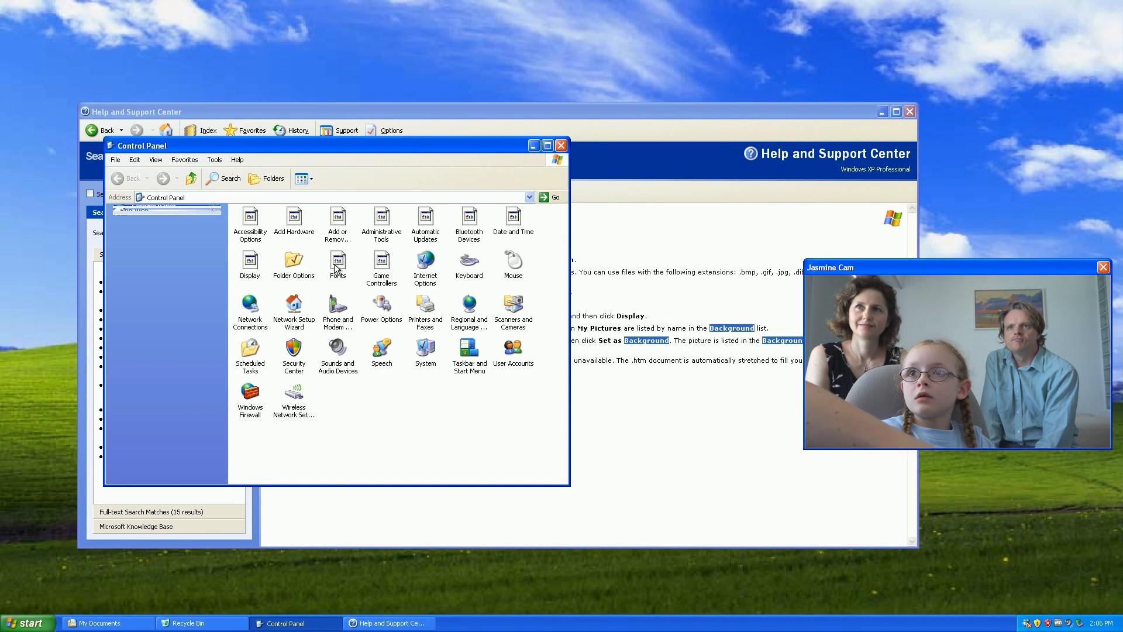
pyautogui.moveTo(249, 266)
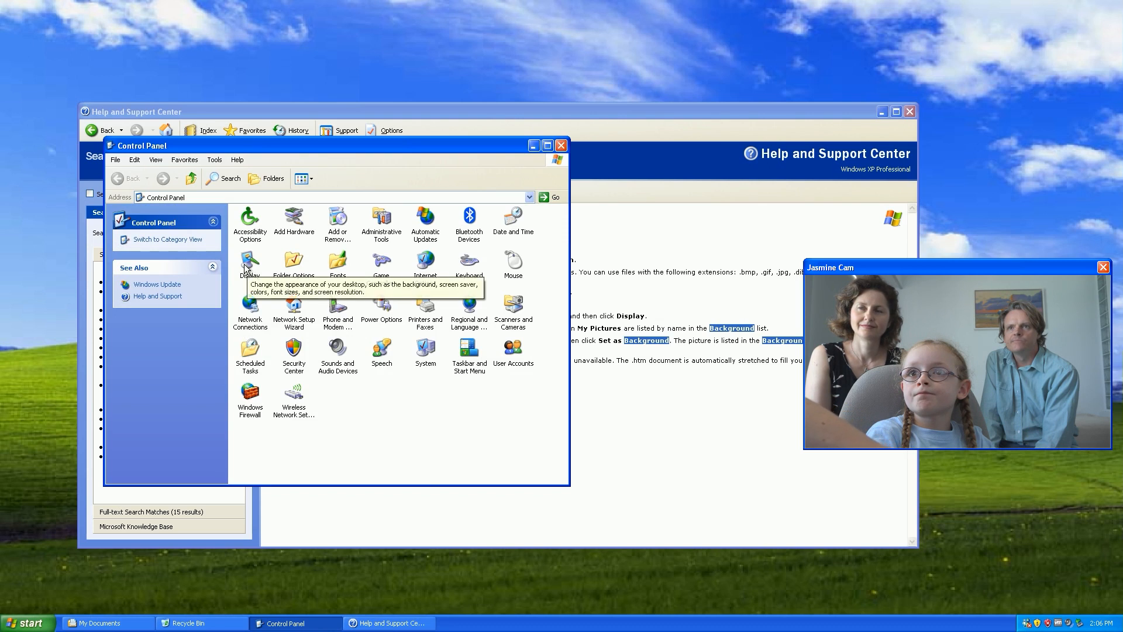
pyautogui.doubleClick(249, 261)
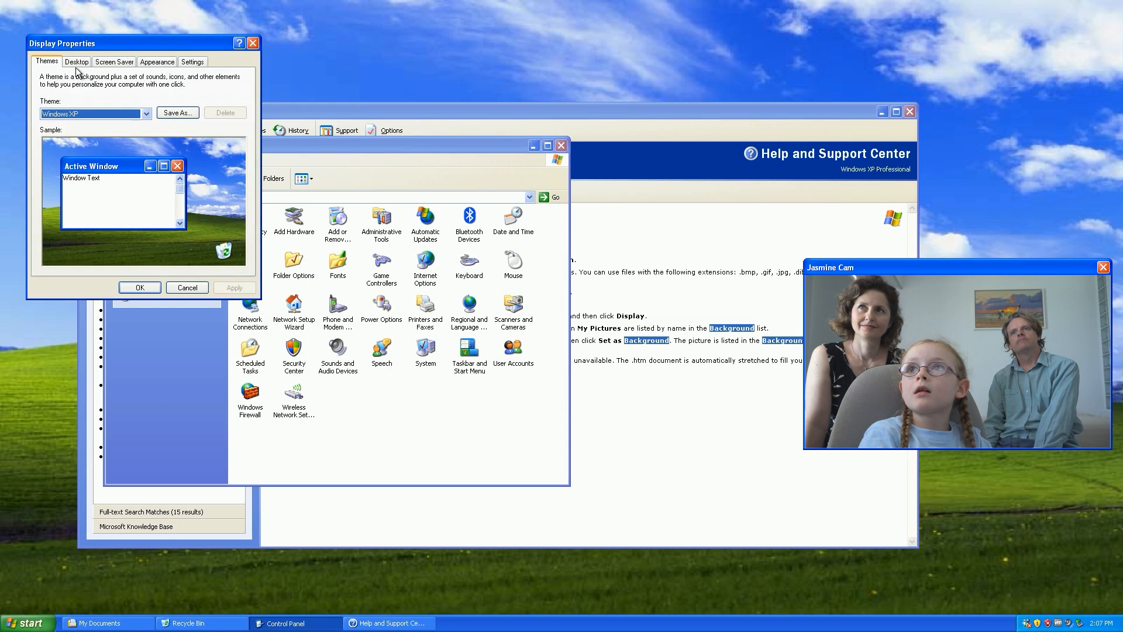
# On the Desktop settings, preview several background pictures including Azul, Ascent, None and Autumn.
pyautogui.click(76, 62)
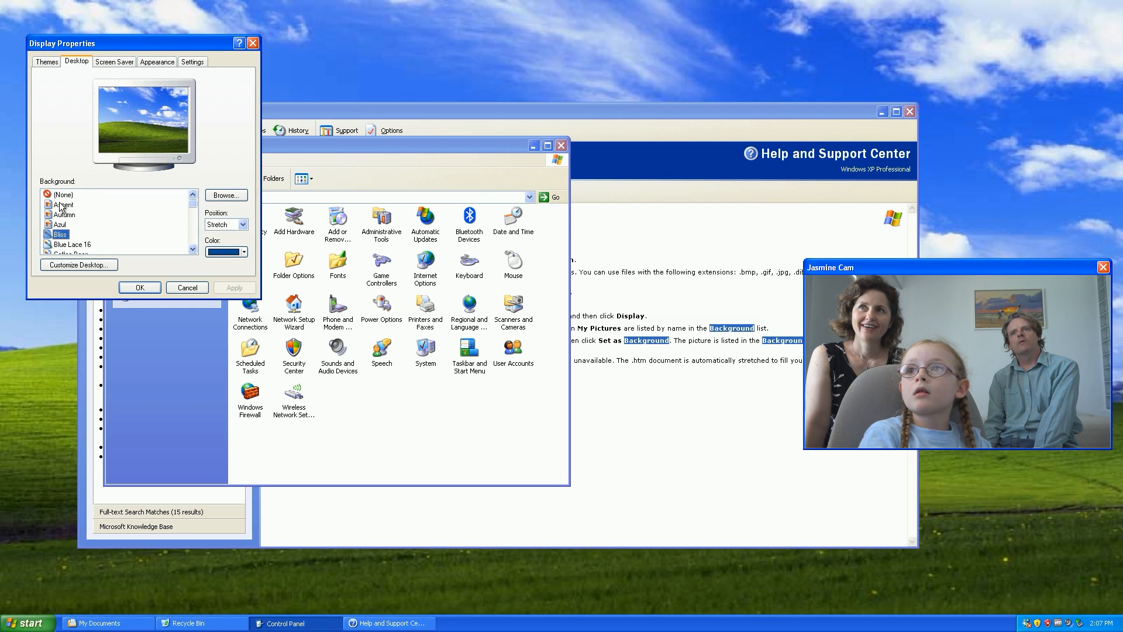
pyautogui.click(62, 225)
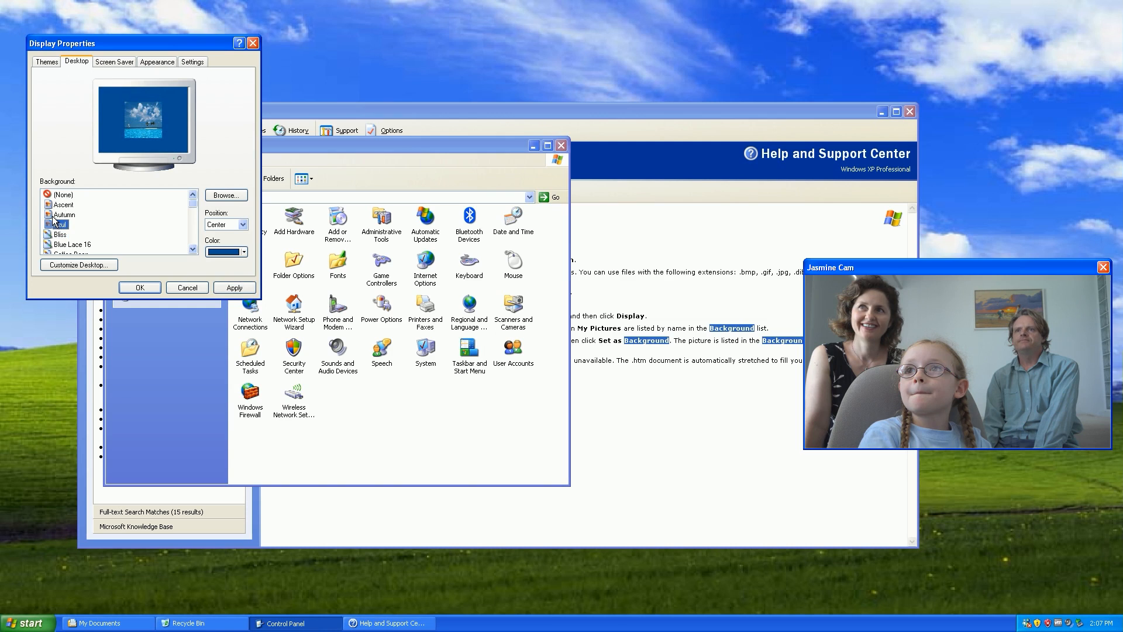
pyautogui.click(65, 214)
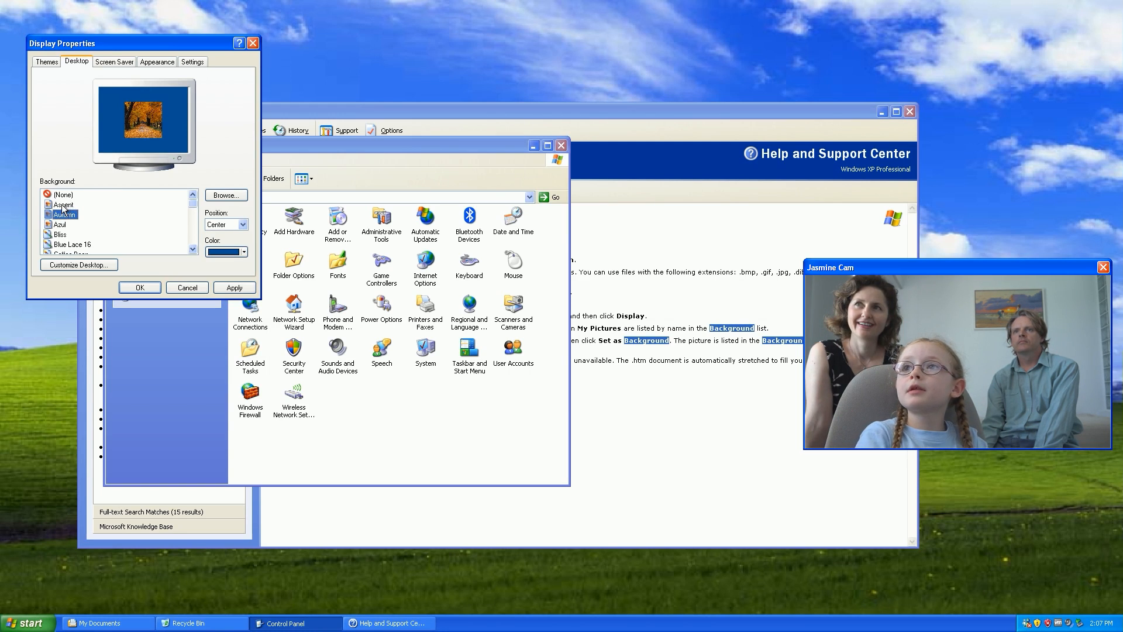
pyautogui.click(64, 204)
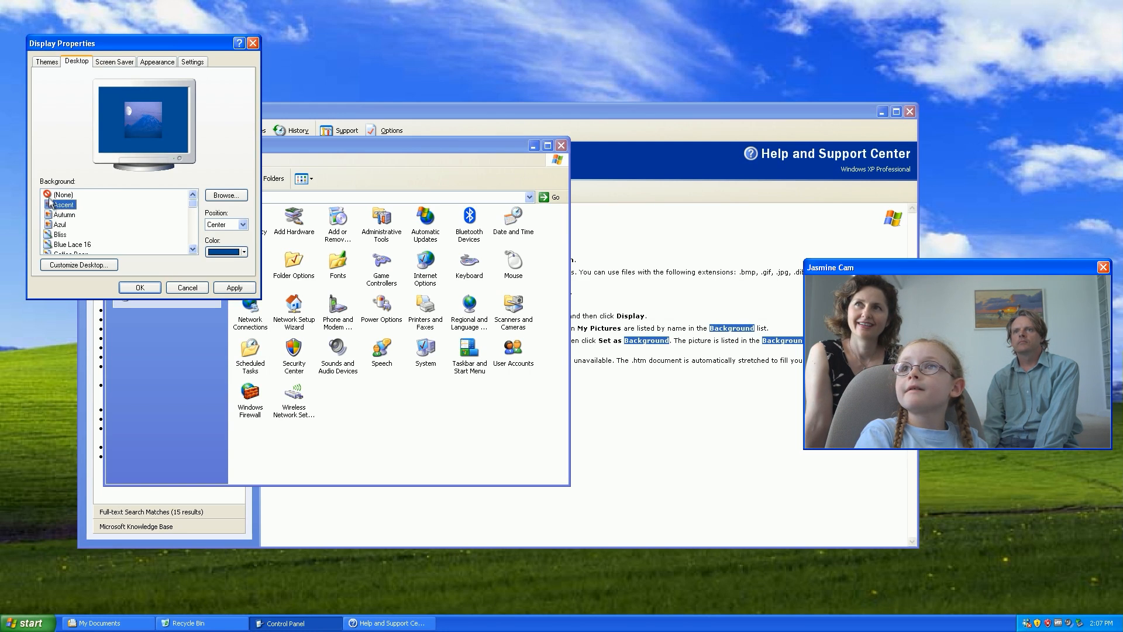
pyautogui.click(63, 194)
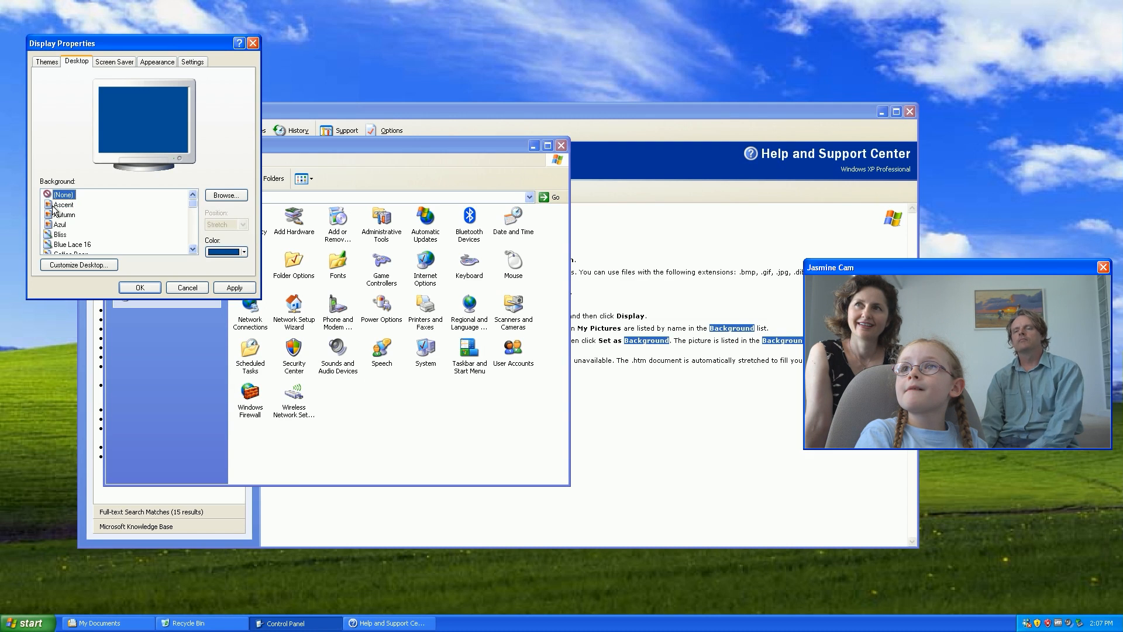
pyautogui.click(64, 204)
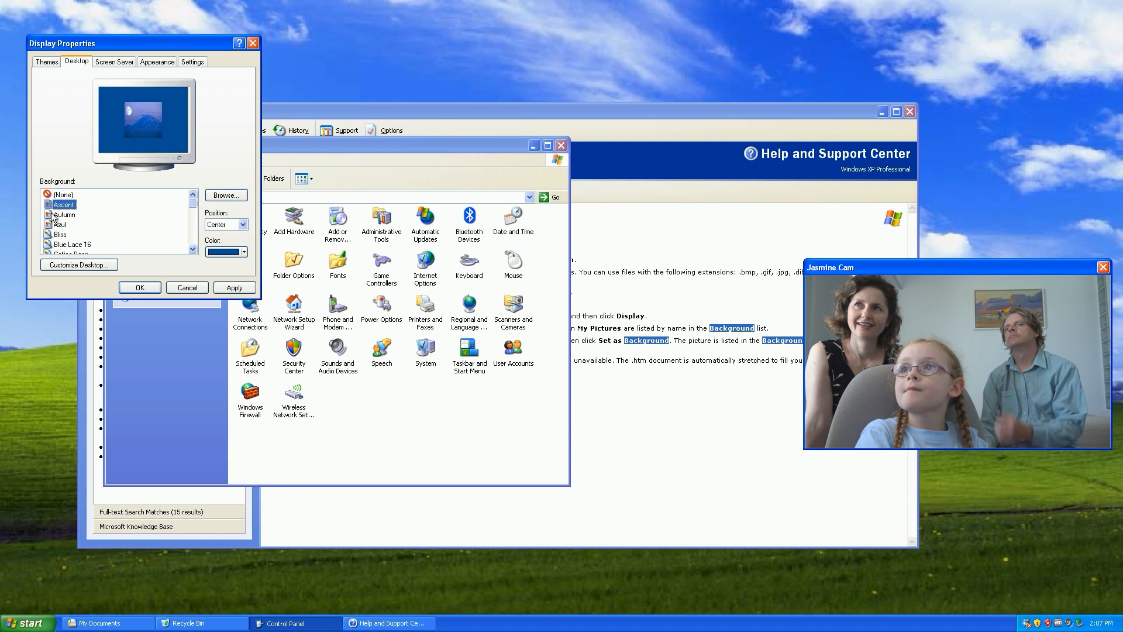
pyautogui.click(66, 214)
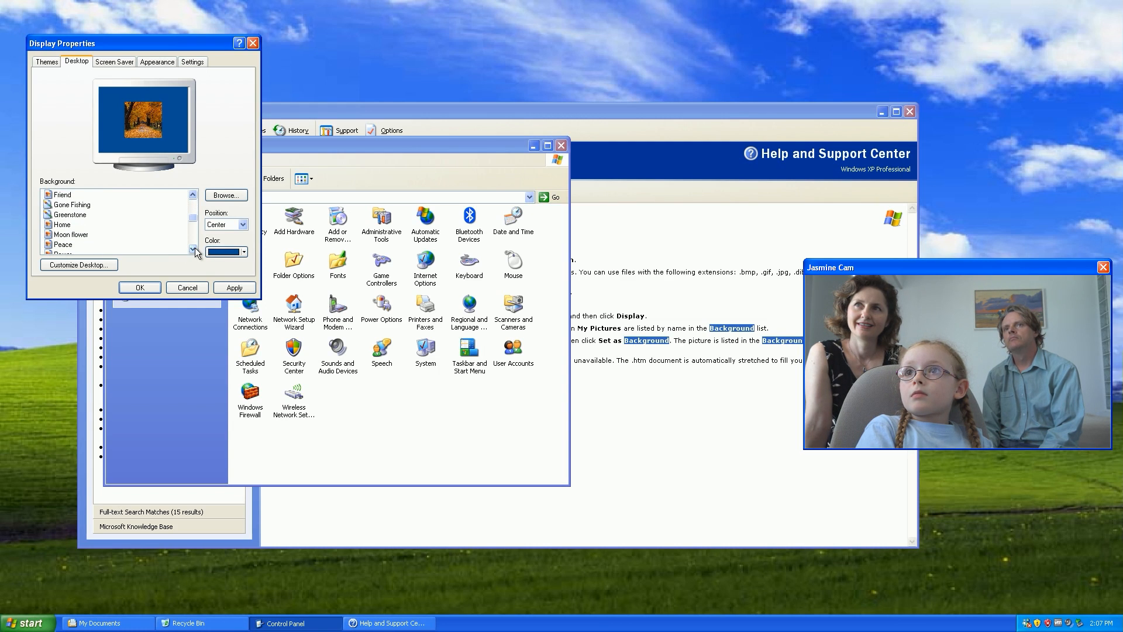
pyautogui.click(70, 234)
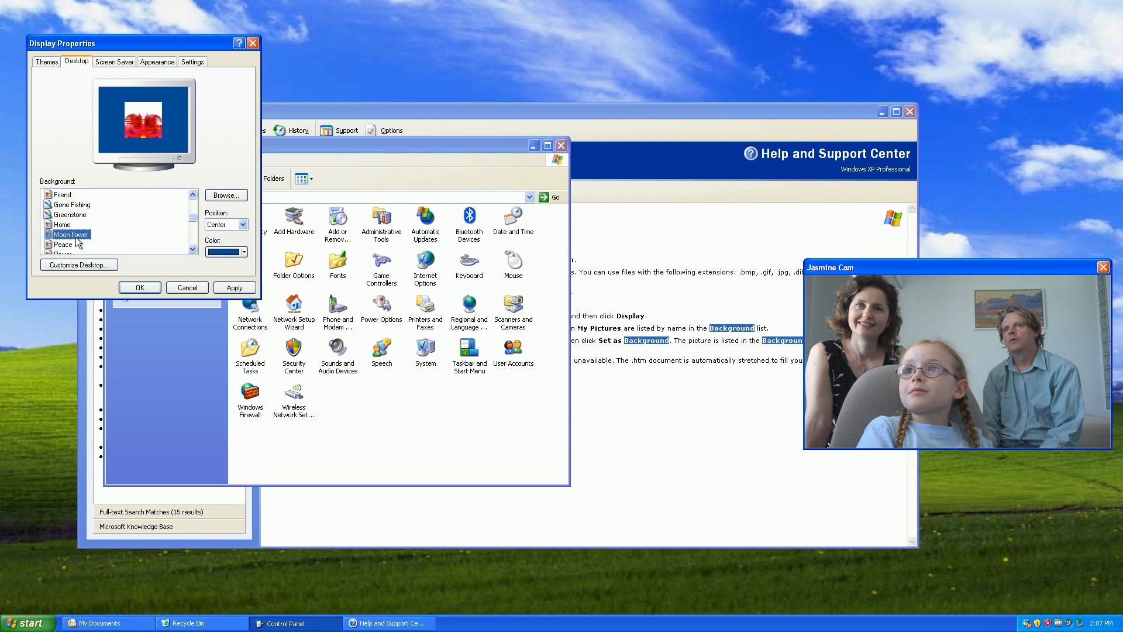
pyautogui.click(192, 196)
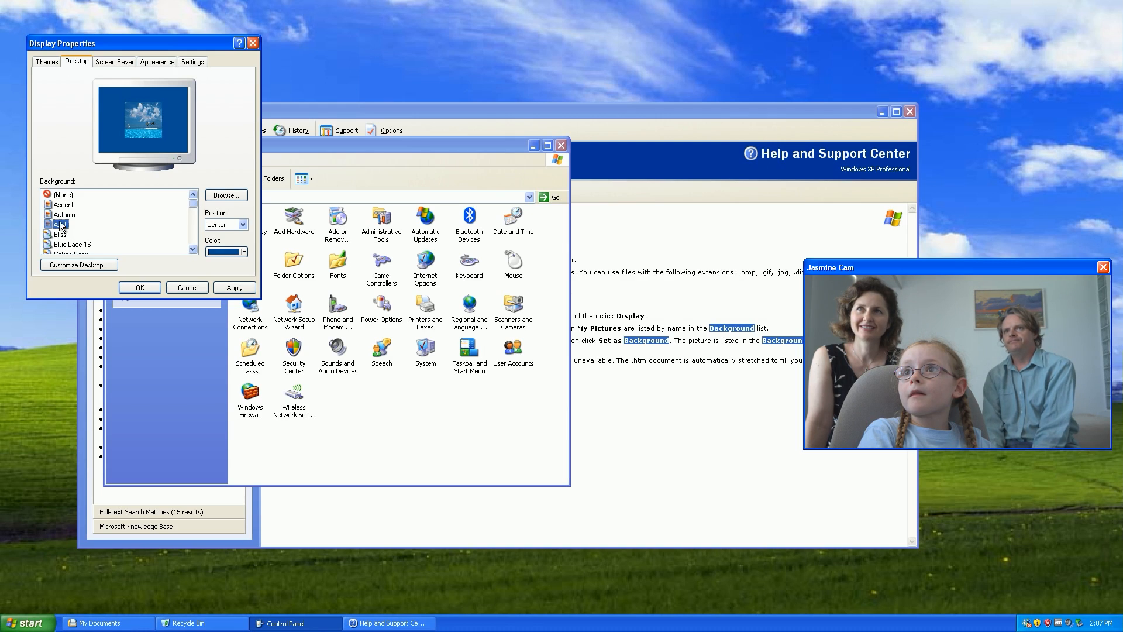
# Choose the Autumn picture, set its position to Stretch and apply it to the desktop.
pyautogui.click(64, 214)
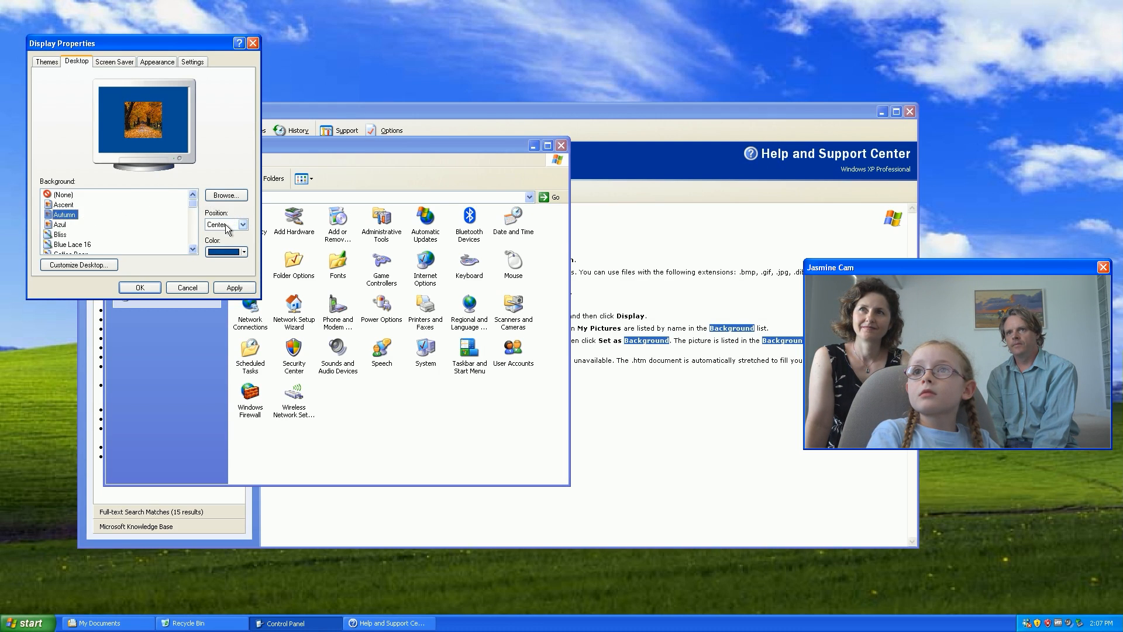
pyautogui.click(244, 224)
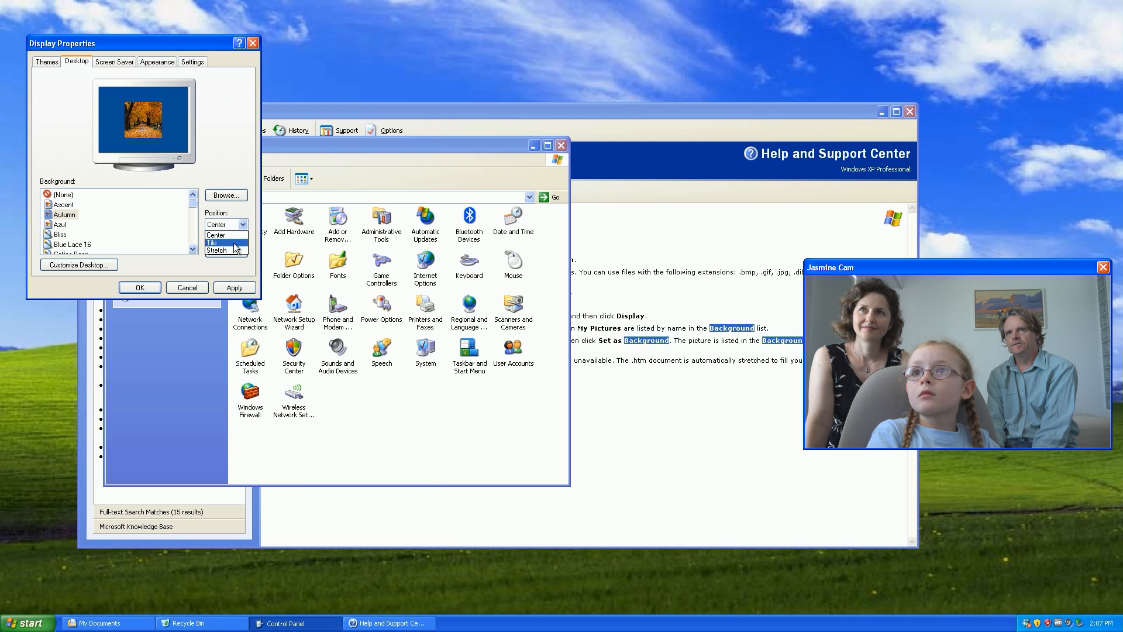
pyautogui.click(217, 250)
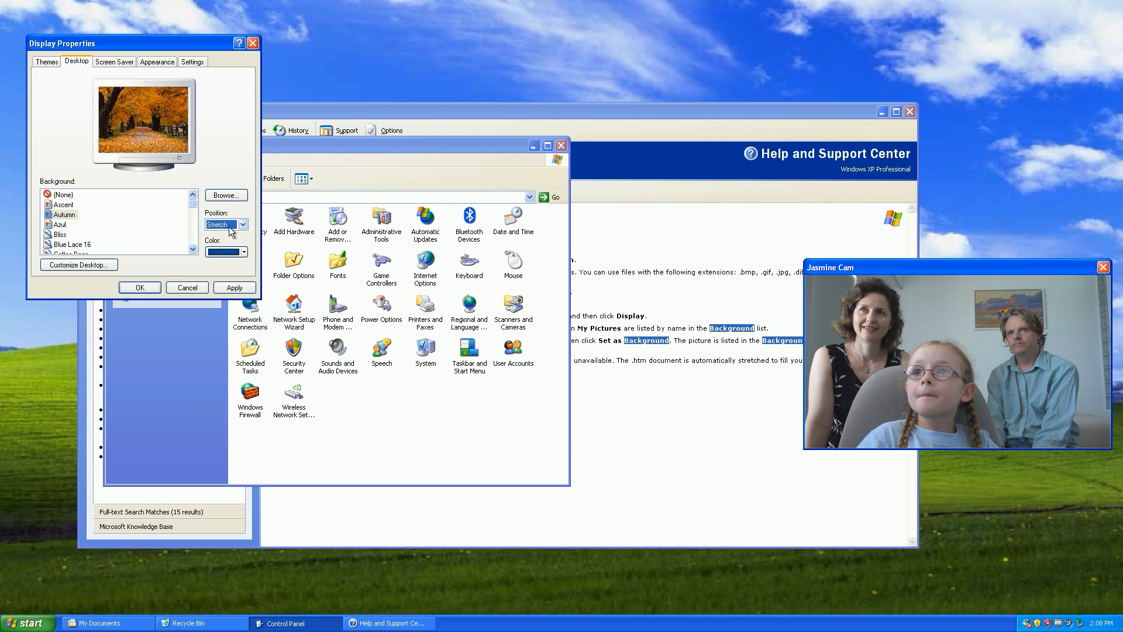
pyautogui.click(234, 288)
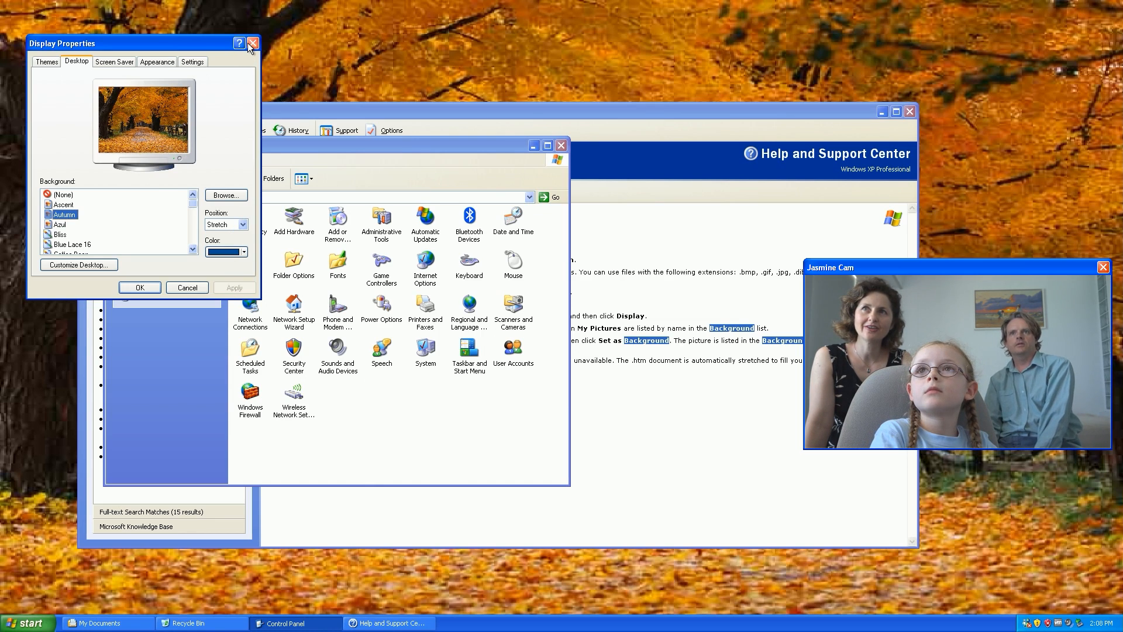
# Close Display Properties to reveal the autumn wallpaper, then bring up the Start menu.
pyautogui.click(253, 43)
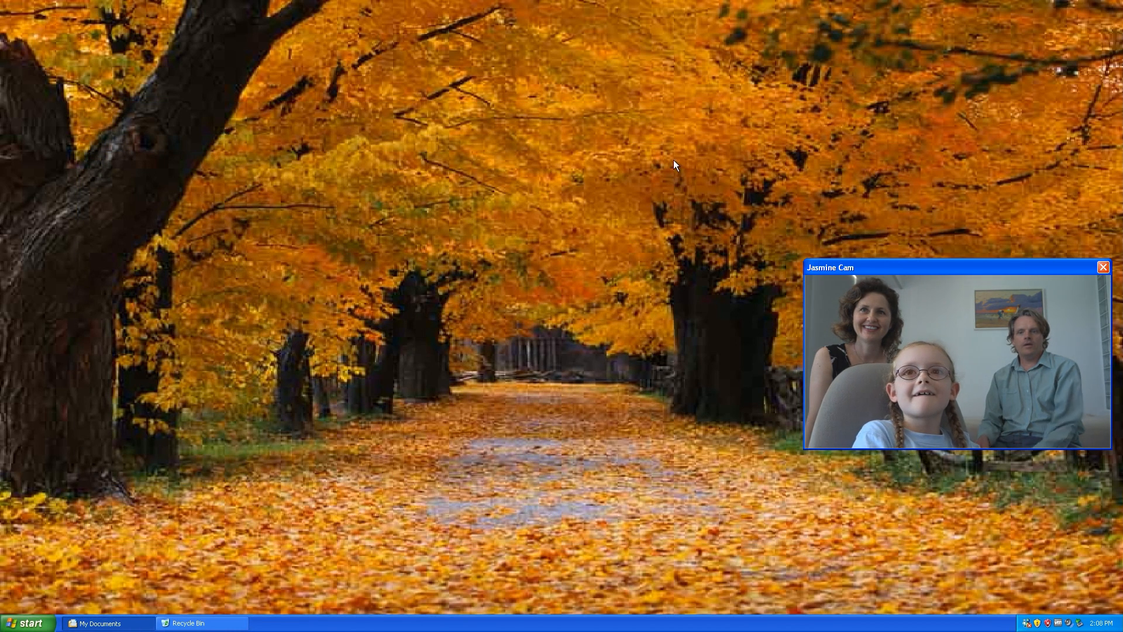
pyautogui.moveTo(479, 250)
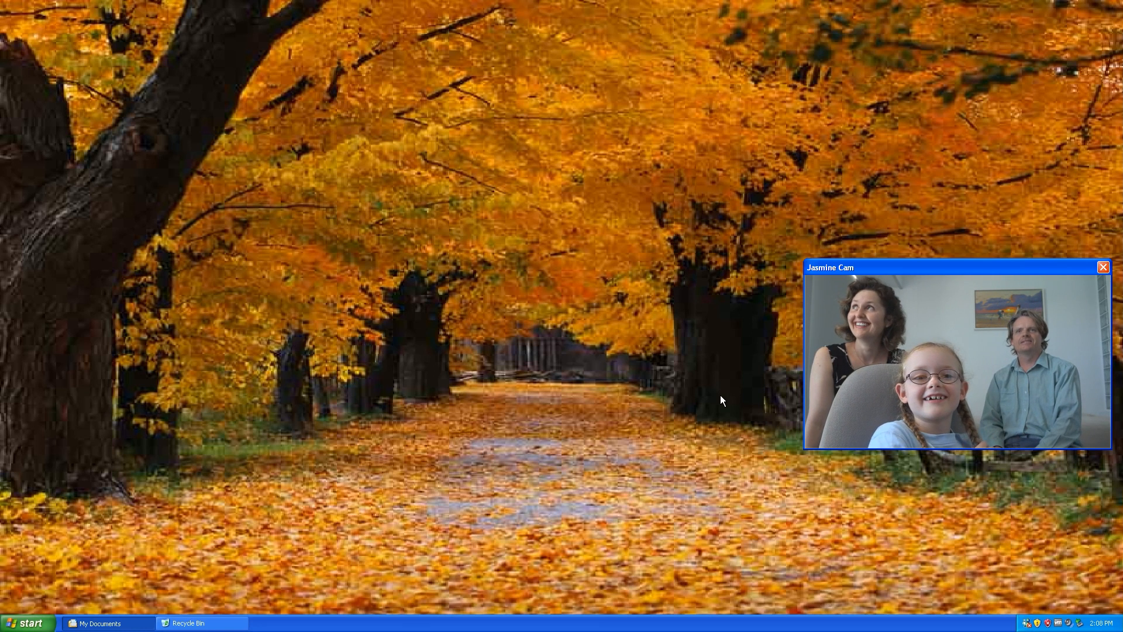
pyautogui.moveTo(553, 353)
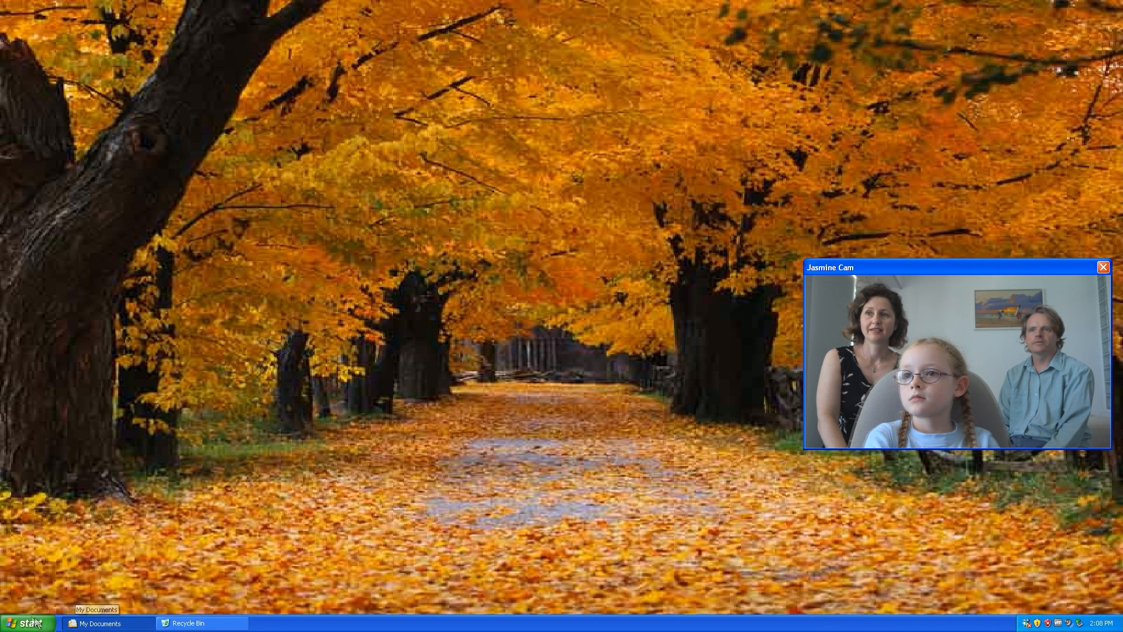
pyautogui.click(27, 623)
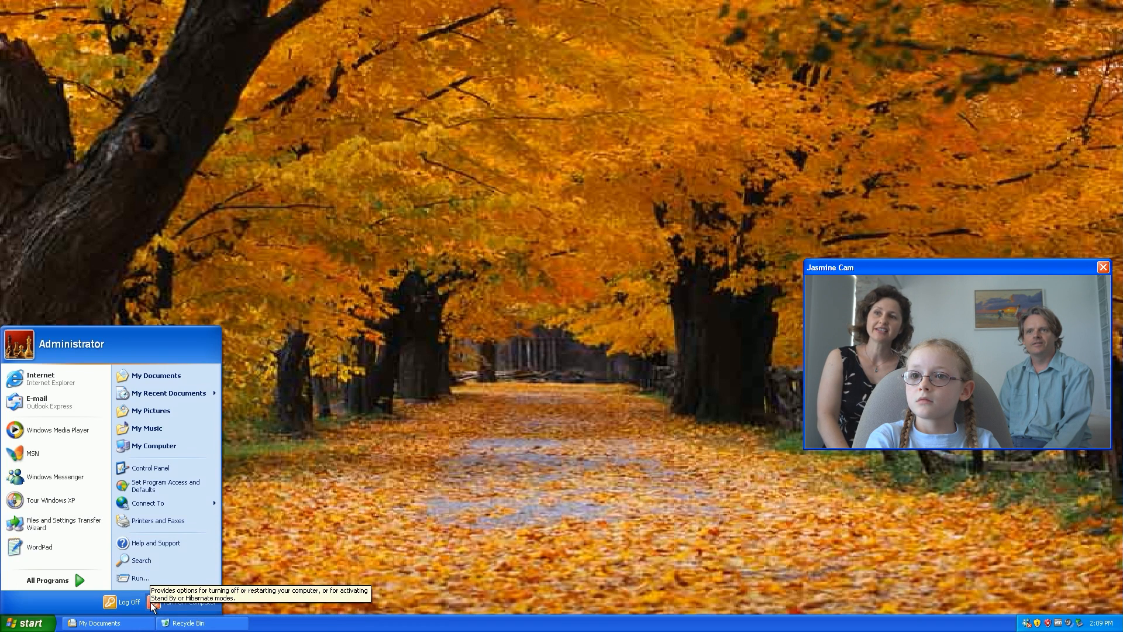
# Choose Turn Off Computer and confirm Turn Off to shut Windows XP down.
pyautogui.click(154, 601)
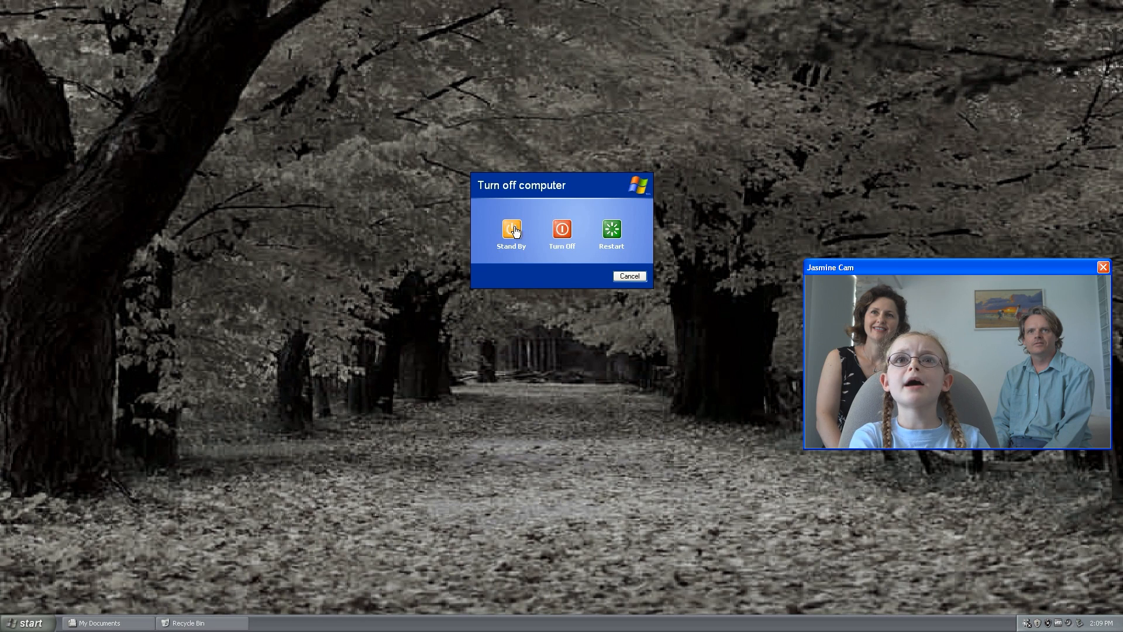
pyautogui.moveTo(685, 304)
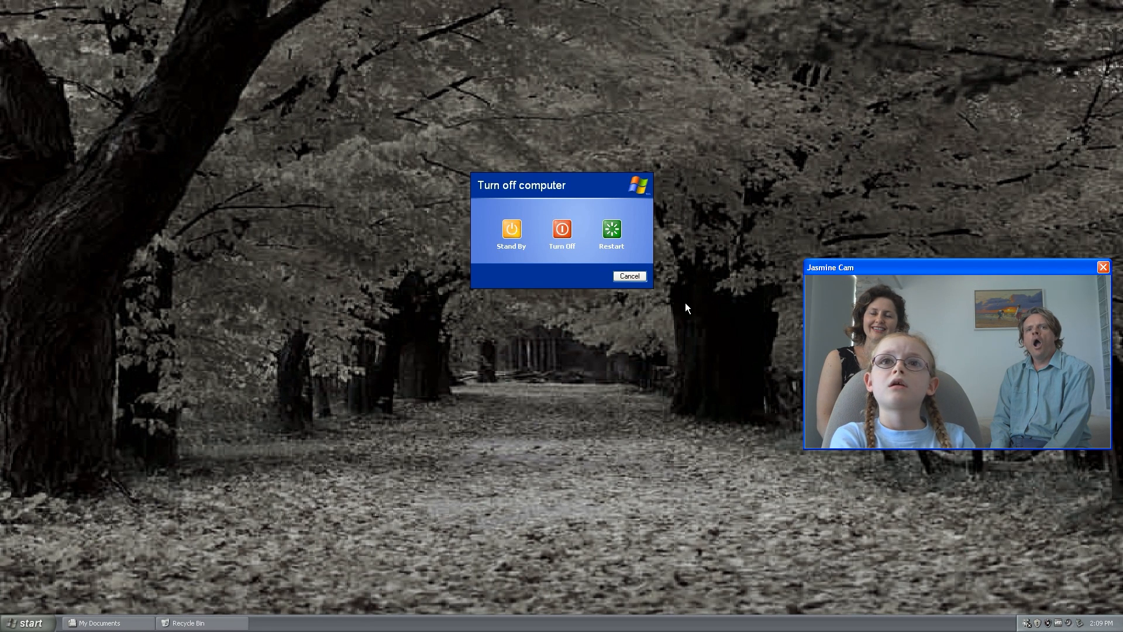
pyautogui.click(562, 229)
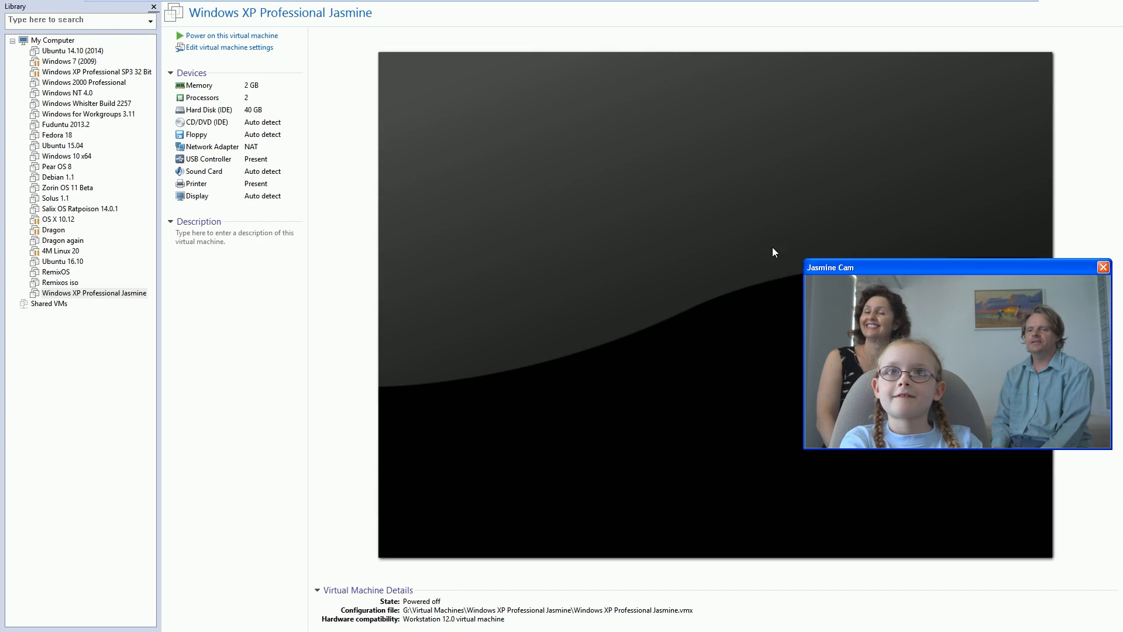
pyautogui.moveTo(646, 289)
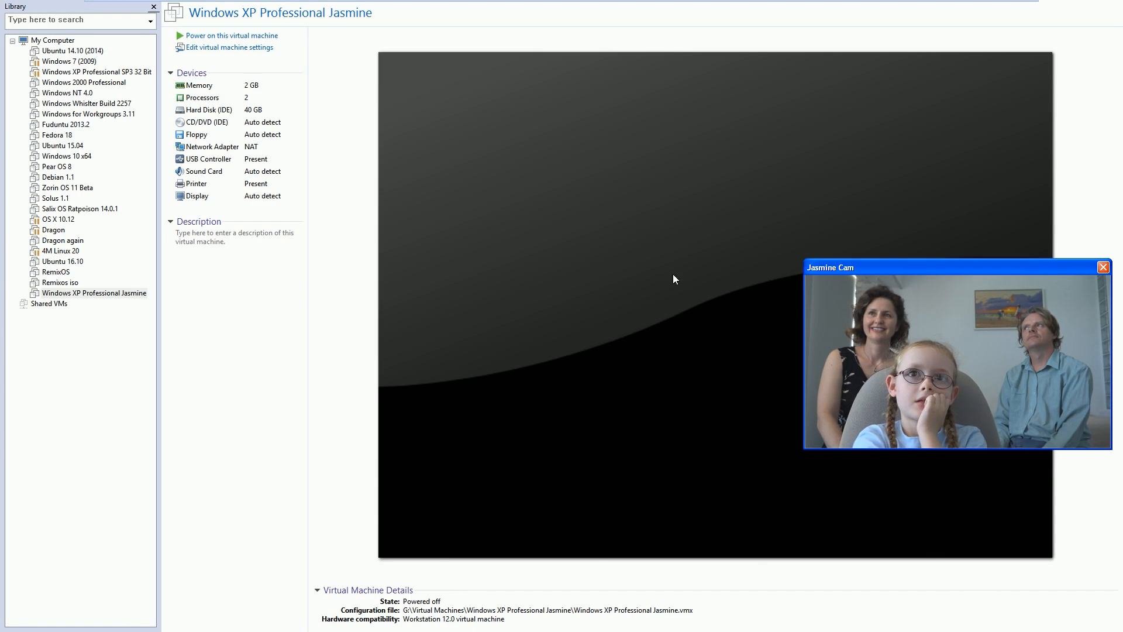
pyautogui.moveTo(621, 330)
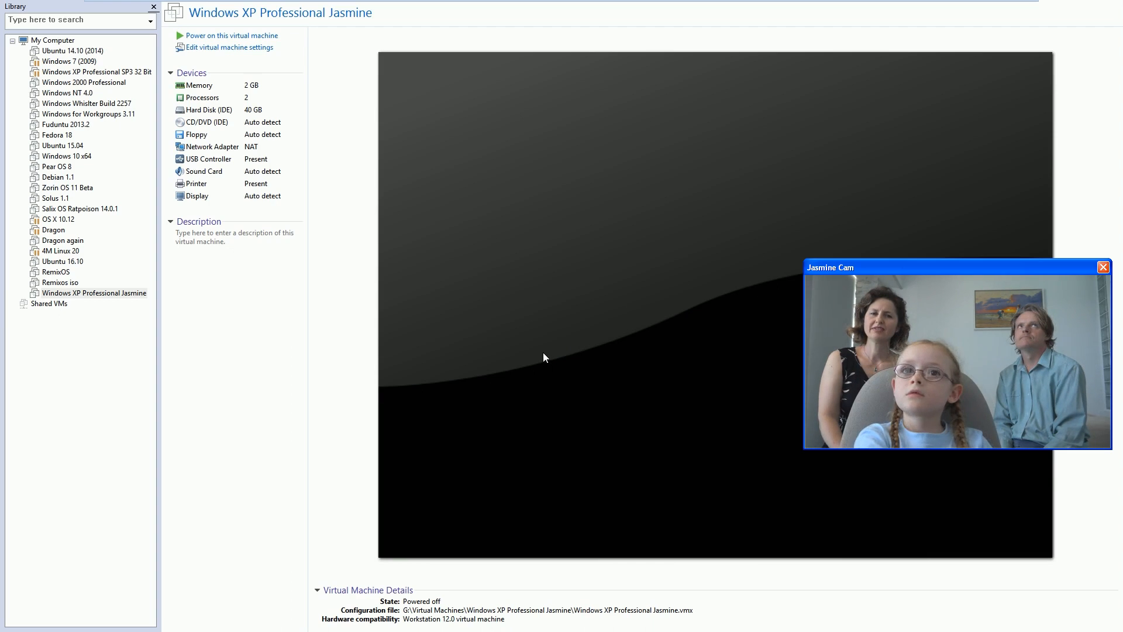
pyautogui.moveTo(981, 461)
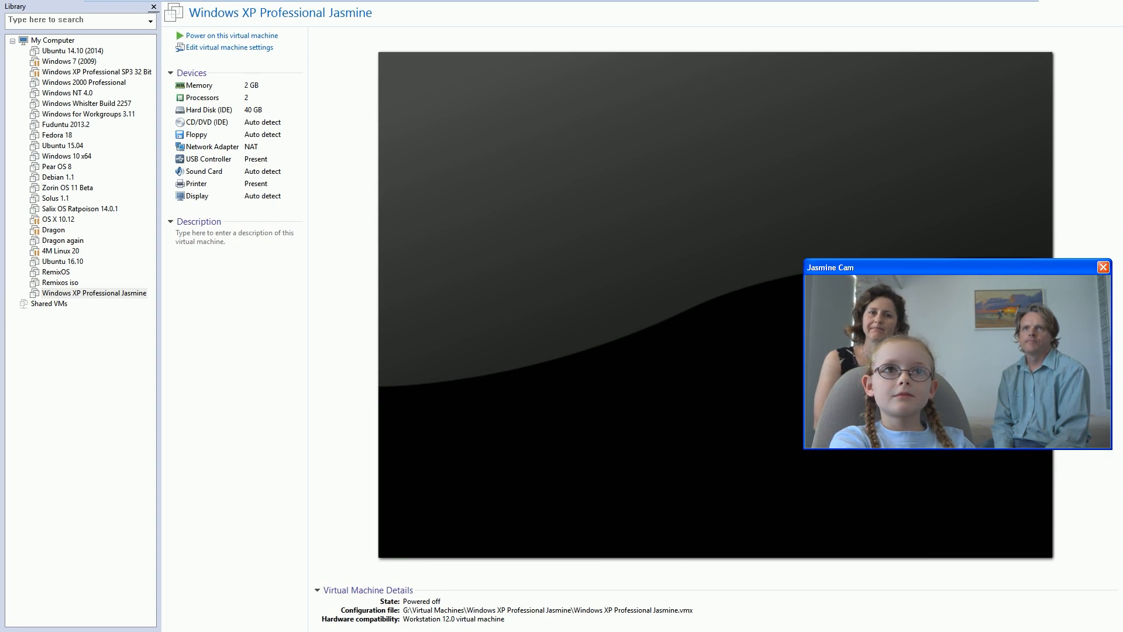
pyautogui.moveTo(946, 235)
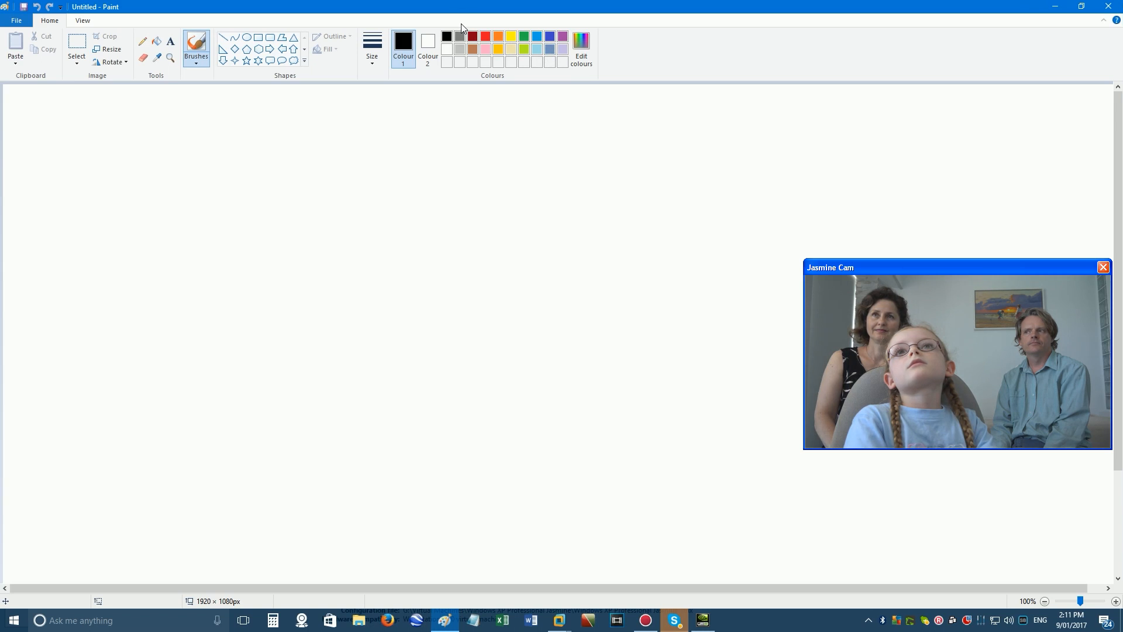
# Draw the figure's brown head, body, arms and legs, then a red smile on the face.
pyautogui.moveTo(462, 155); pyautogui.dragTo(555, 520)
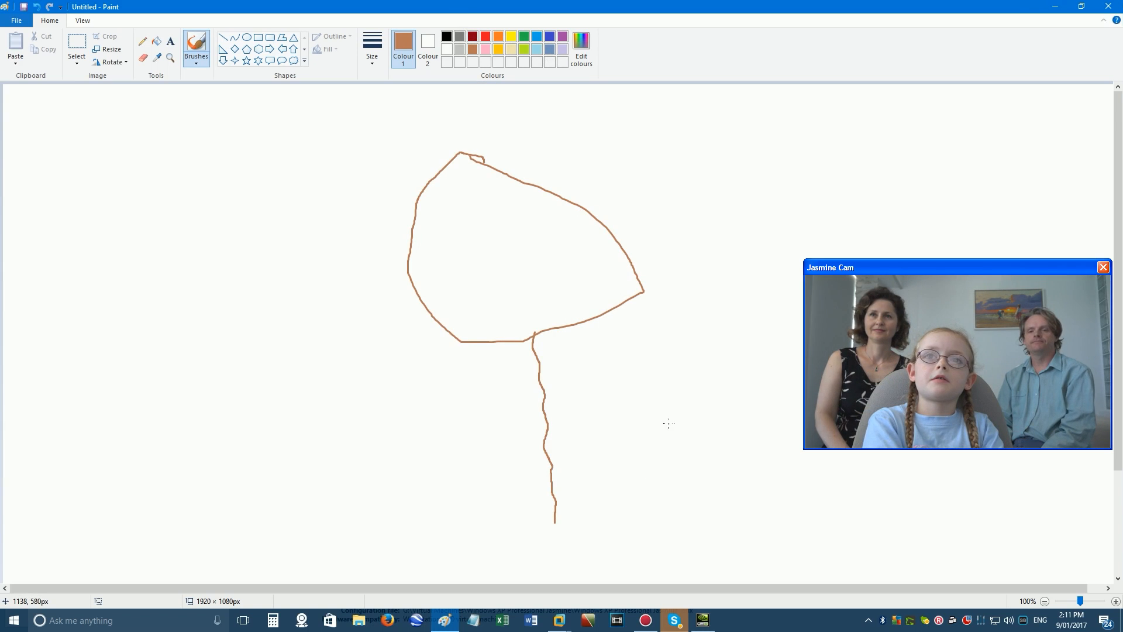
pyautogui.moveTo(418, 438); pyautogui.dragTo(669, 416)
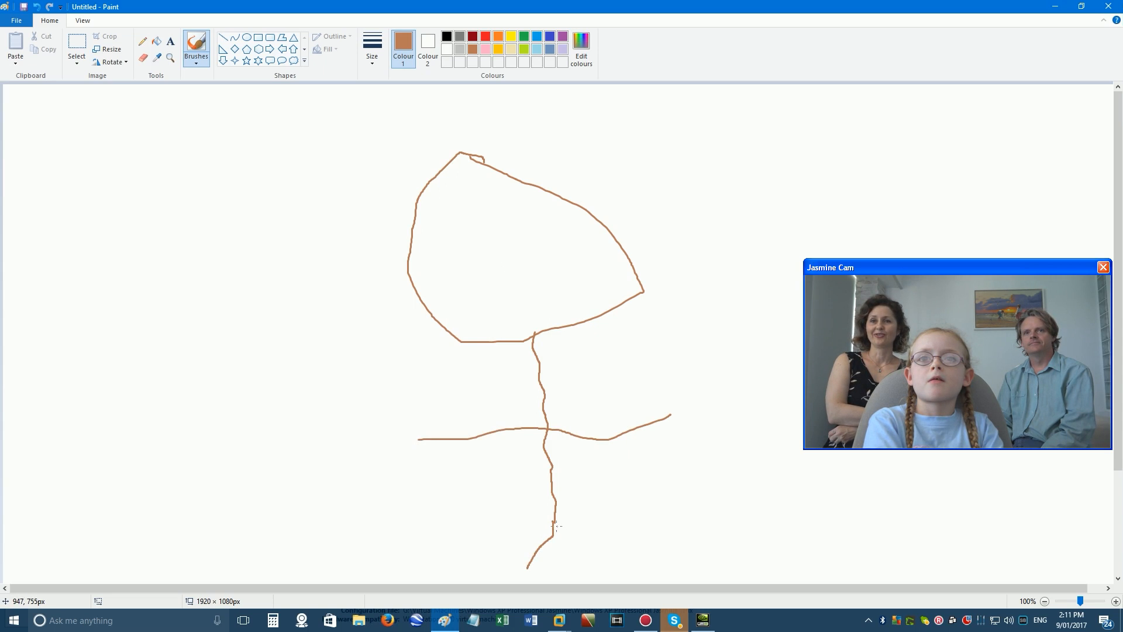
pyautogui.moveTo(553, 527); pyautogui.dragTo(580, 566)
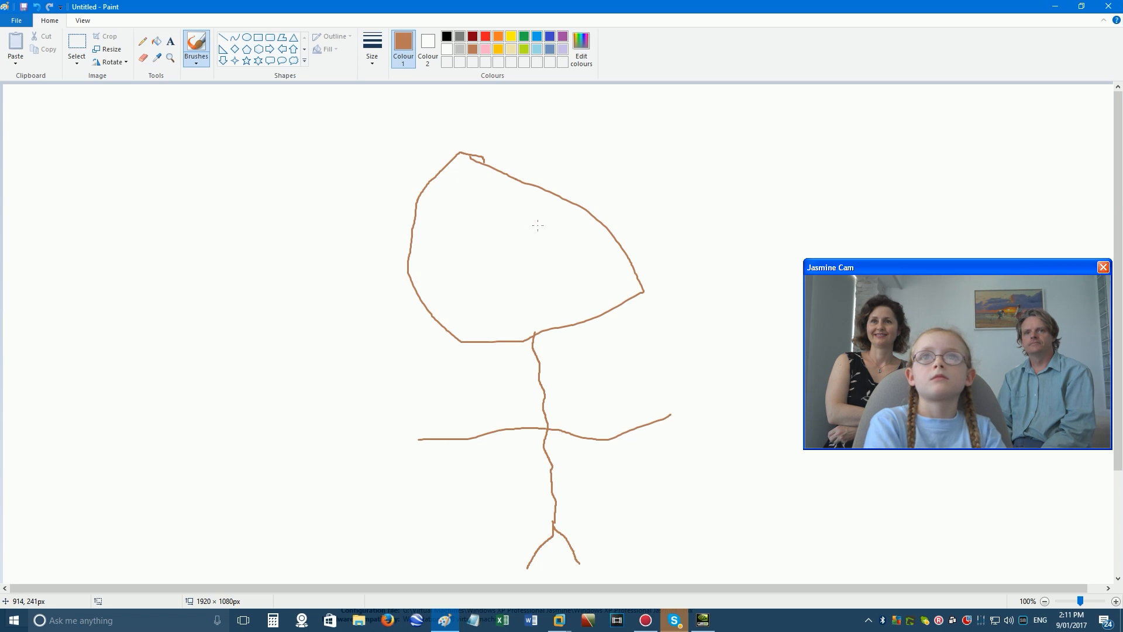
pyautogui.moveTo(486, 226)
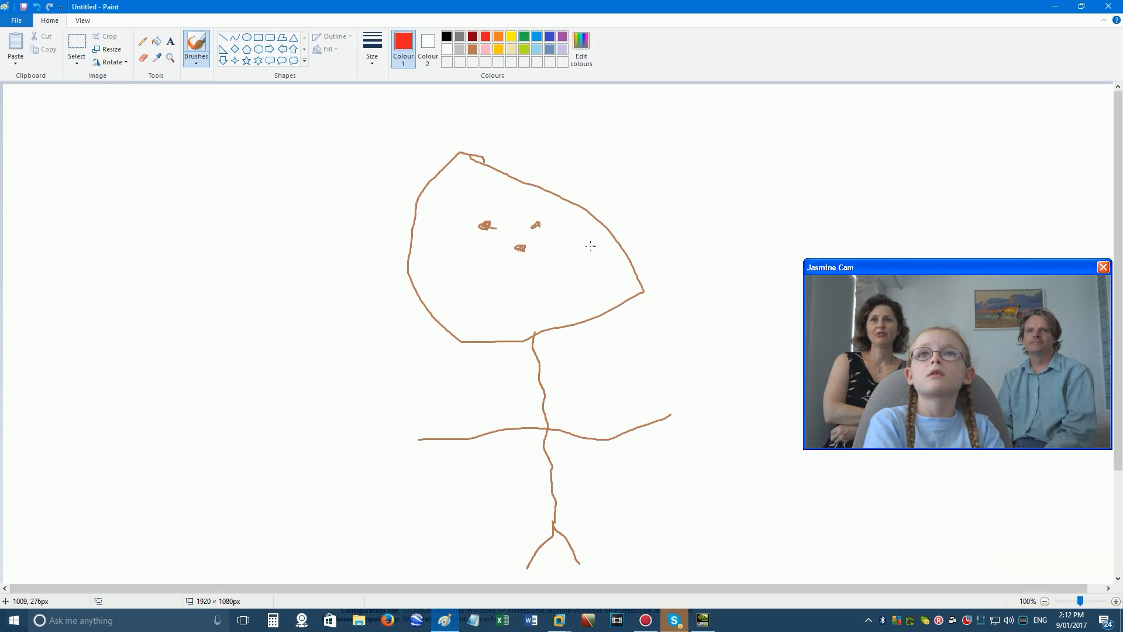
pyautogui.moveTo(436, 257); pyautogui.dragTo(584, 258)
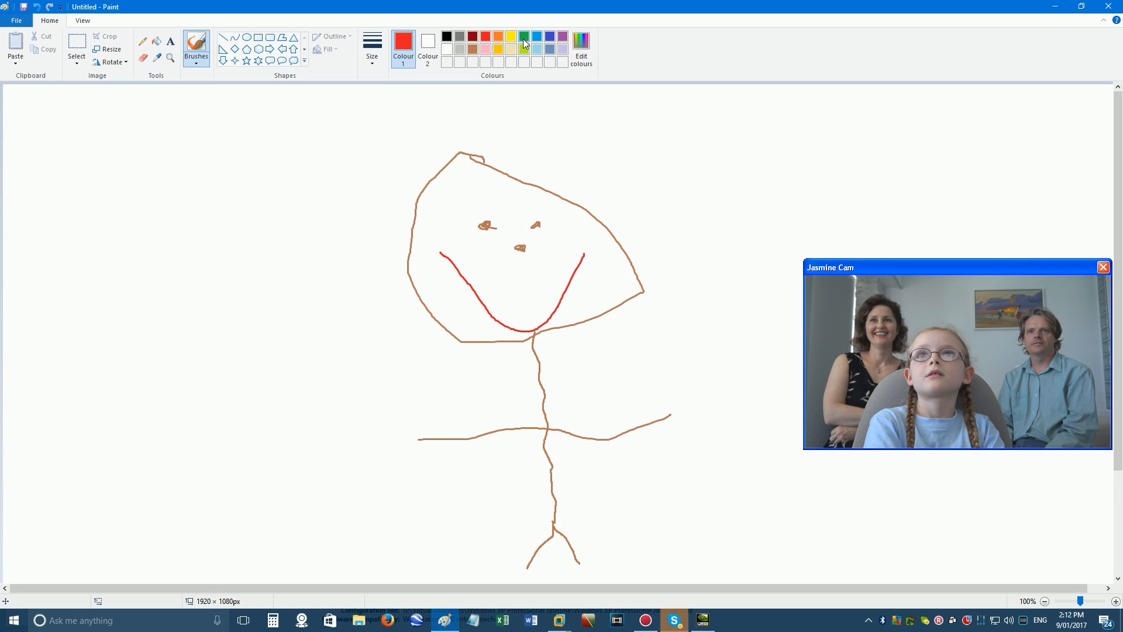
# Switch to yellow and scribble long curly hair around both sides and the top of the head.
pyautogui.click(512, 36)
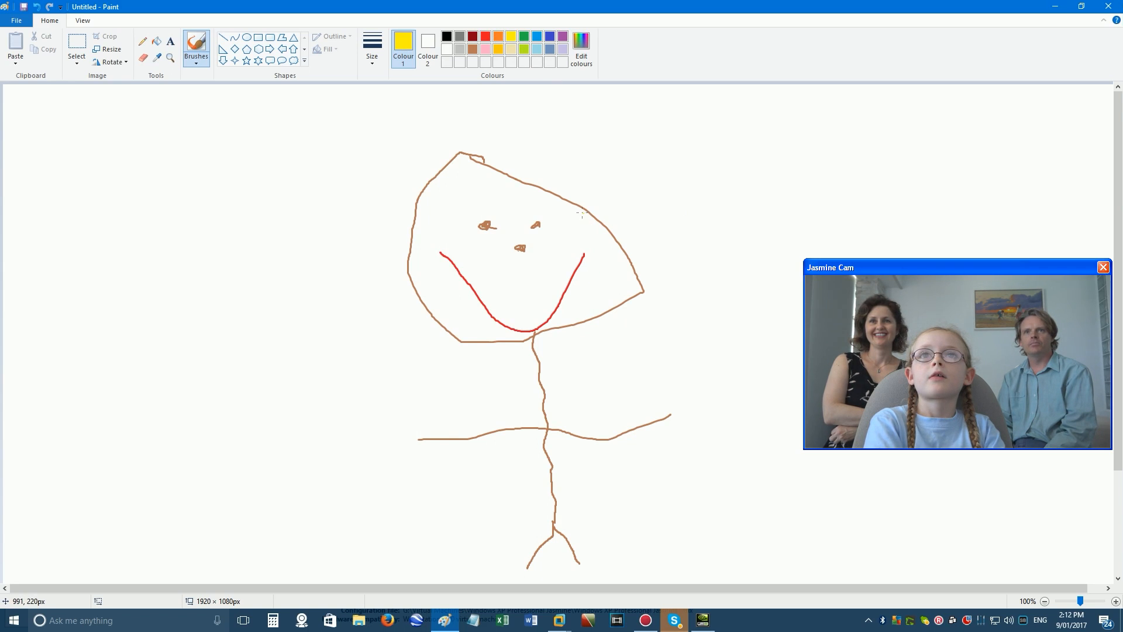
pyautogui.moveTo(584, 212); pyautogui.dragTo(800, 311)
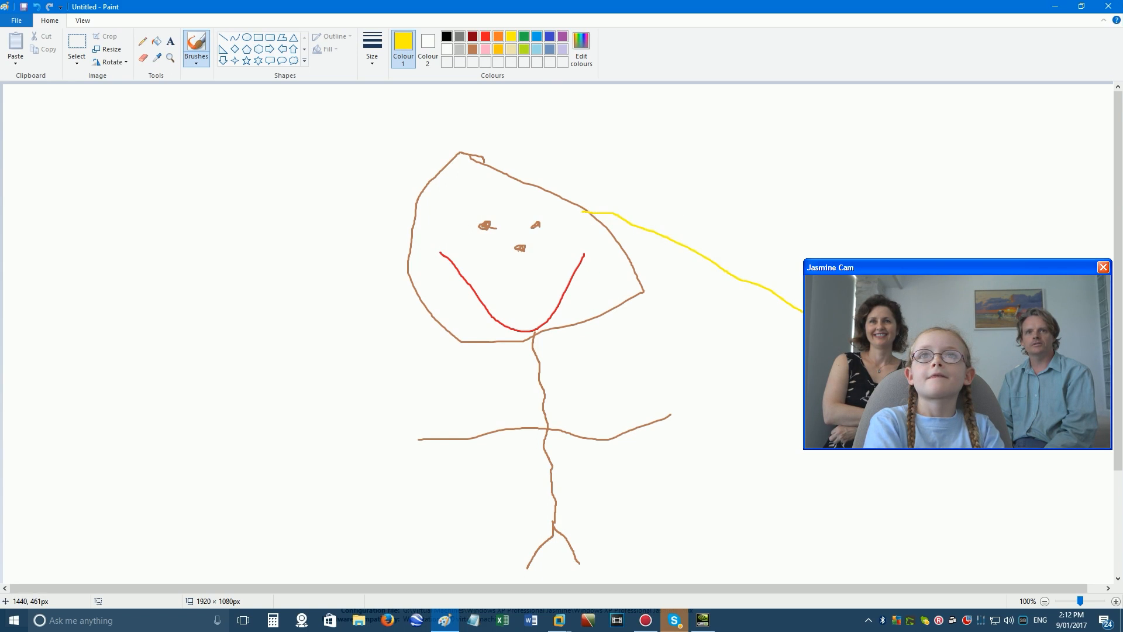
pyautogui.moveTo(799, 362)
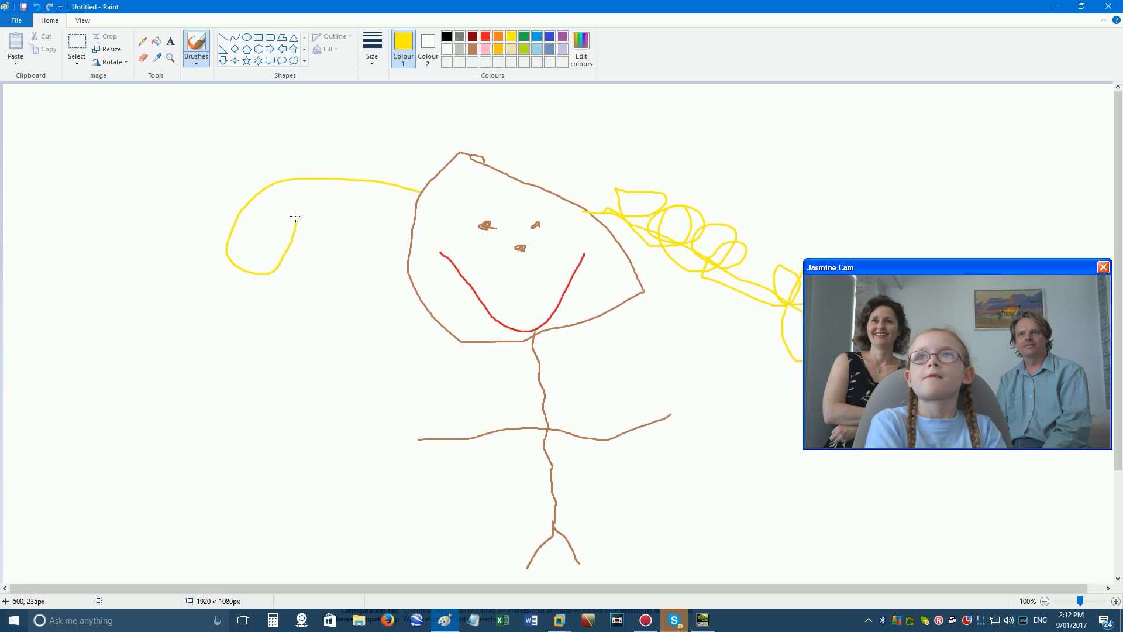
pyautogui.moveTo(296, 216); pyautogui.dragTo(179, 355)
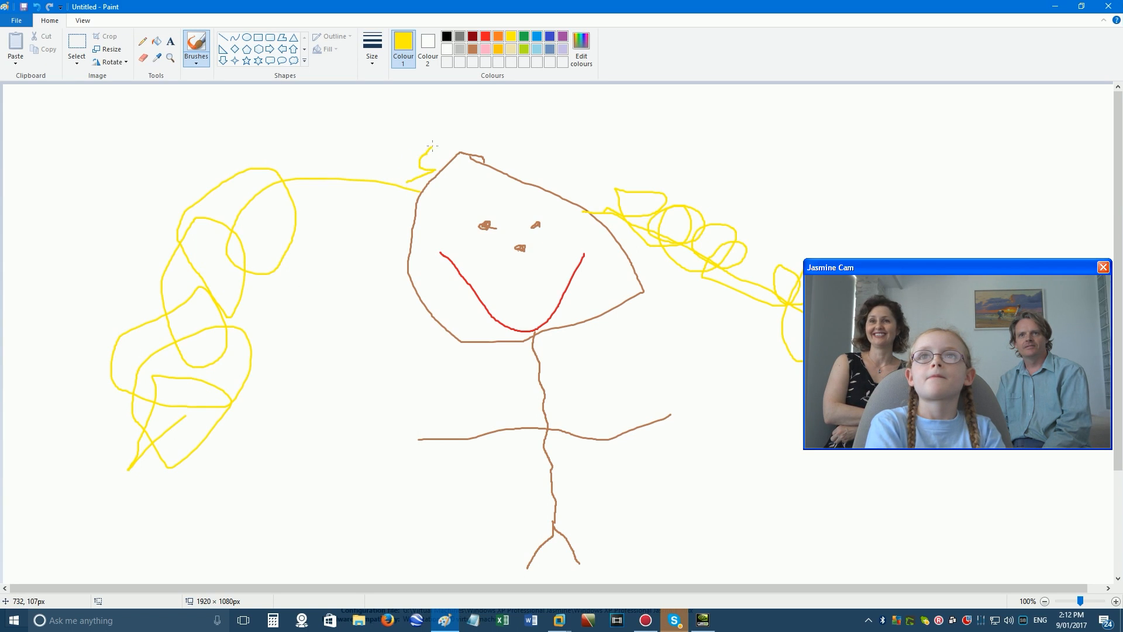
pyautogui.moveTo(445, 154); pyautogui.dragTo(602, 179)
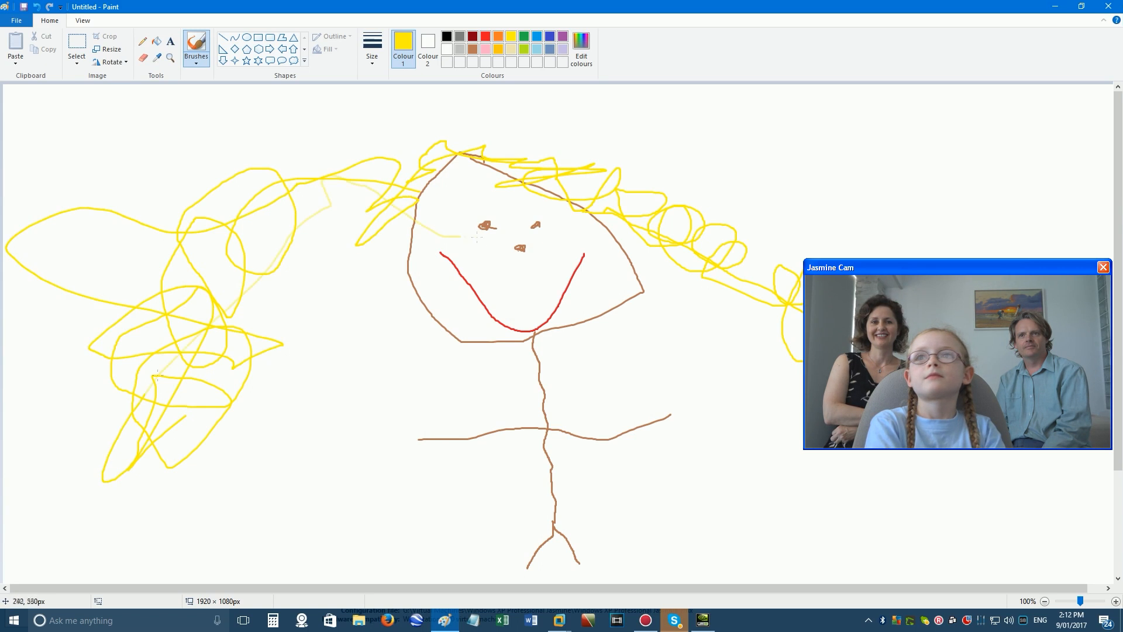
pyautogui.moveTo(158, 375); pyautogui.dragTo(716, 250)
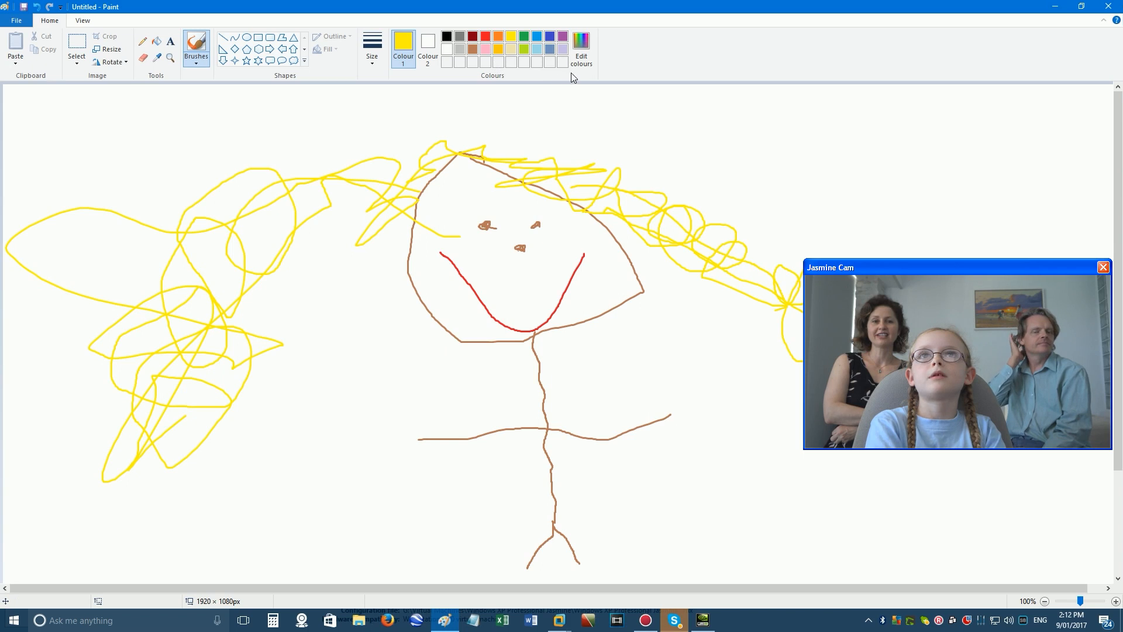
pyautogui.moveTo(581, 47)
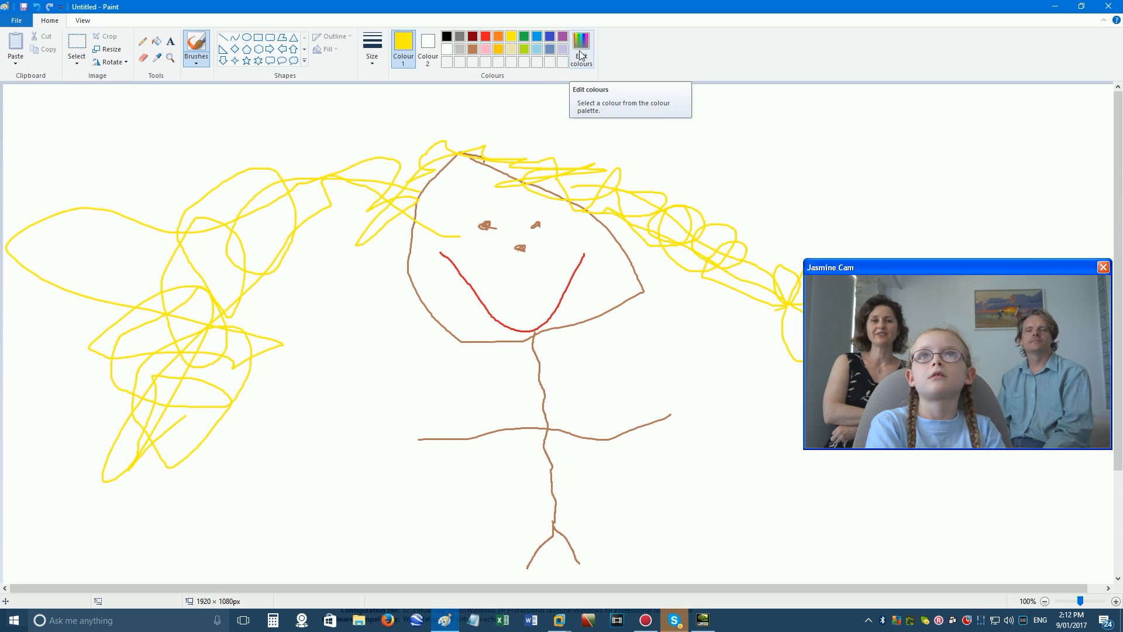